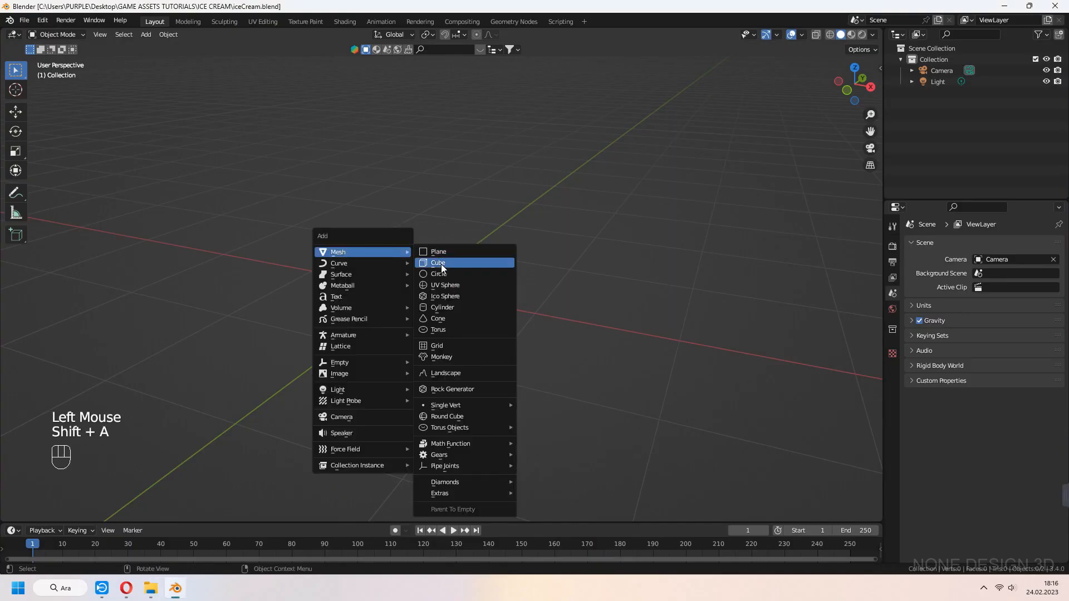
# Add a cube and begin bevelling its edges to start the popsicle body
pyautogui.click(438, 263)
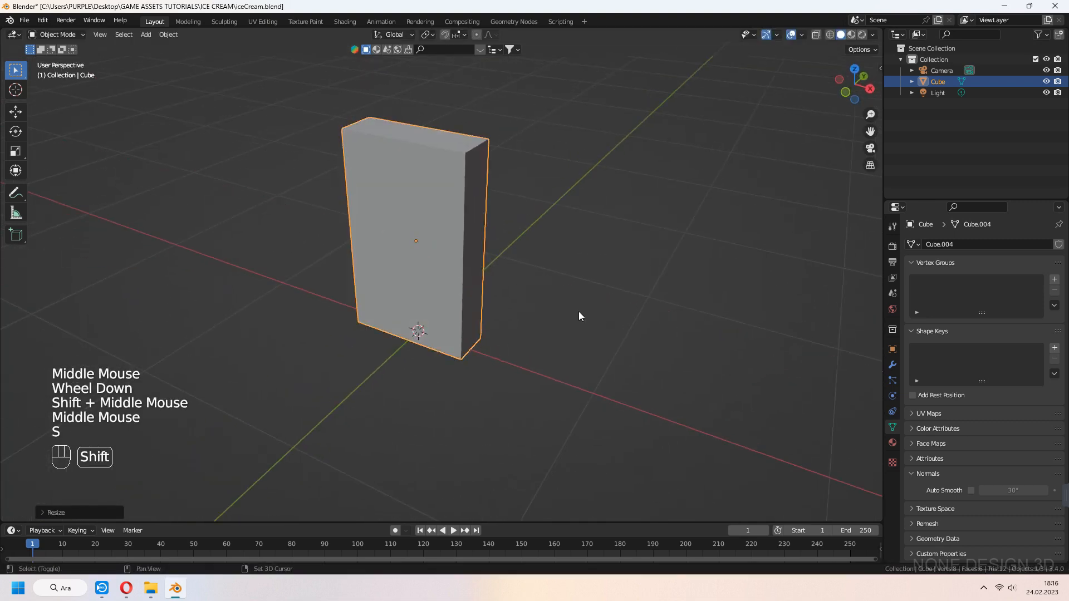
pyautogui.scroll(-3)
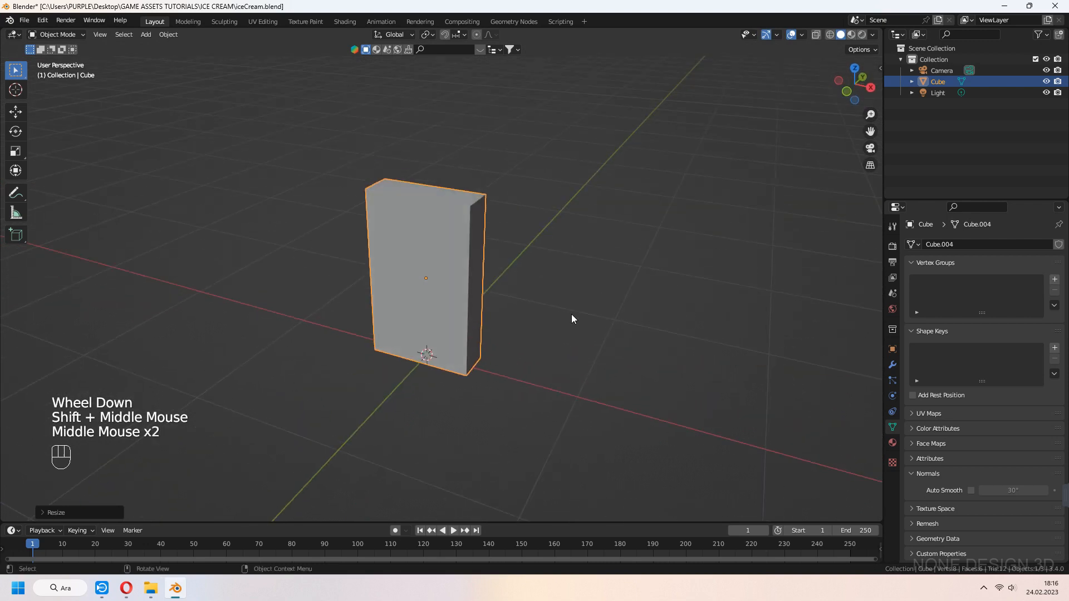
pyautogui.press('ctrl+b')
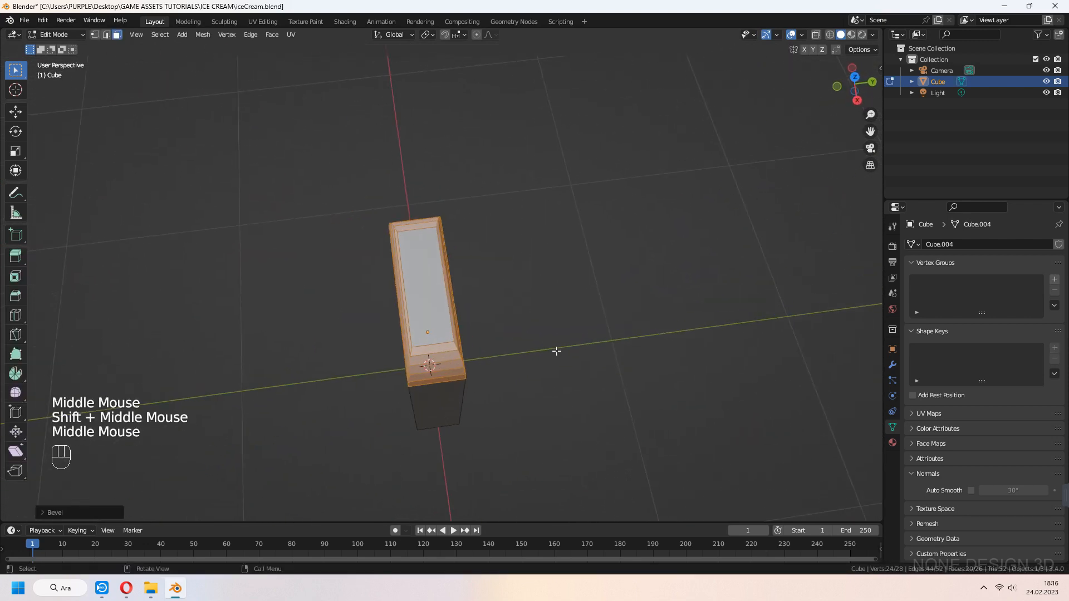
pyautogui.press('Tab')
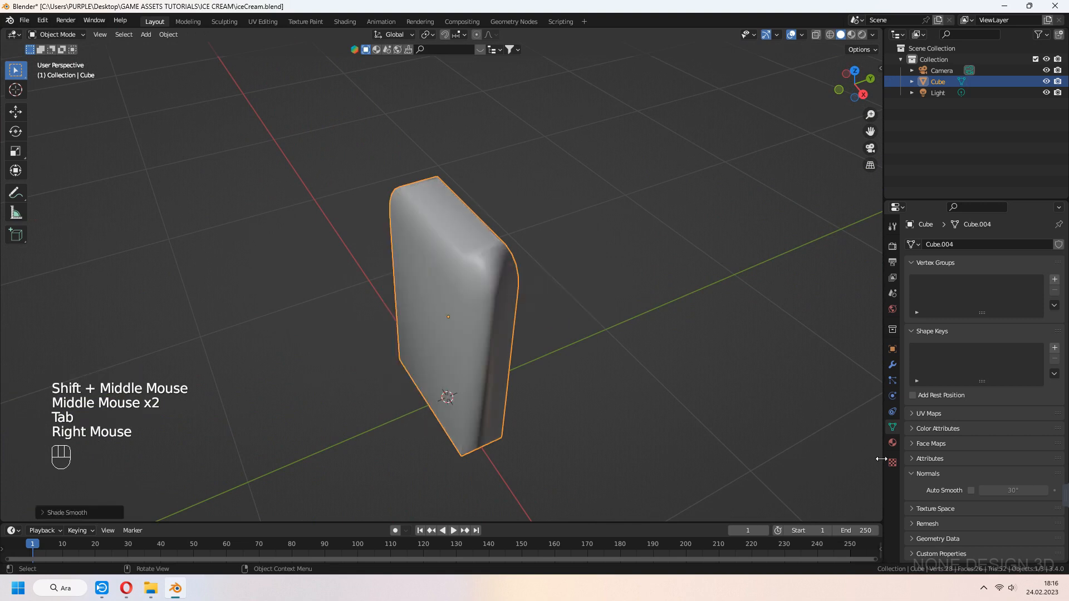
# Scale the cube into a tall flat slab and bevel its edges smooth
pyautogui.press('Tab')
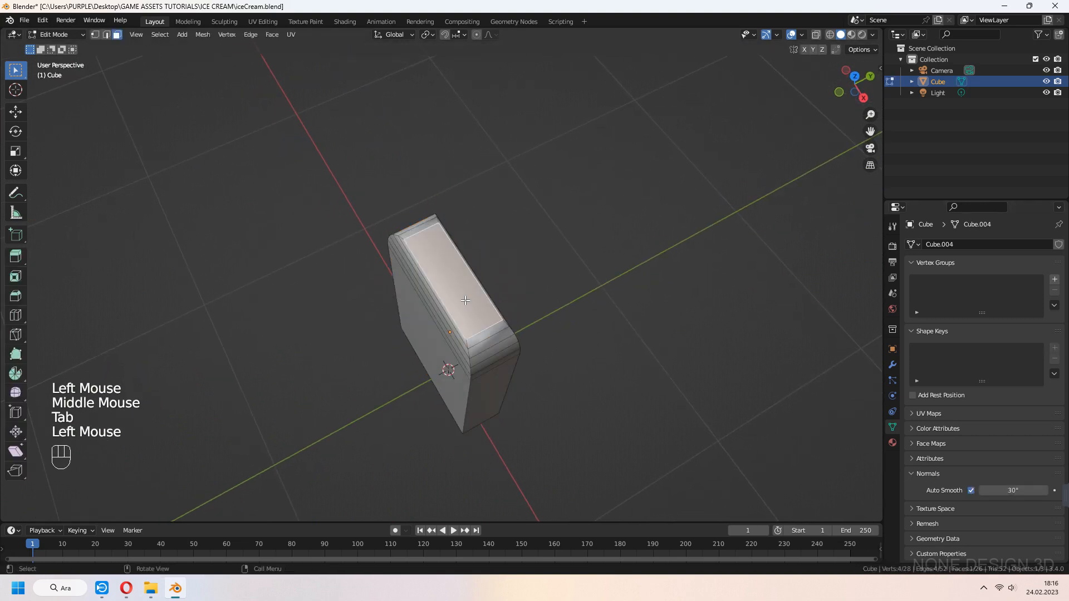
pyautogui.press('s')
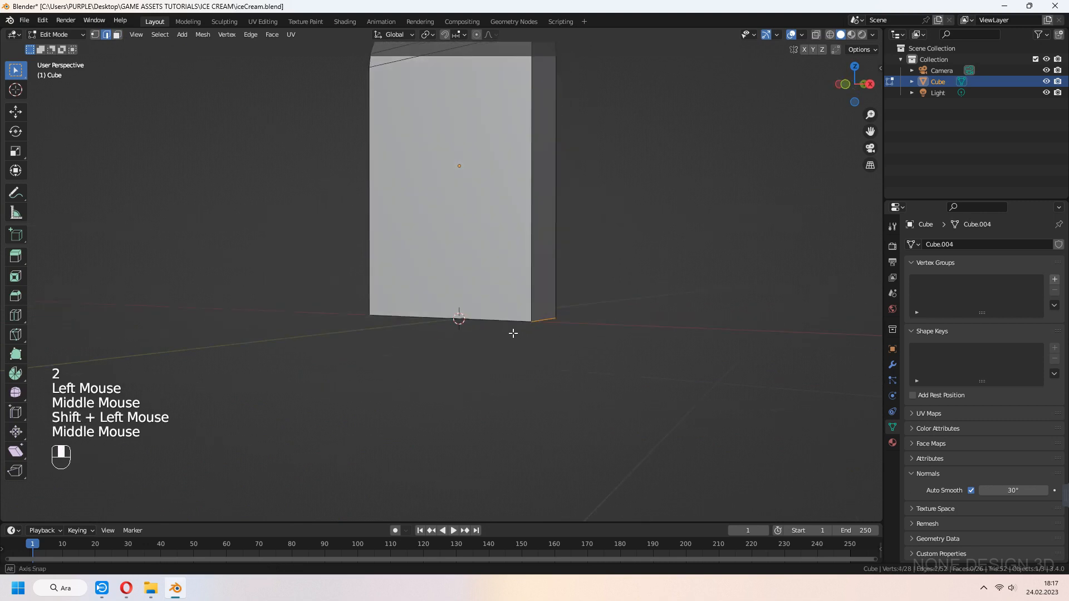
pyautogui.press('ctrl+b')
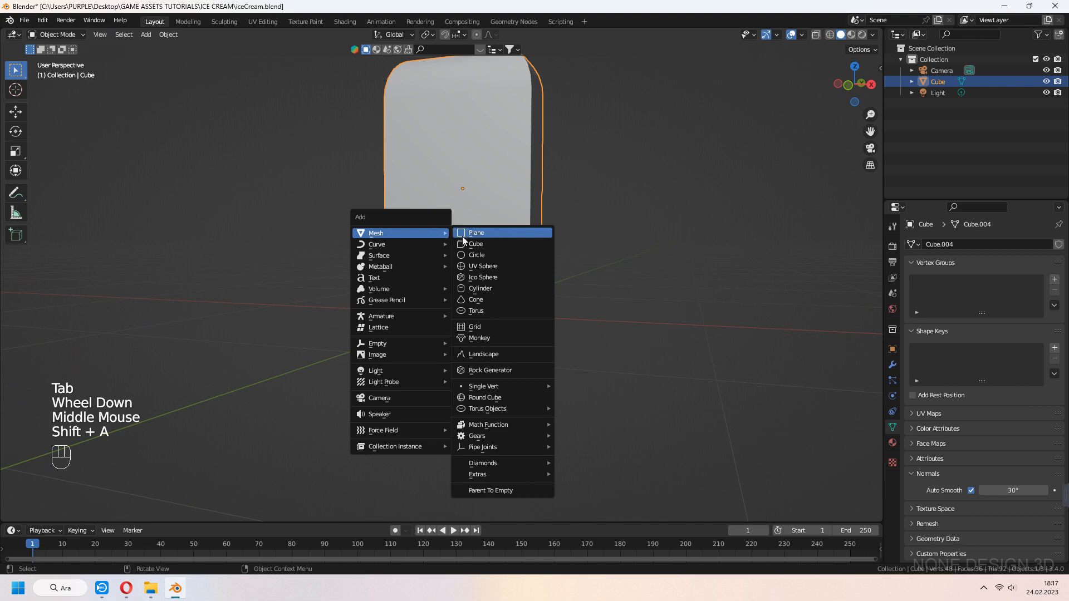
# Add a second cube, lengthen it downward below the slab and round its bottom end
pyautogui.click(475, 244)
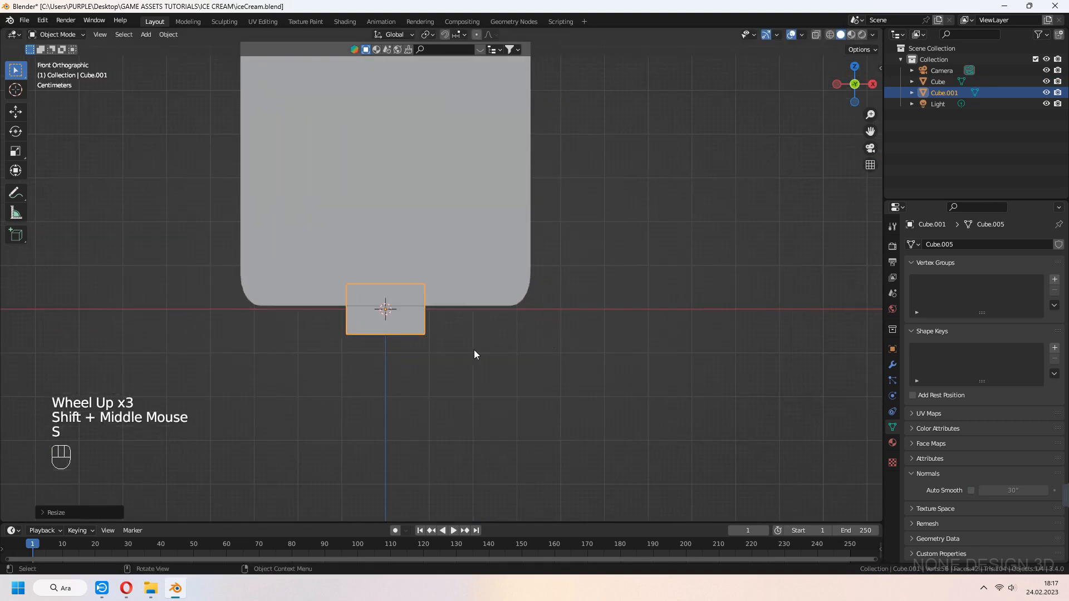
pyautogui.press('Tab')
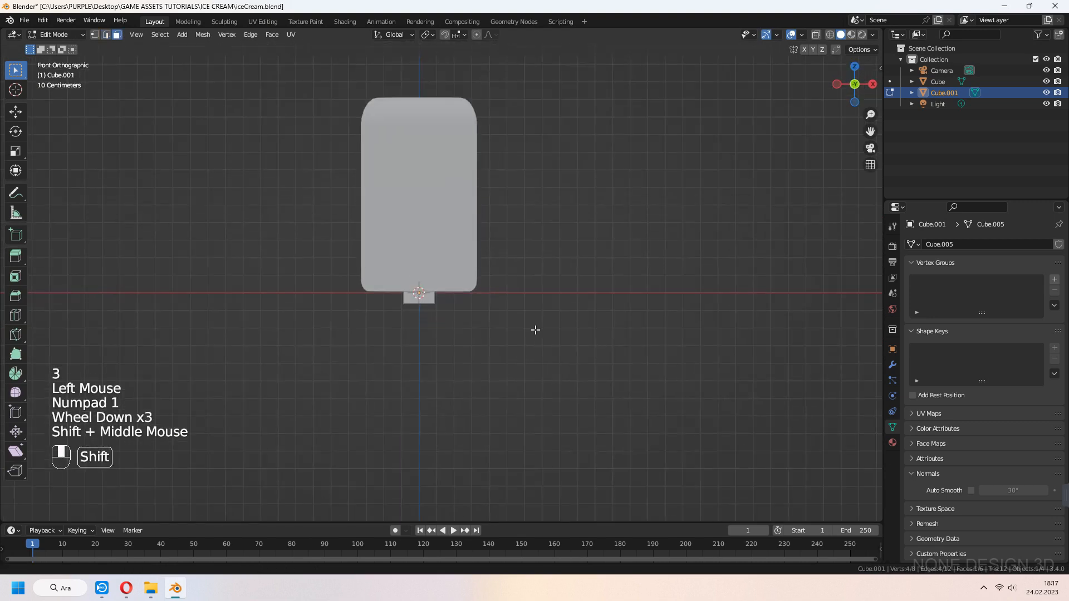
pyautogui.press('g')
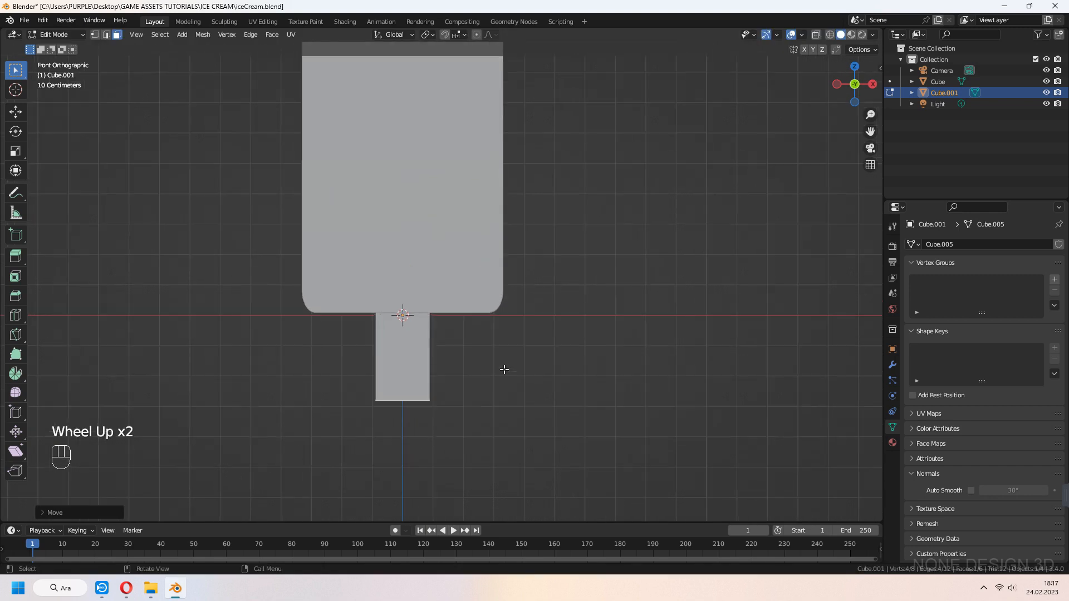
pyautogui.press('ctrl+b')
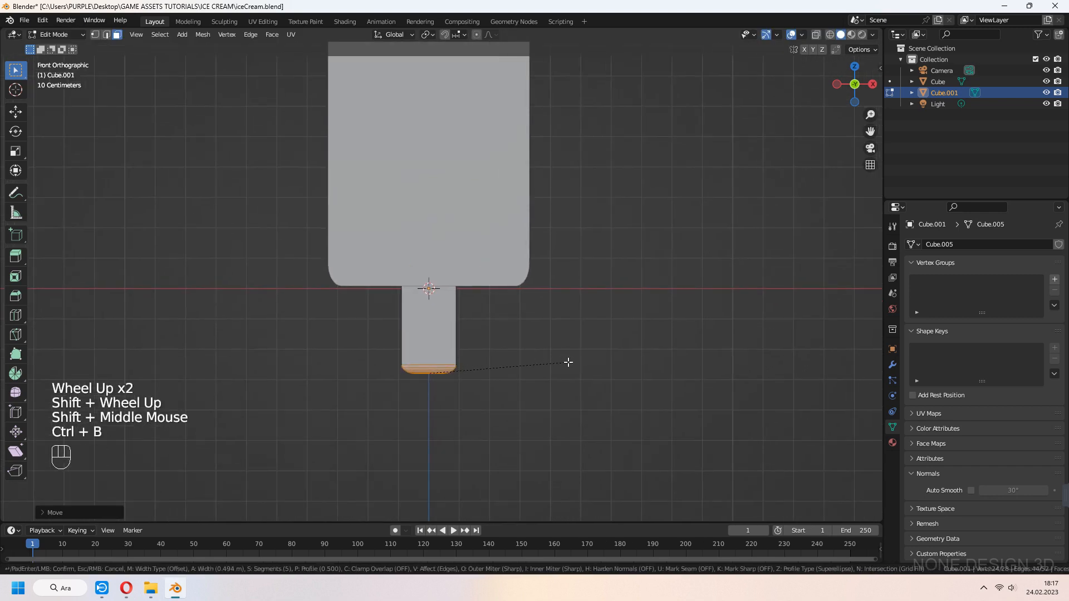
pyautogui.moveTo(579, 370)
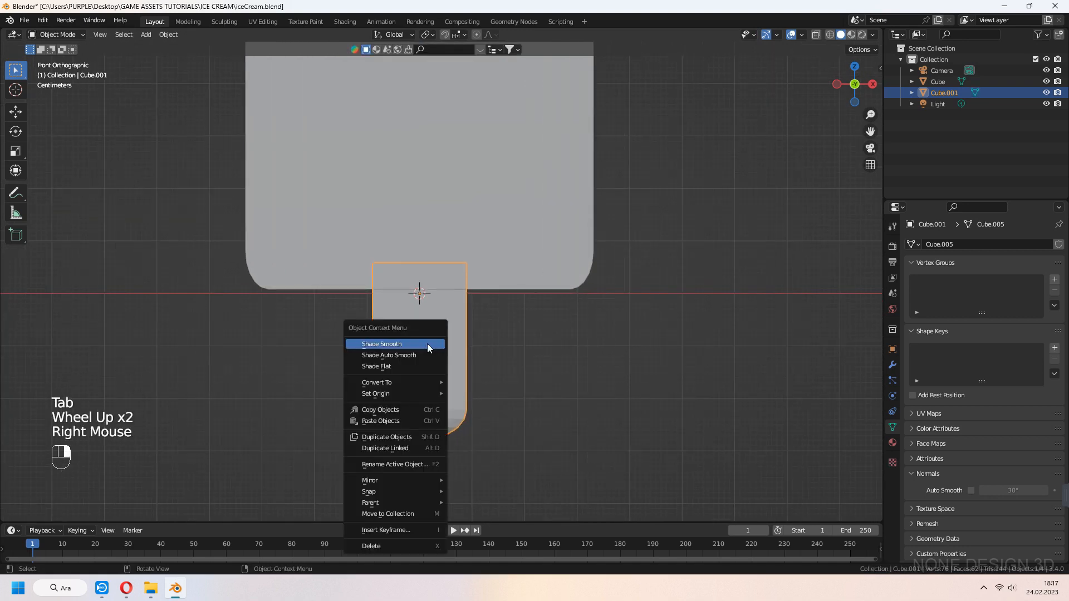
# Shade the stick smooth and resize a face to finish its narrow rounded shape
pyautogui.click(382, 343)
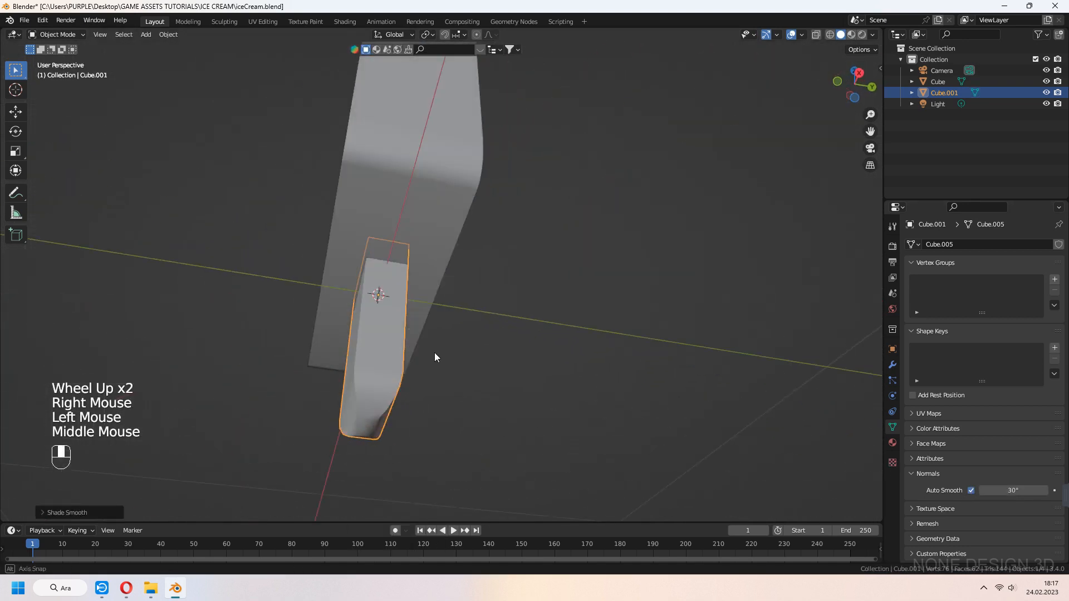
pyautogui.press('Tab')
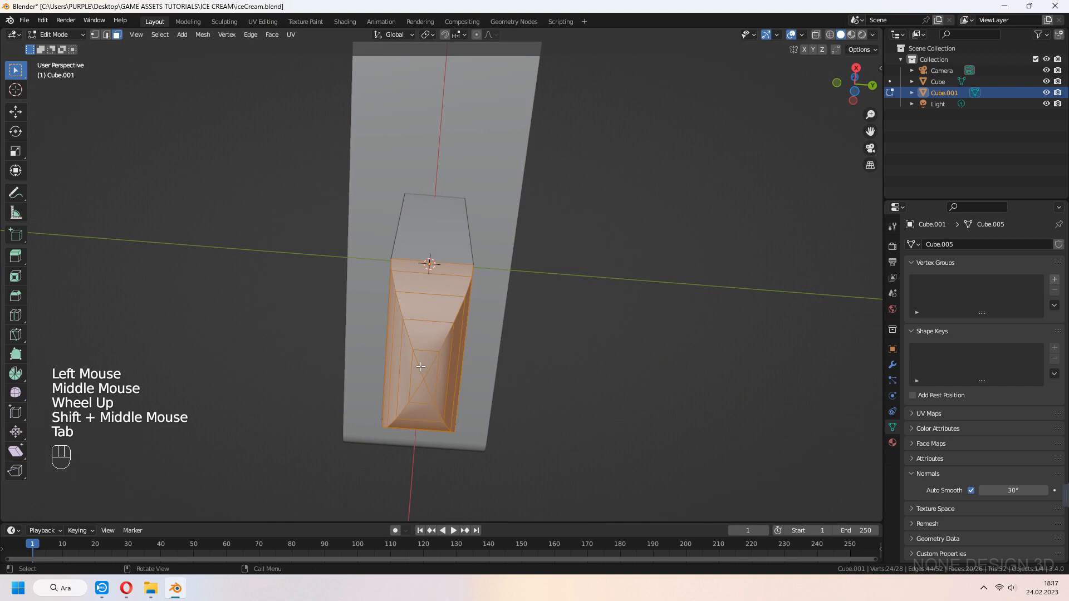
pyautogui.press('s')
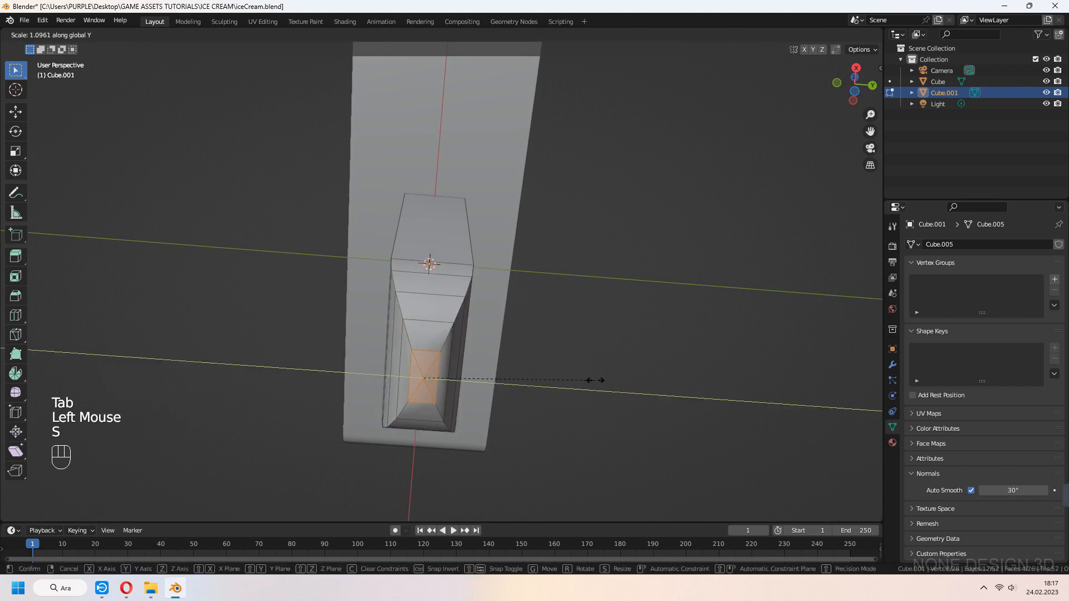
pyautogui.press('Tab')
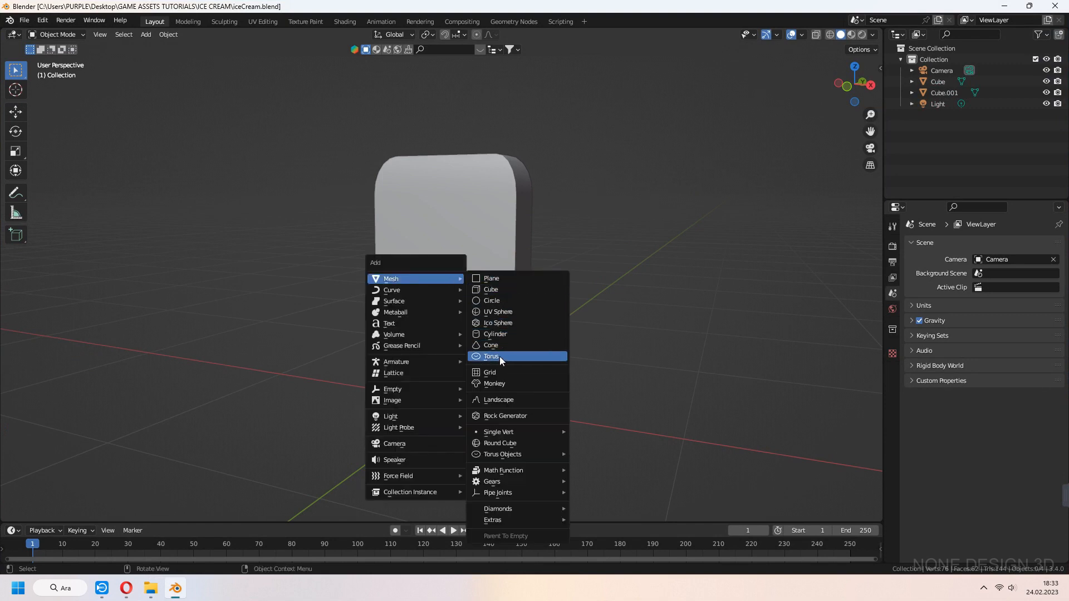
# Add a torus with 0.1 m major radius and 0.01 m minor radius
pyautogui.click(491, 356)
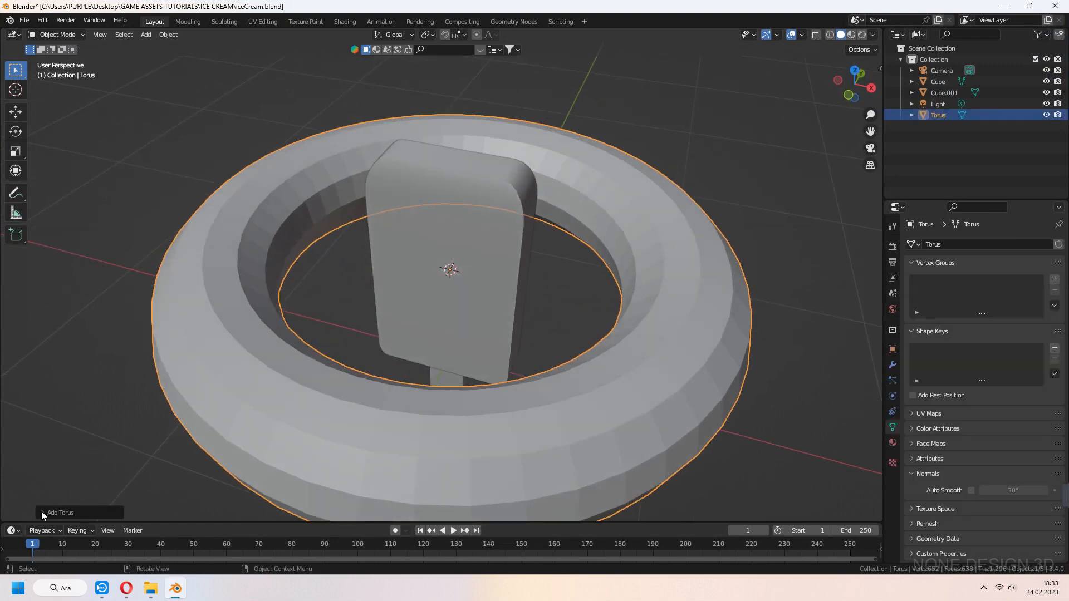
pyautogui.click(60, 512)
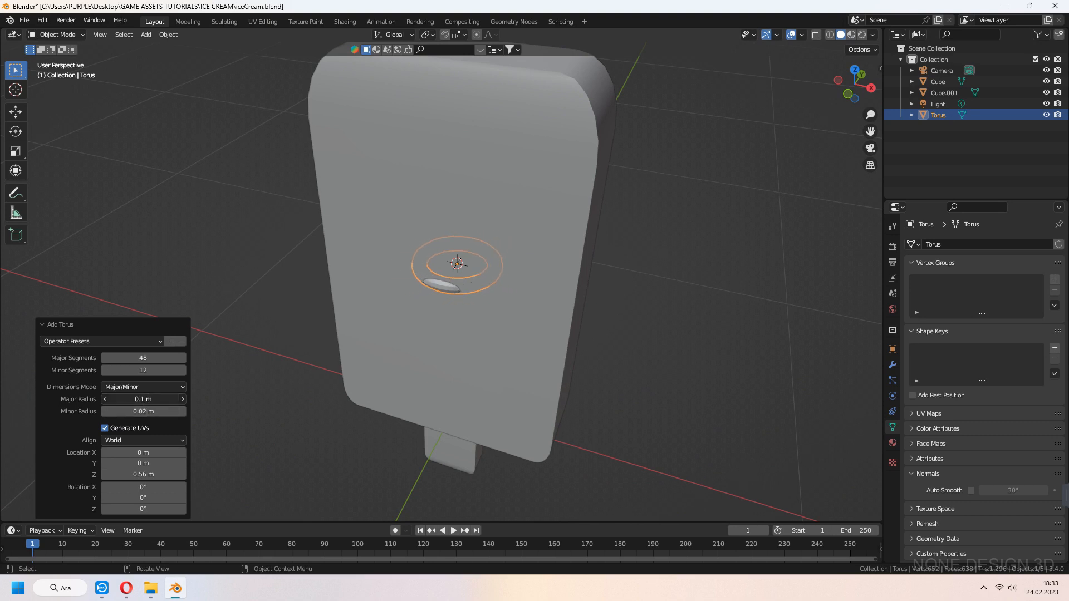
pyautogui.doubleClick(142, 410)
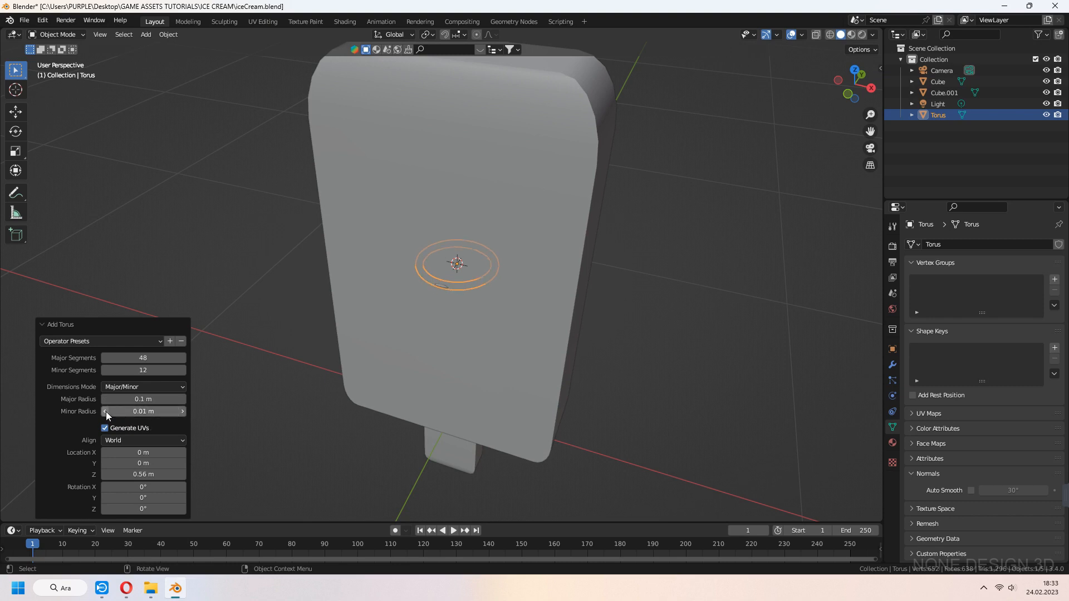
pyautogui.click(105, 358)
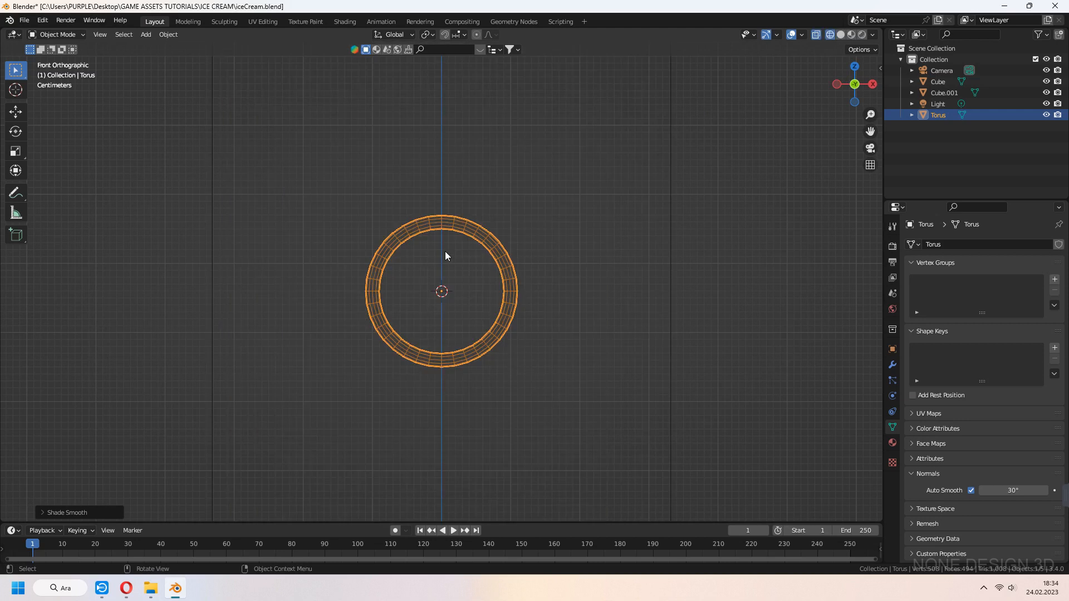
# Delete the top half of the torus and round off the open ends into a smile
pyautogui.press('Tab')
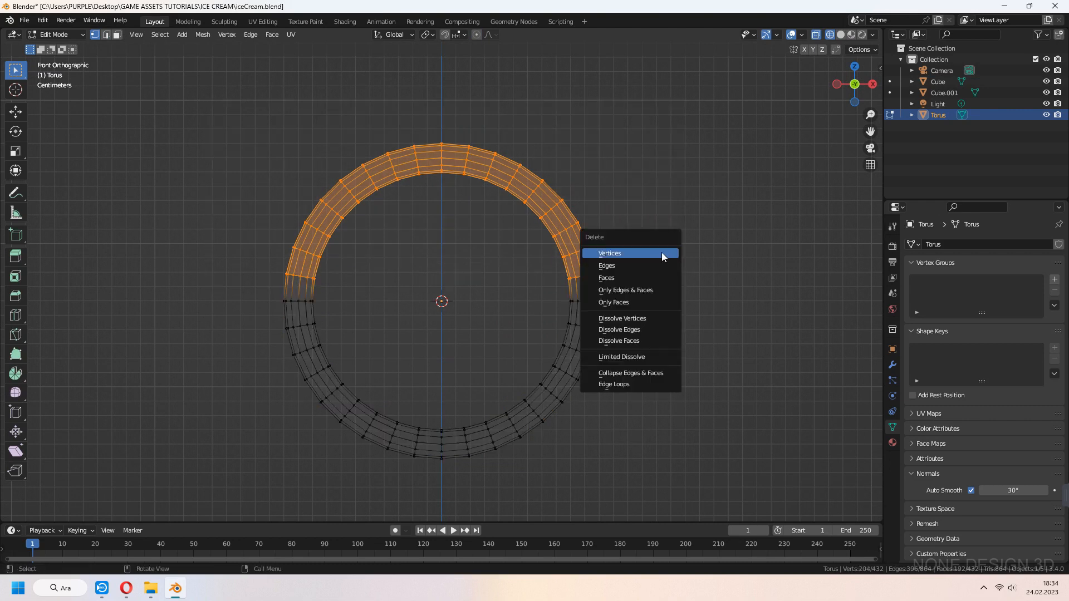
pyautogui.click(609, 253)
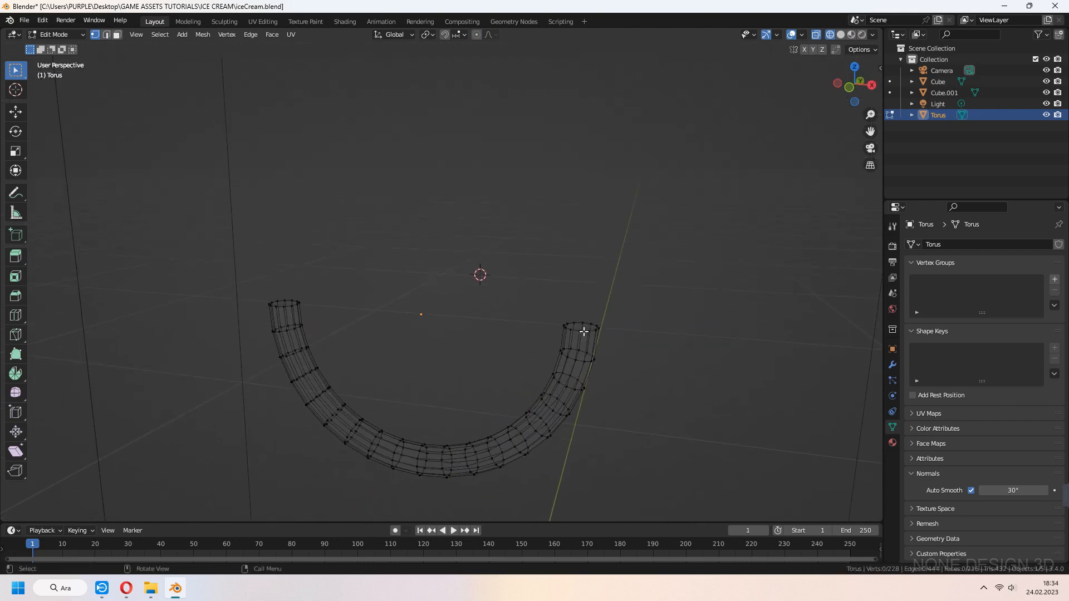
pyautogui.press('Tab')
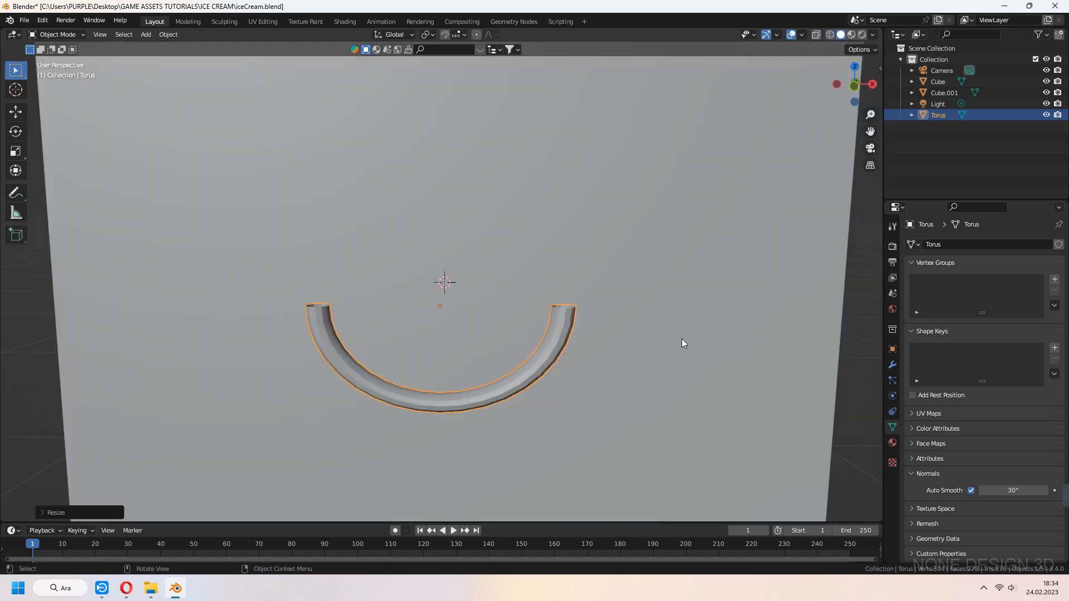
pyautogui.press('Tab')
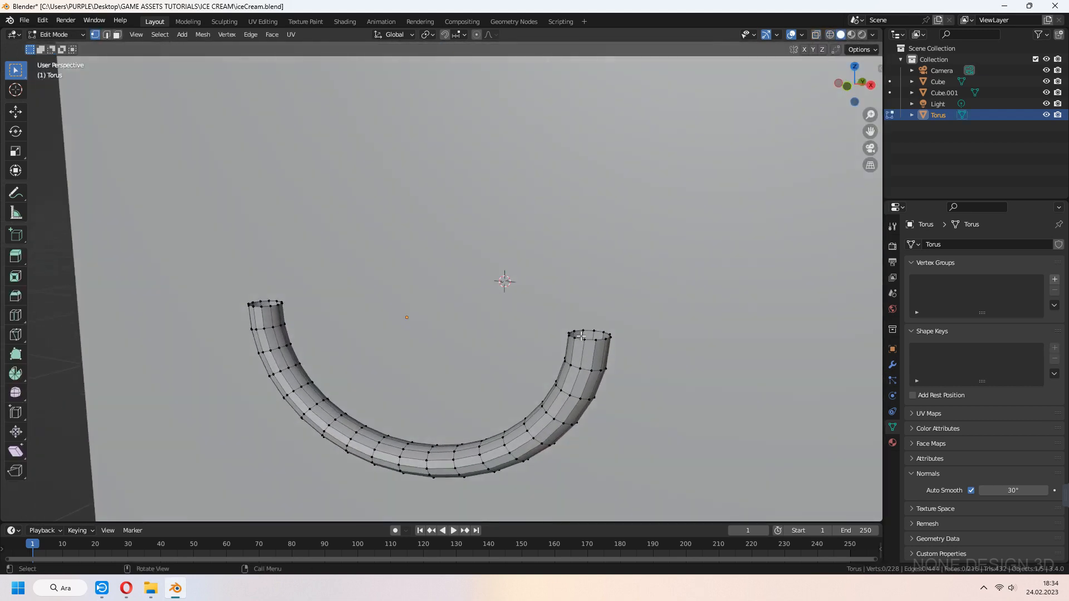
pyautogui.click(600, 335)
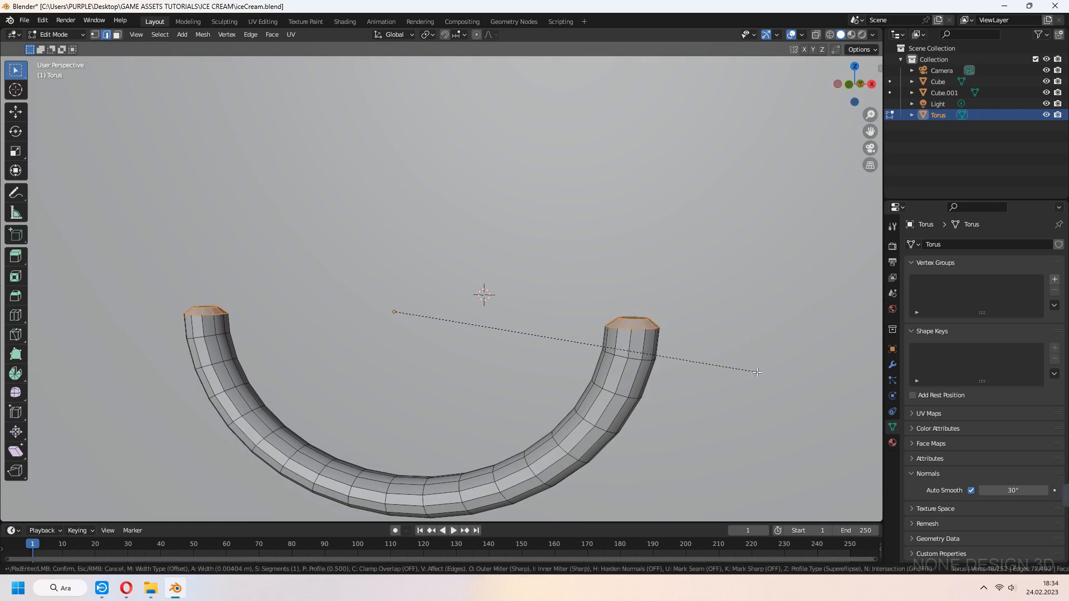
pyautogui.moveTo(758, 374)
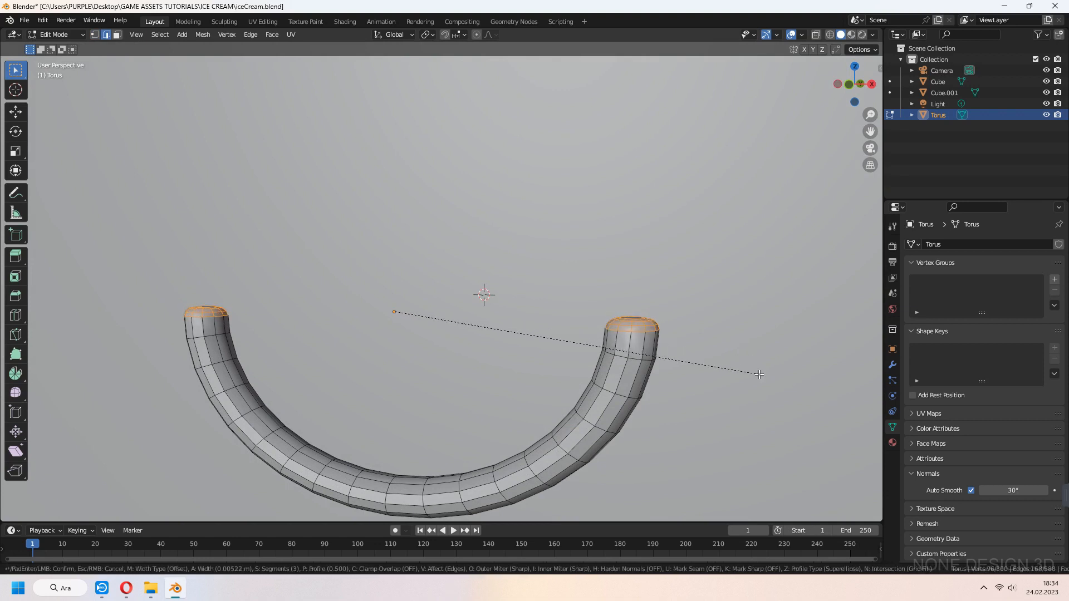
pyautogui.press('Tab')
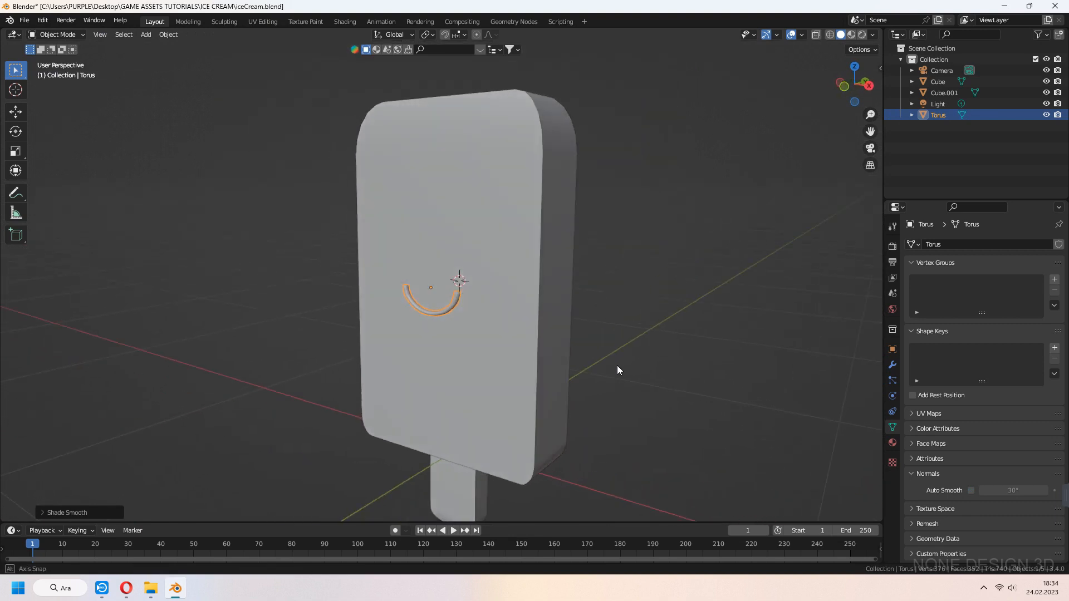
# Shrink the smile to fit the popsicle's front face
pyautogui.press('s')
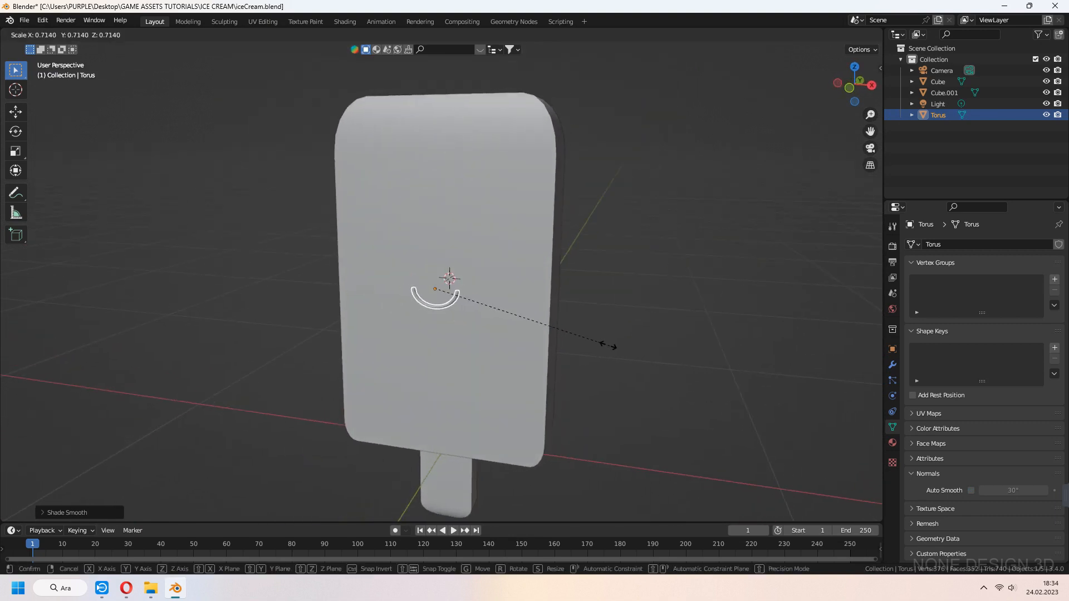
pyautogui.press('Tab')
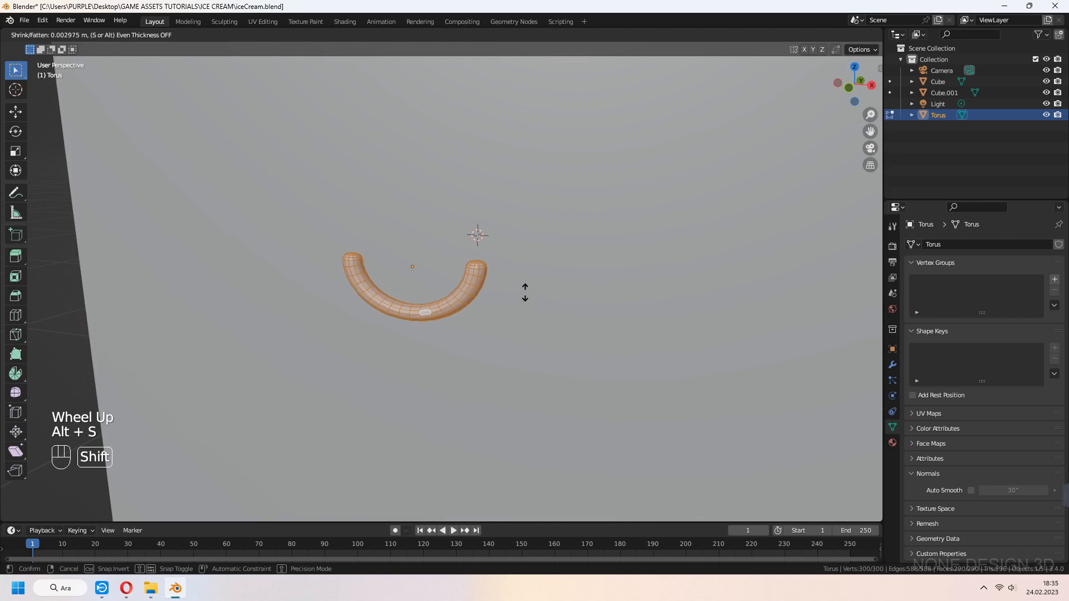
pyautogui.press('Tab')
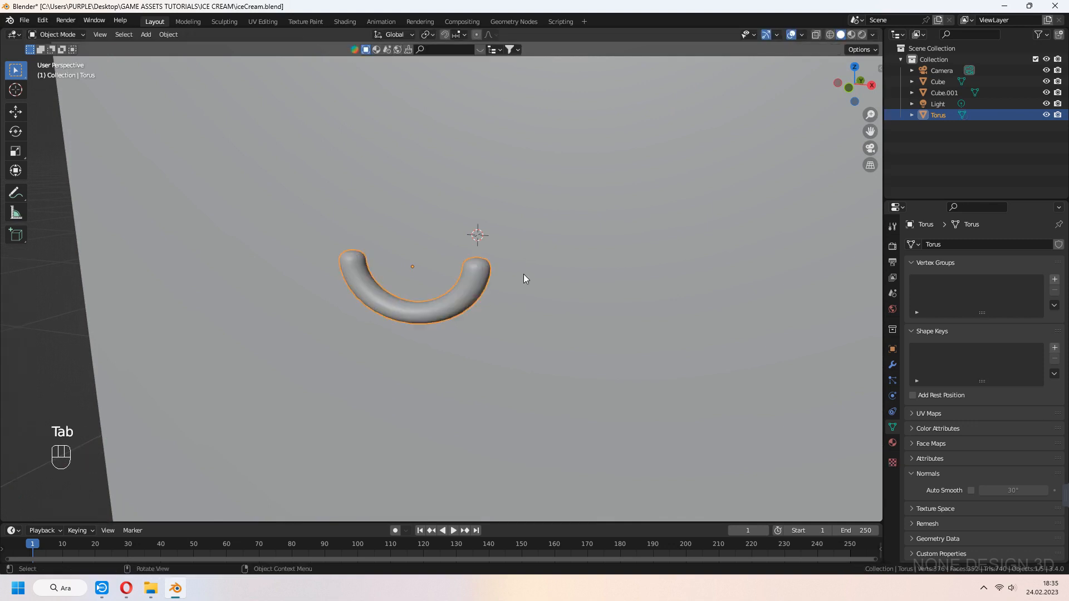
pyautogui.scroll(-3)
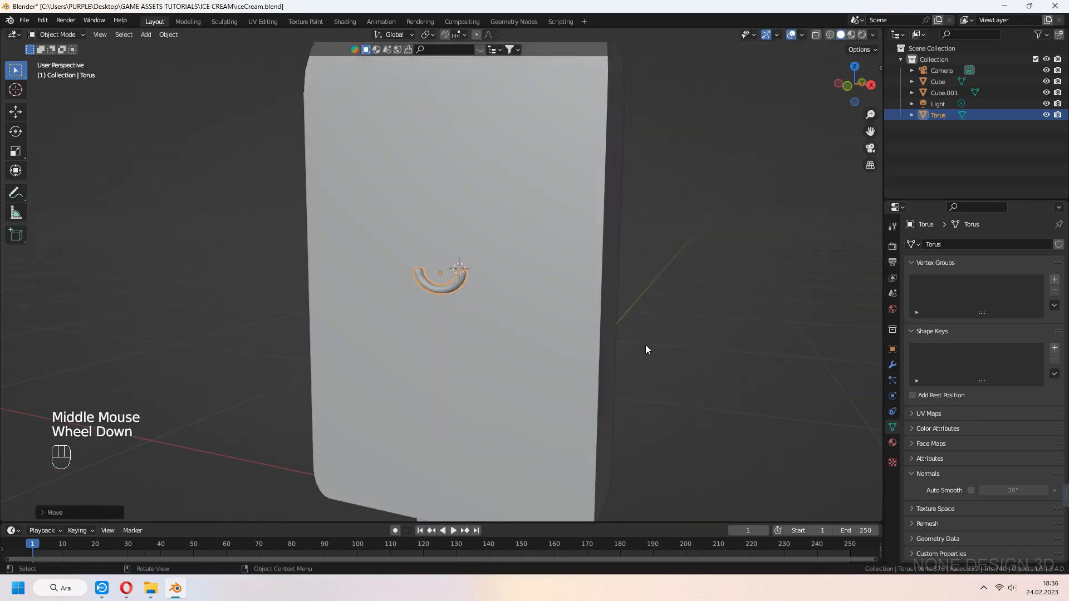
pyautogui.scroll(-3)
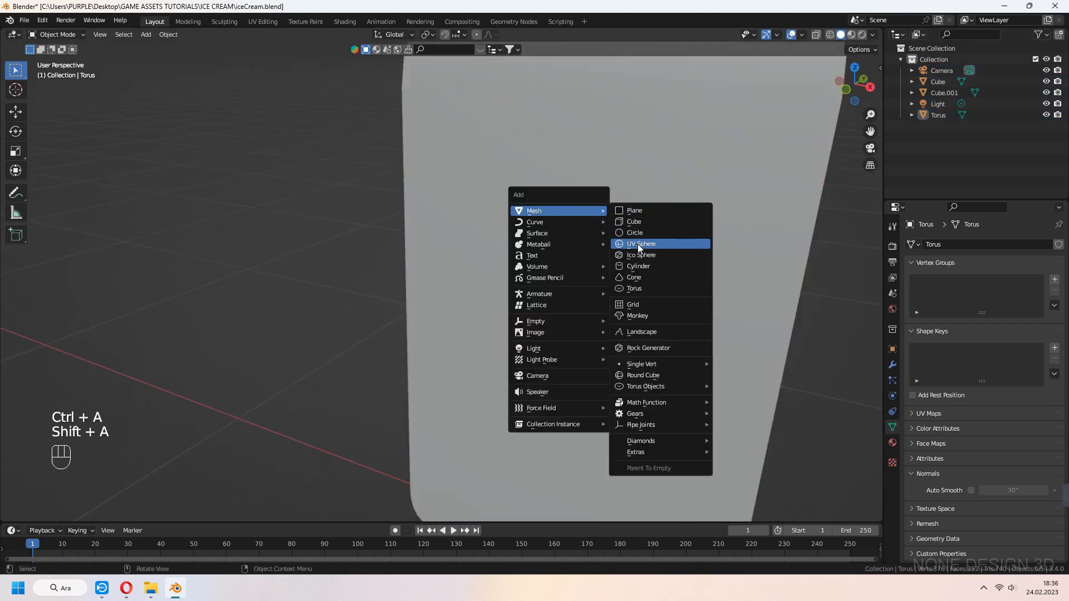
# Add a sphere, shrink it to eye size and position it above the smile
pyautogui.click(641, 244)
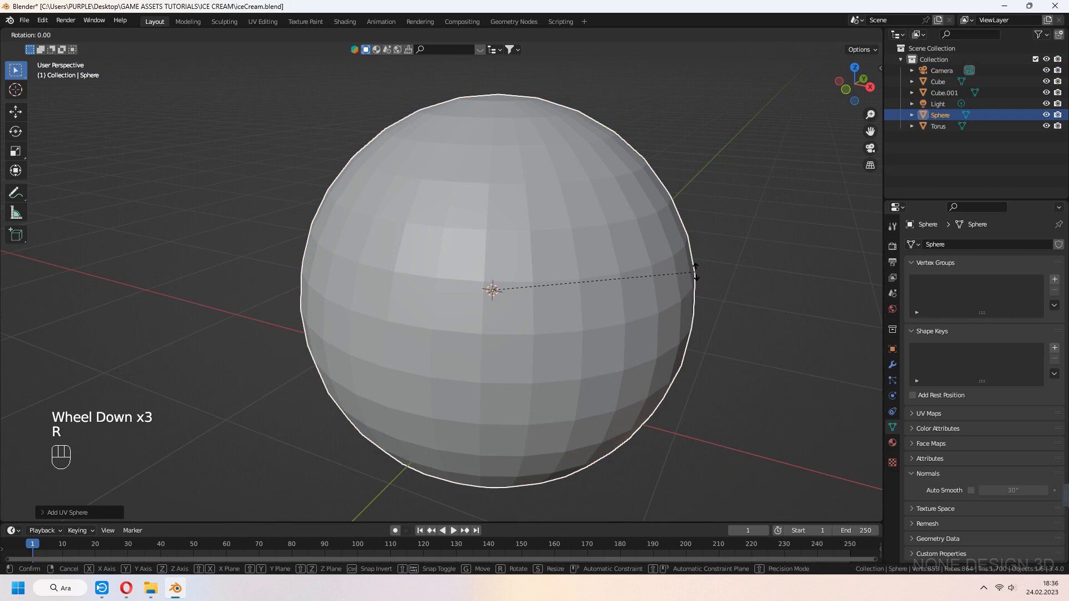
pyautogui.press('s')
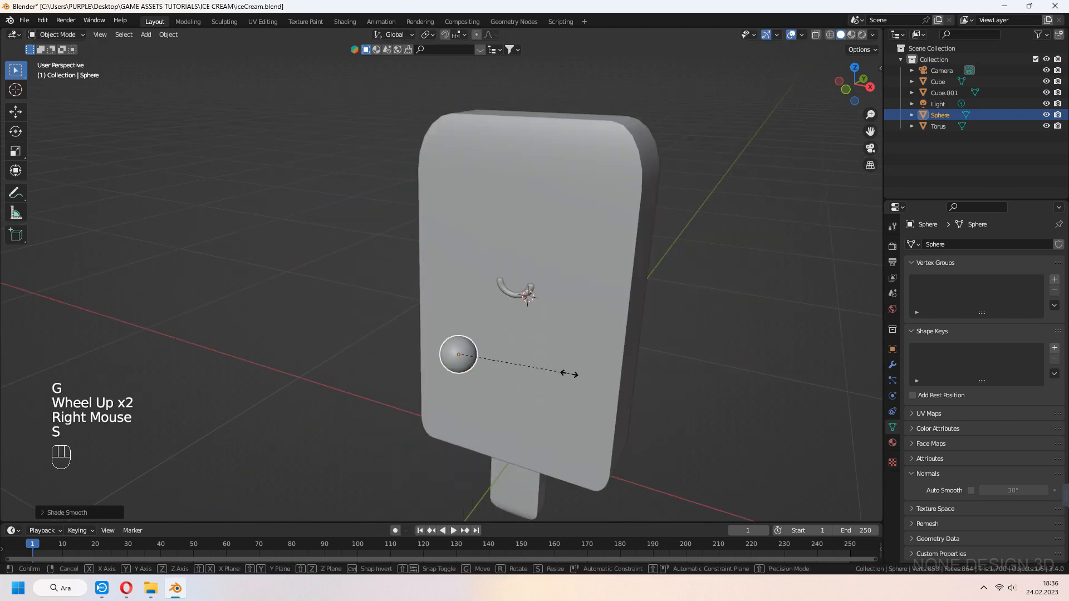
pyautogui.press('Tab')
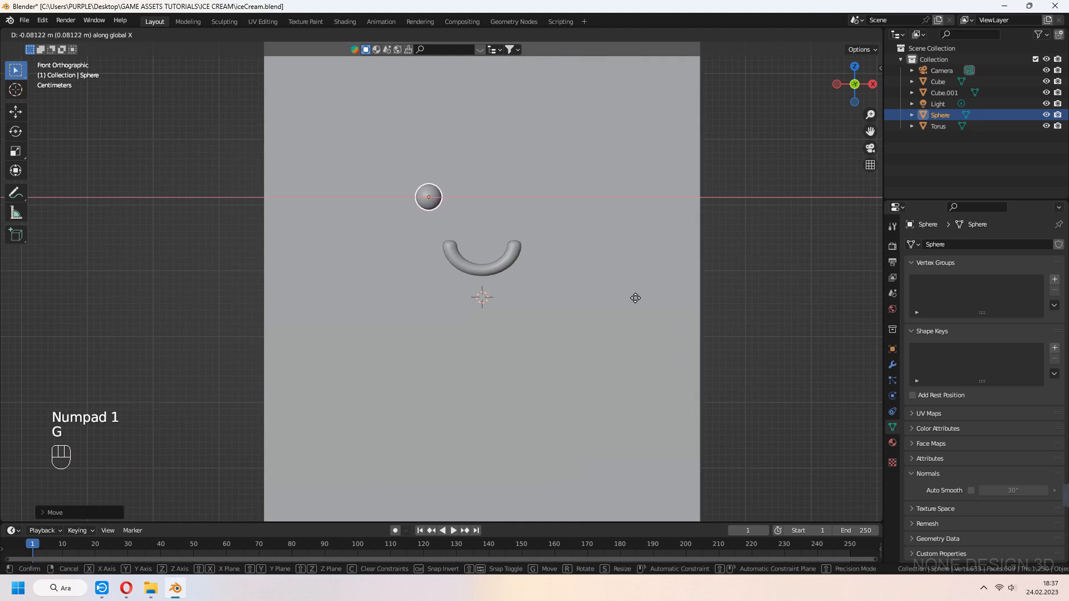
pyautogui.press('shift+d')
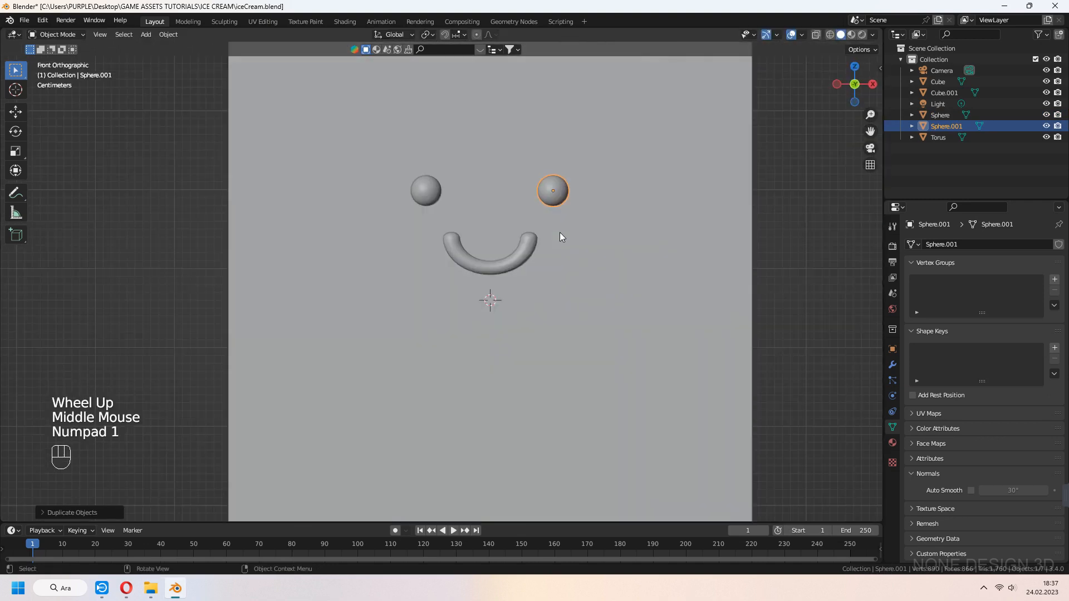
# Duplicate the eye, squash a copy into a flat oval cheek and duplicate it for the other side
pyautogui.press('shift+D')
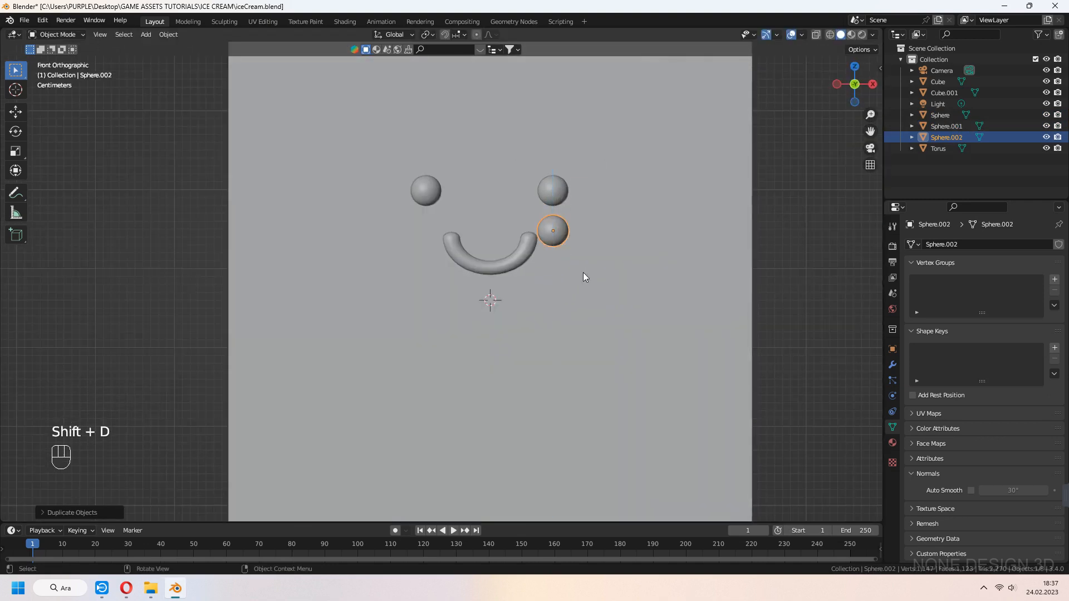
pyautogui.press('s')
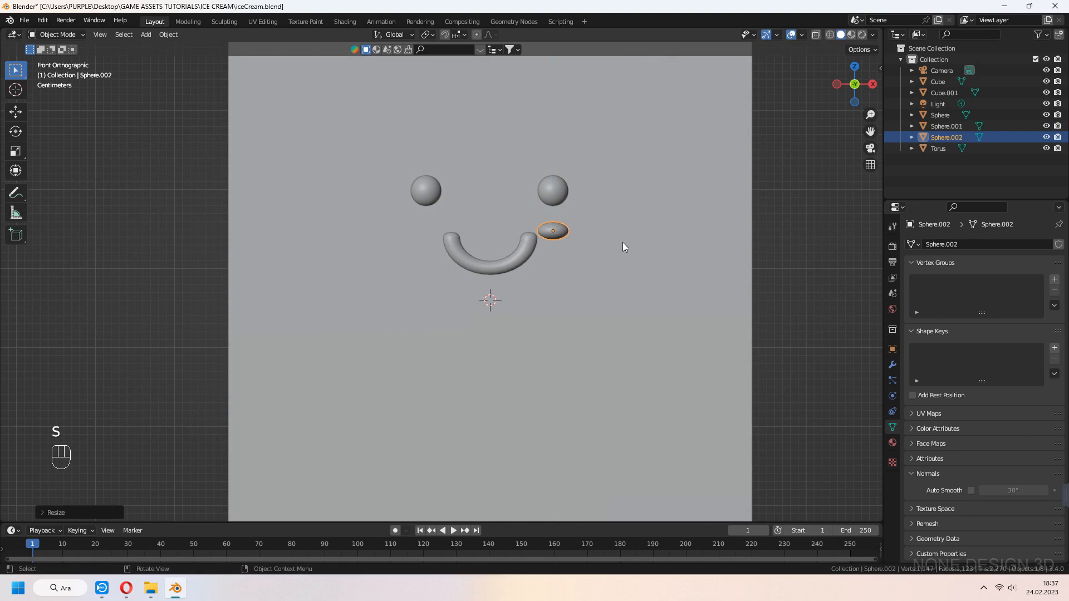
pyautogui.press('g')
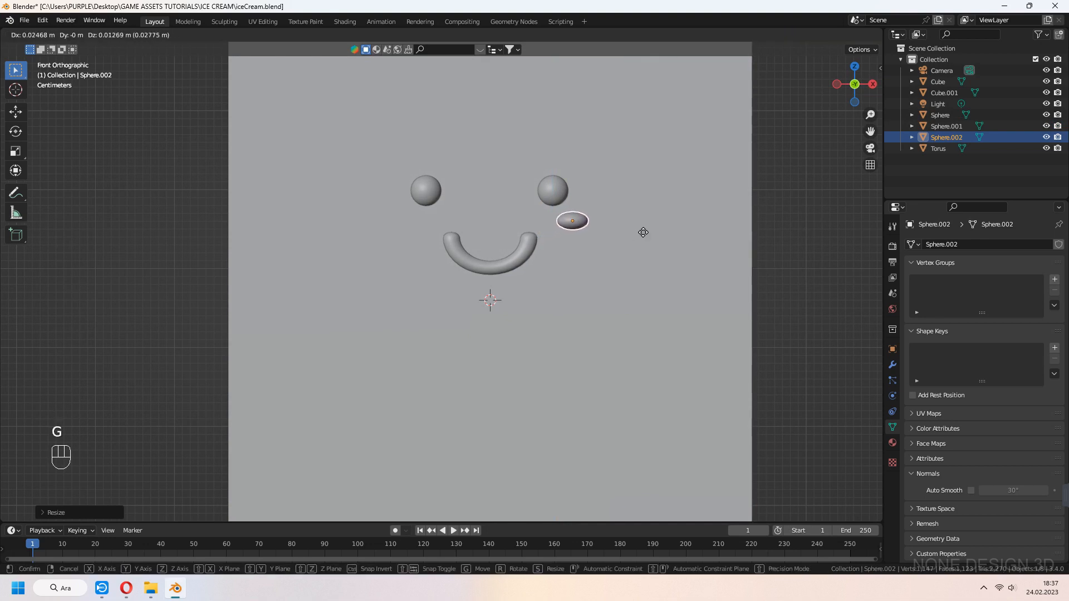
pyautogui.press('shift+d')
pyautogui.write('face')
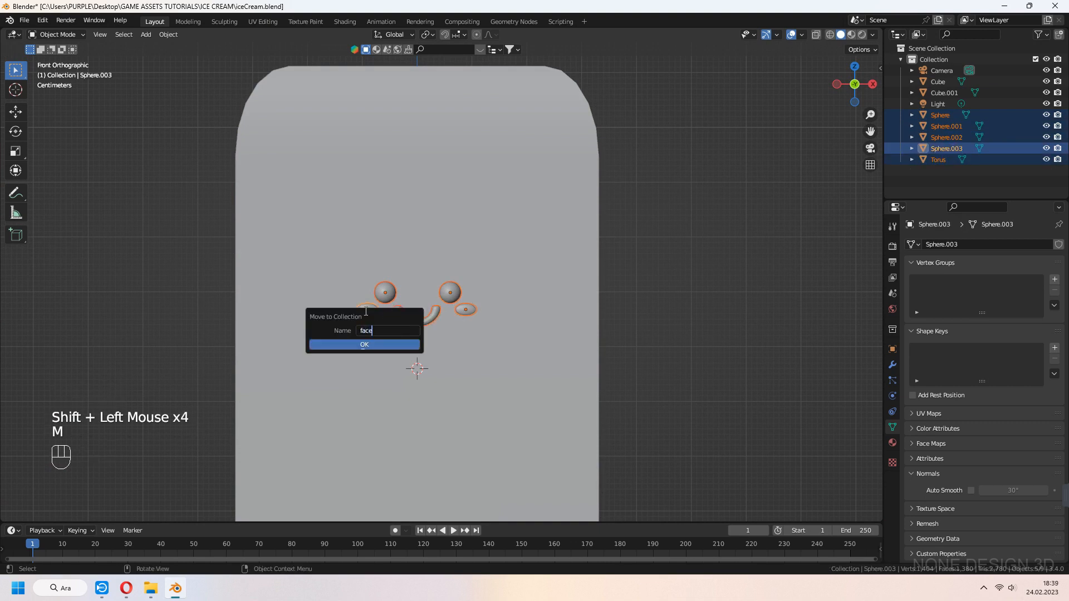
# Move the face parts into a new collection named 'face' and save the file
pyautogui.click(362, 344)
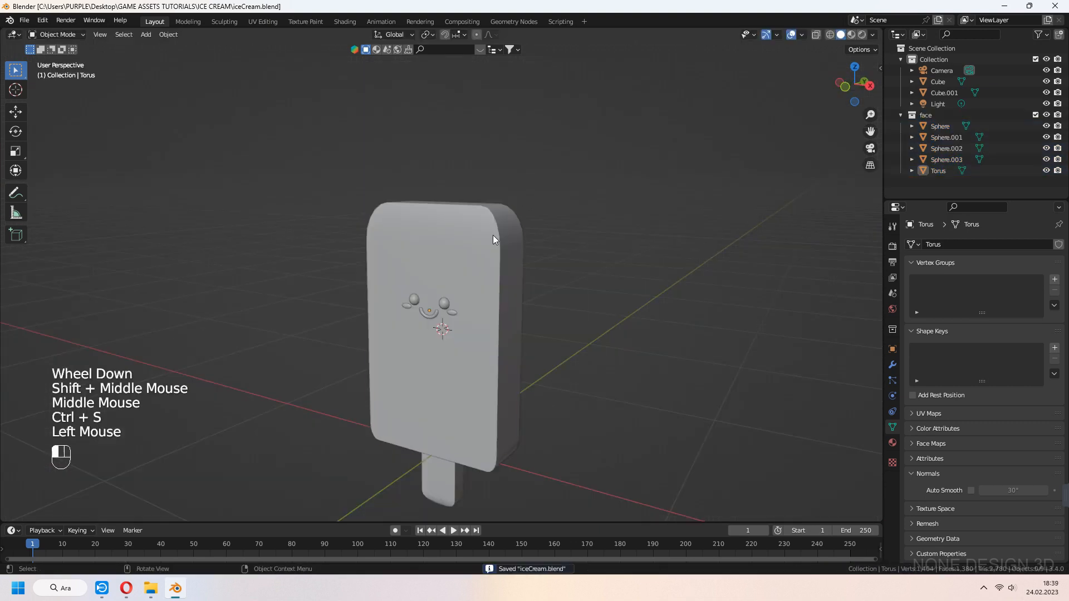
pyautogui.press('shift+a')
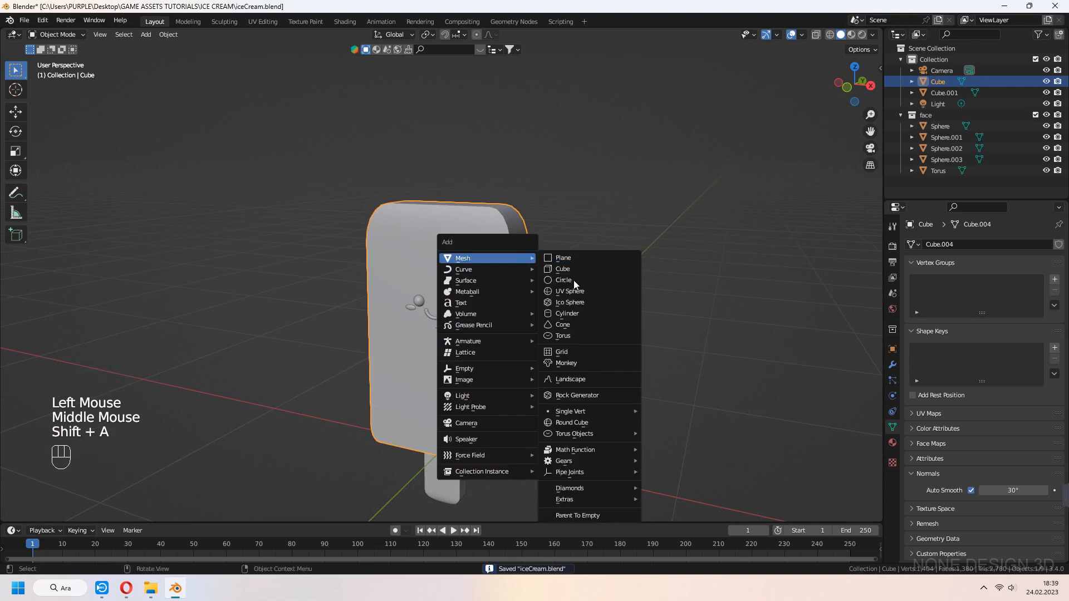
# Add a cylinder over the top edge and cut the first bite with a Boolean Difference on the slab
pyautogui.click(566, 314)
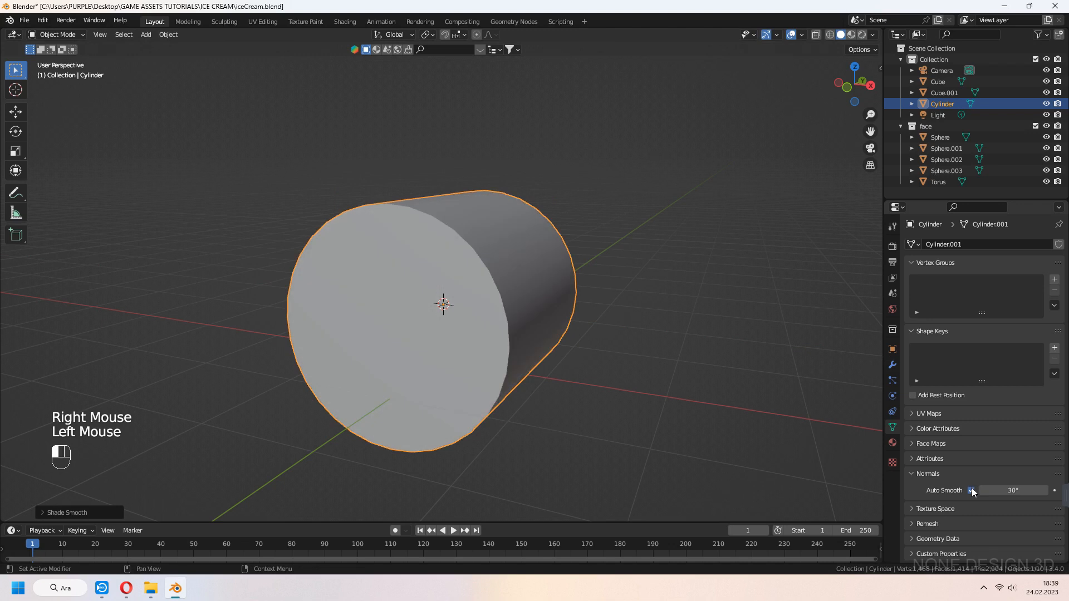
pyautogui.press('g')
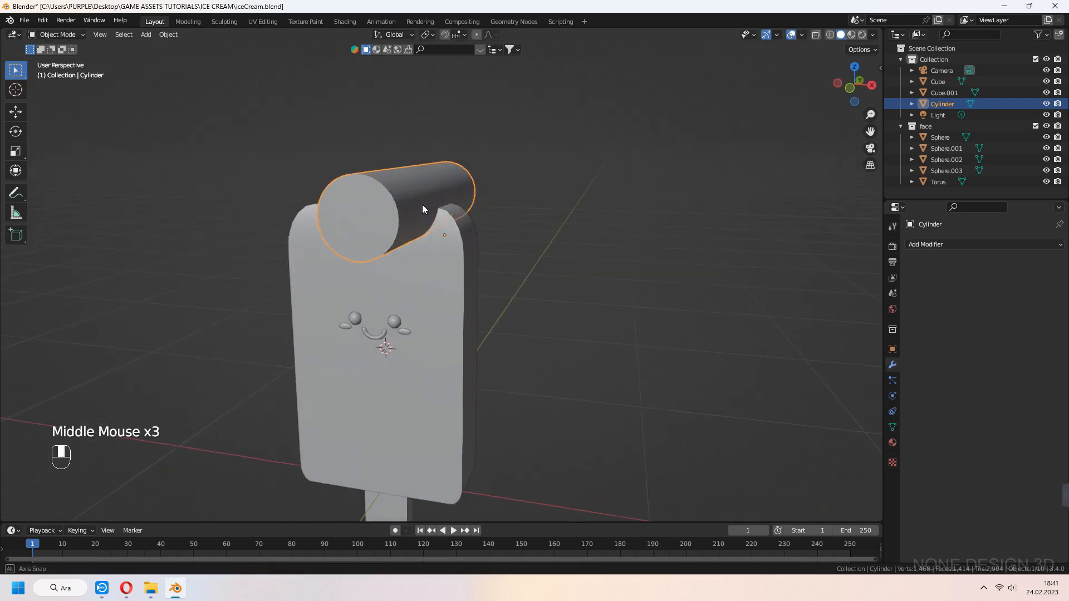
pyautogui.click(375, 341)
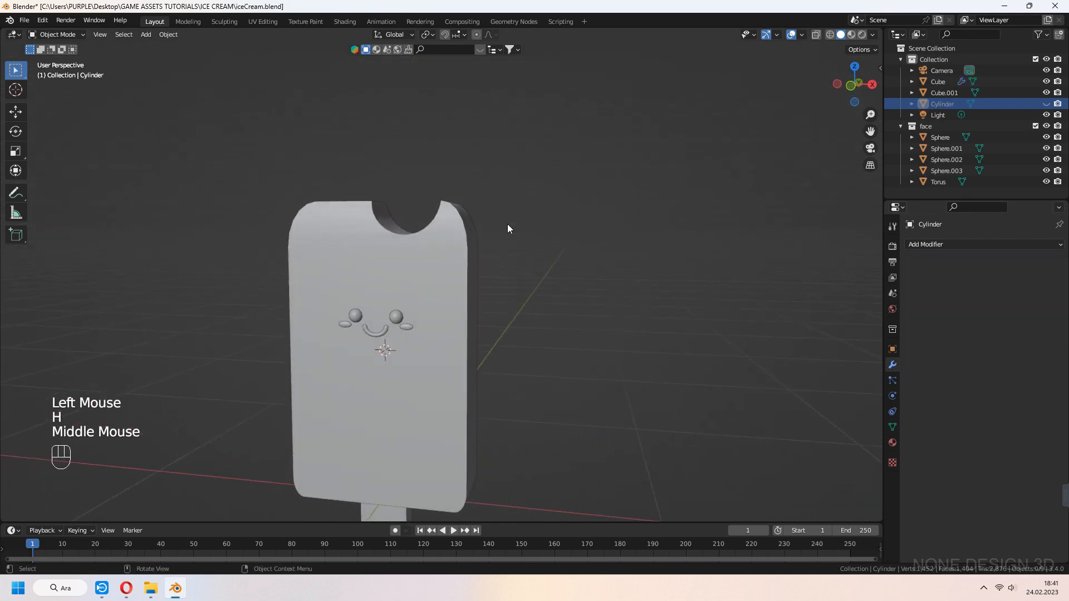
pyautogui.press('alt+h')
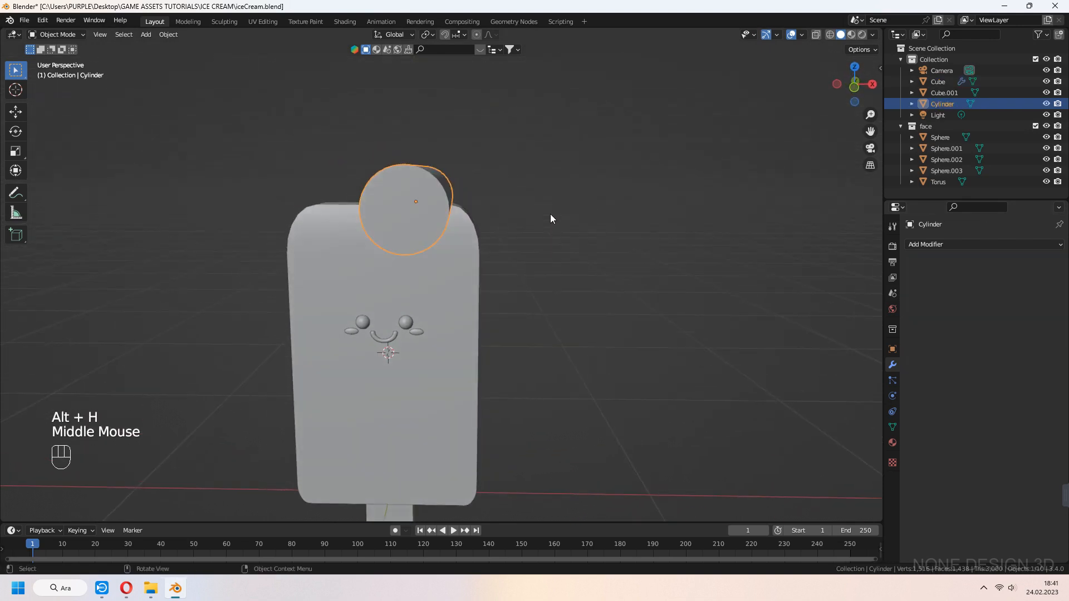
pyautogui.press('g')
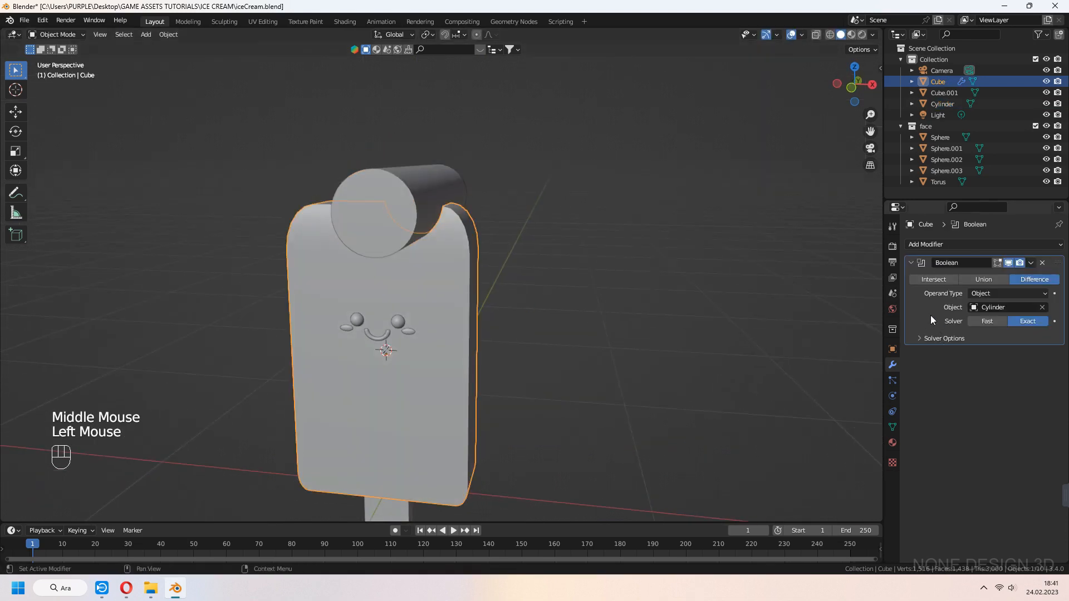
# Move the cutter toward the top right corner and cut the second bite
pyautogui.press('ctrl+a')
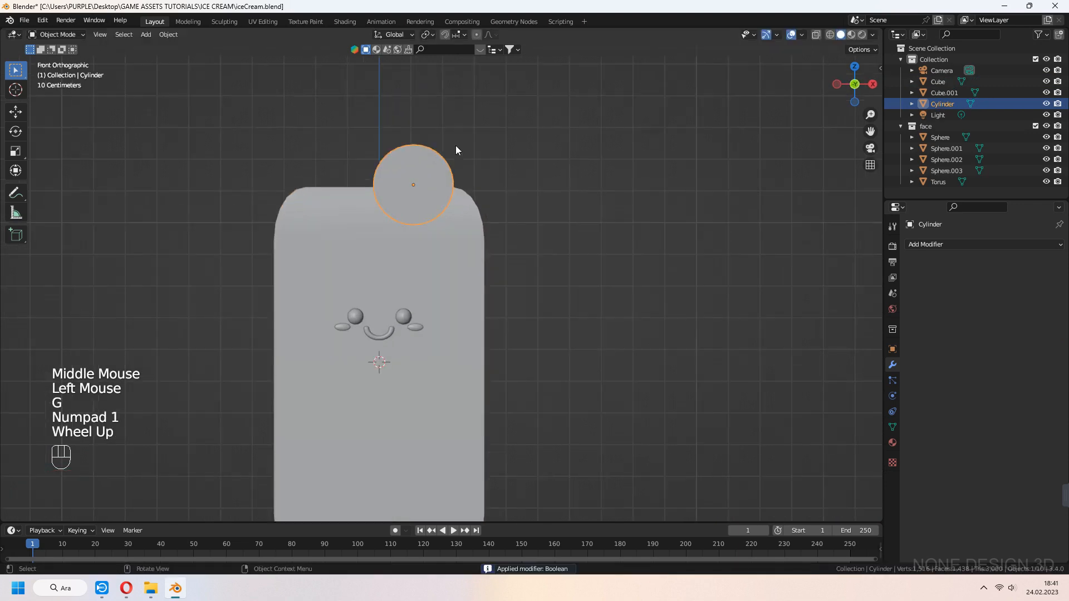
pyautogui.press('g')
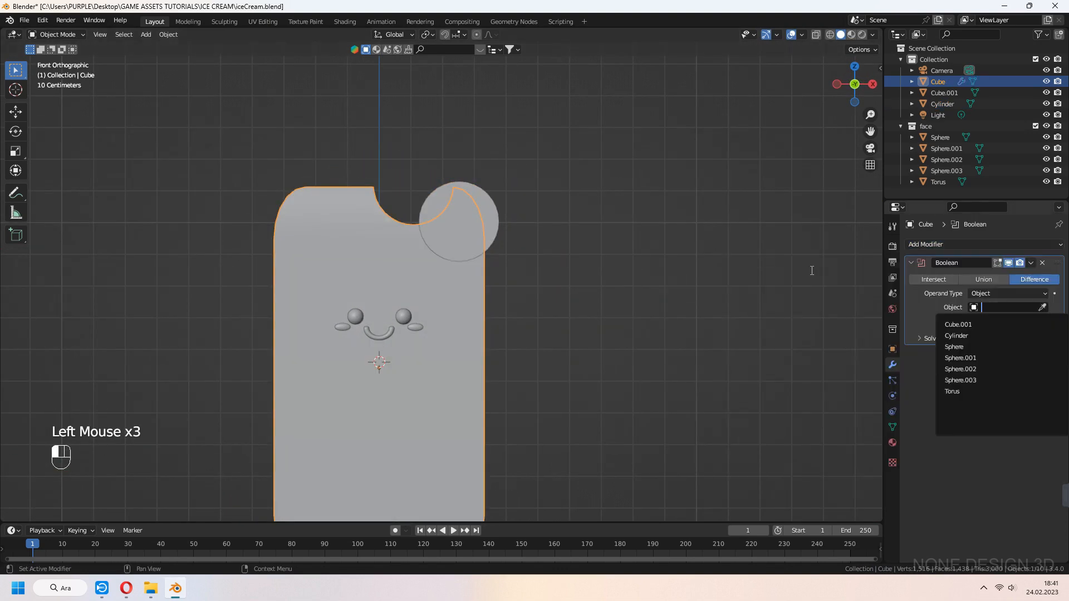
pyautogui.press('ctrl+a')
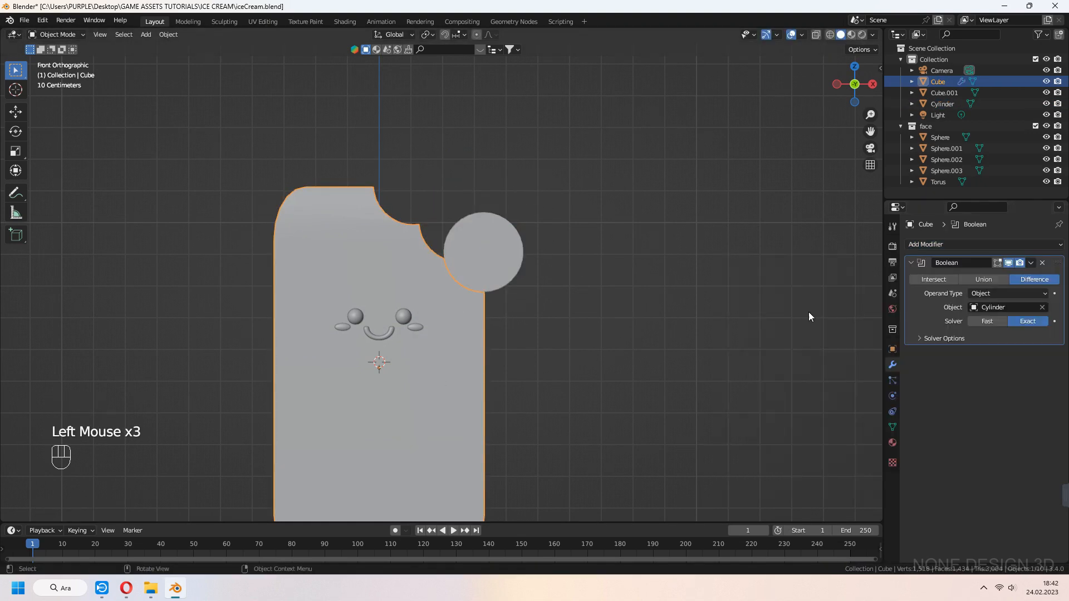
pyautogui.press('Tab')
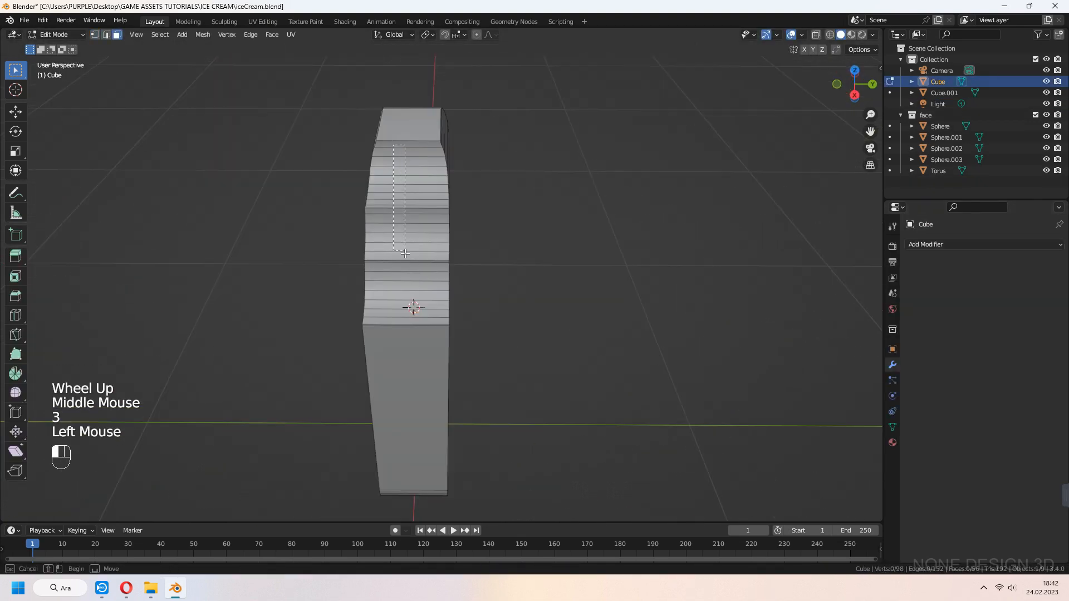
# Inset the bite faces inward and bevel the rims around the notches
pyautogui.scroll(3)
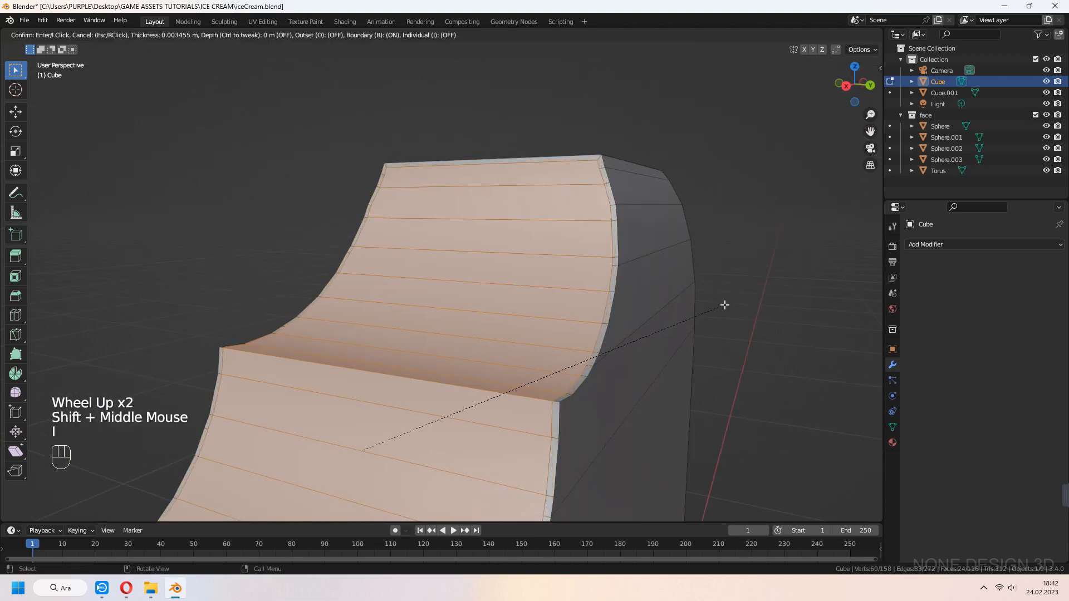
pyautogui.moveTo(688, 308)
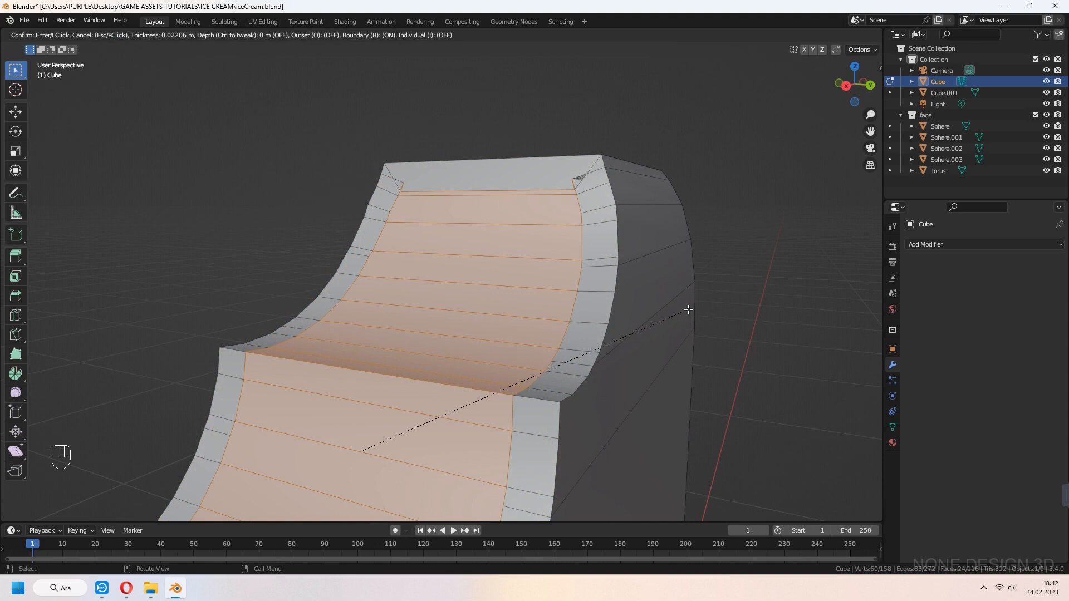
pyautogui.scroll(-3)
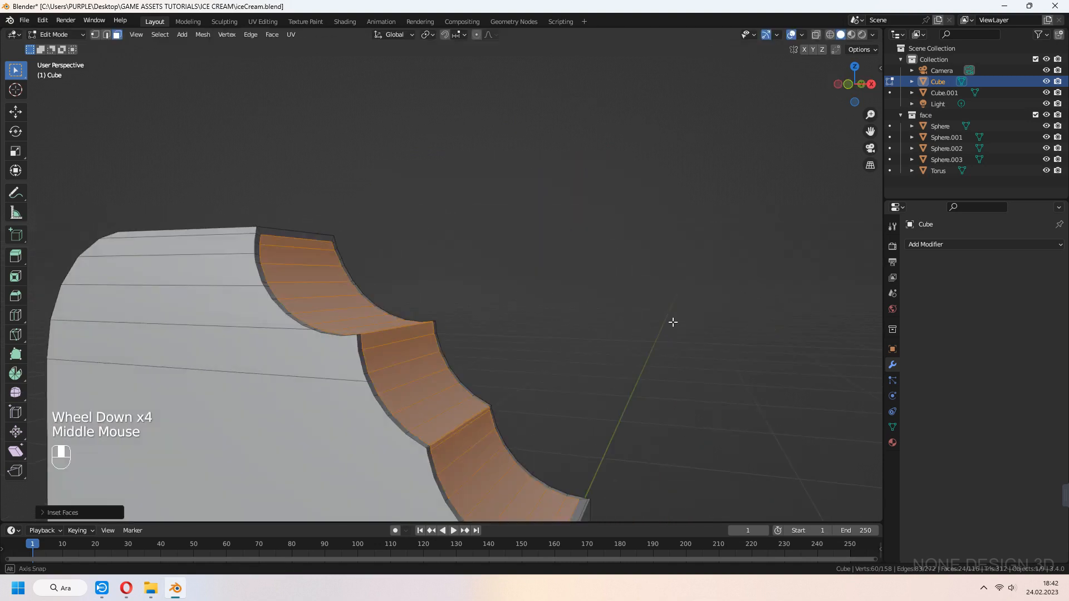
pyautogui.press('e')
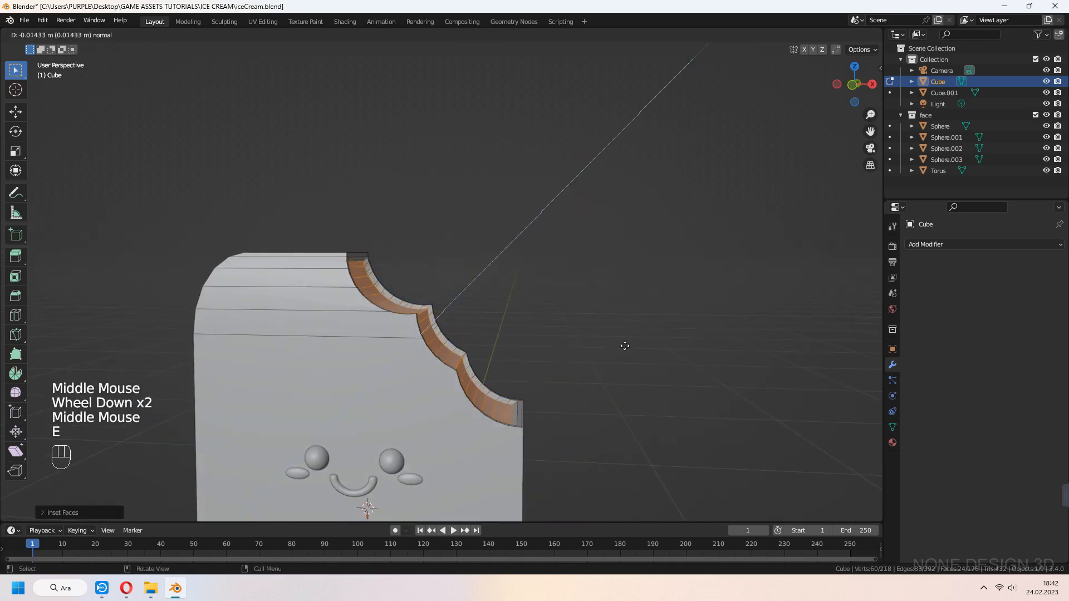
pyautogui.moveTo(624, 344)
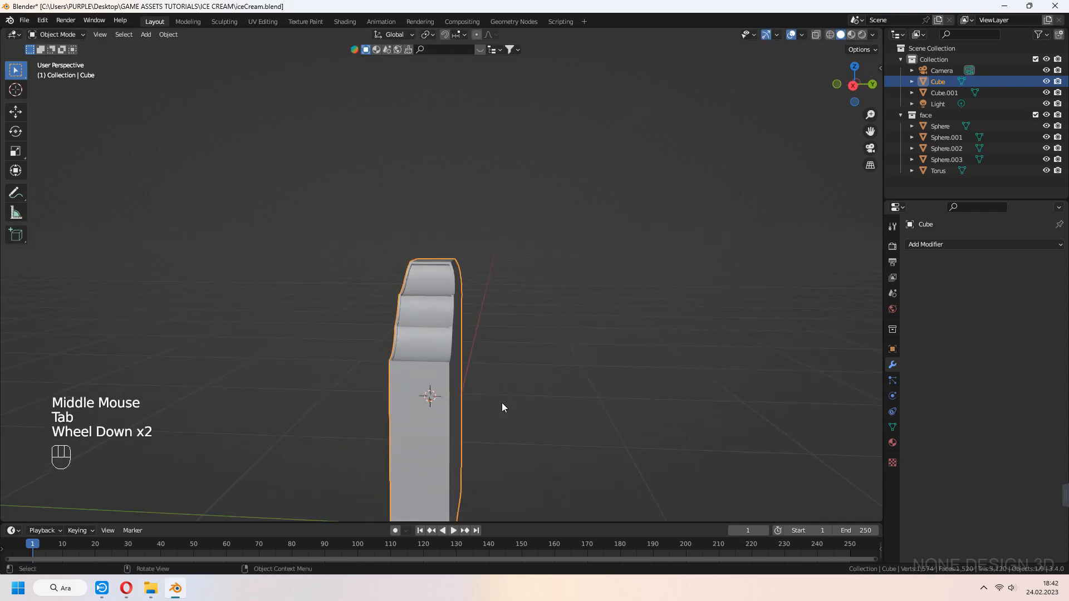
pyautogui.press('Tab')
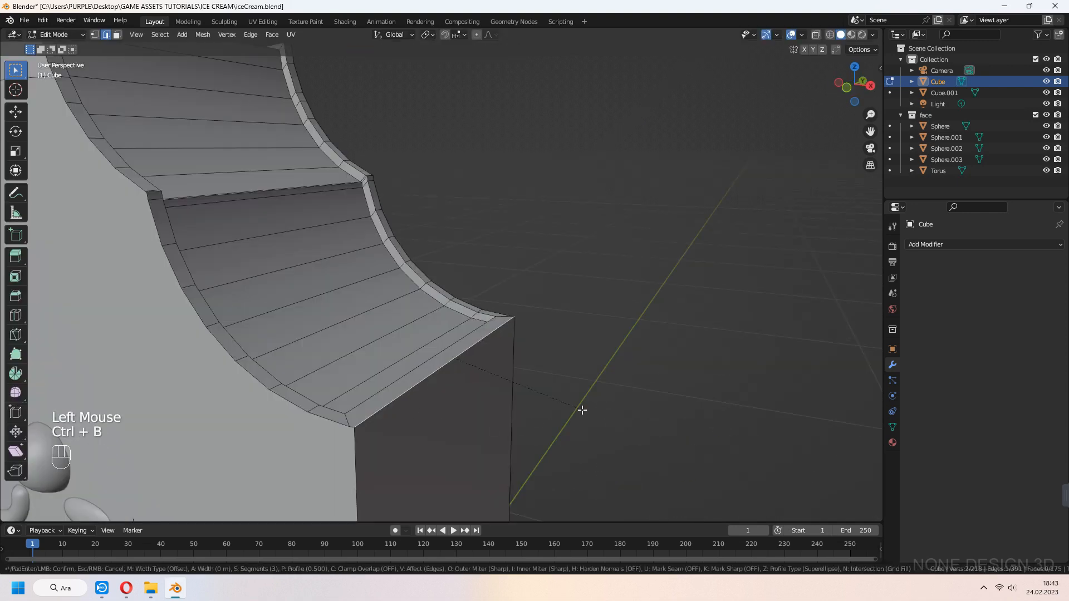
pyautogui.moveTo(617, 449)
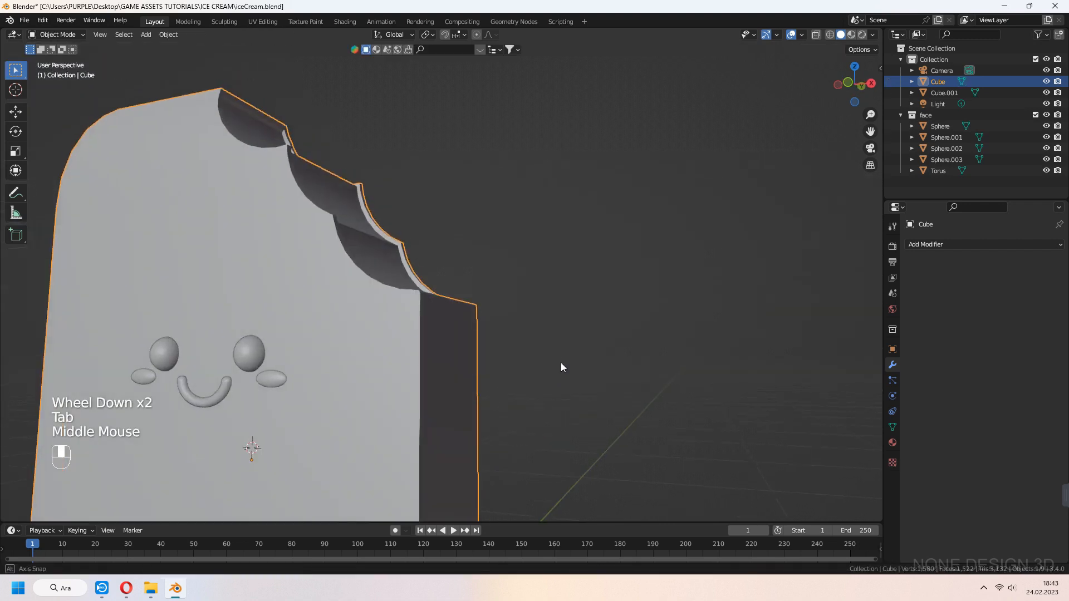
pyautogui.press('Tab')
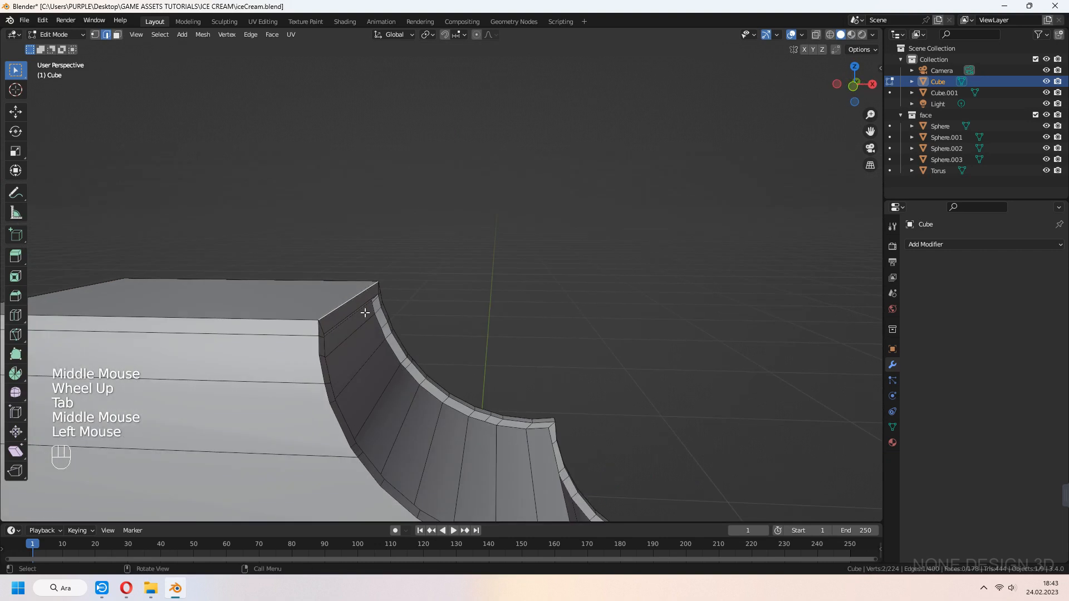
pyautogui.press('Tab')
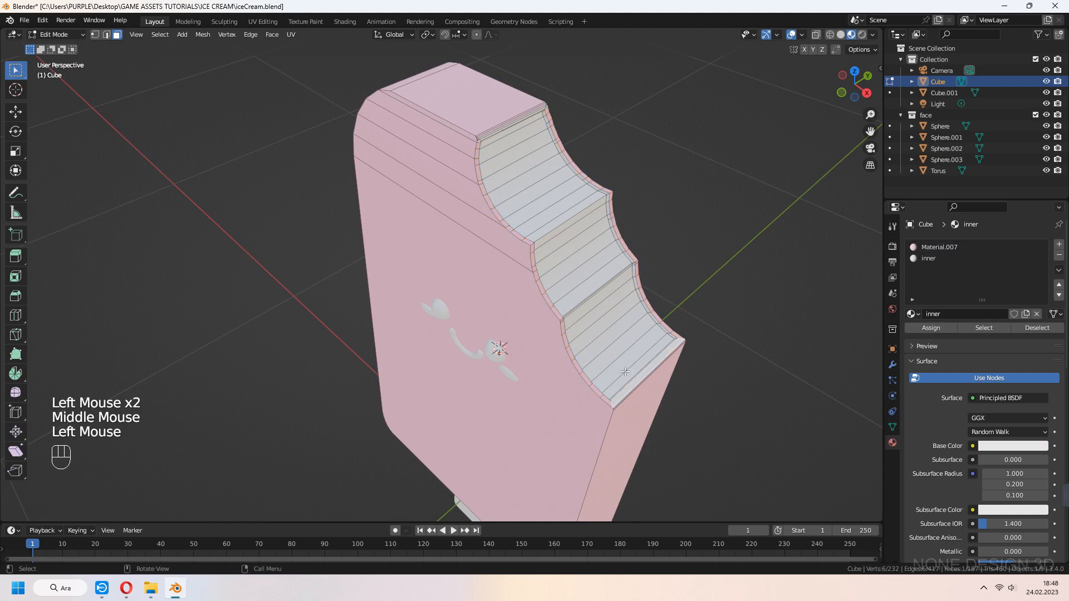
# Assign a new white 'inner' material to the faces inside the bite
pyautogui.scroll(3)
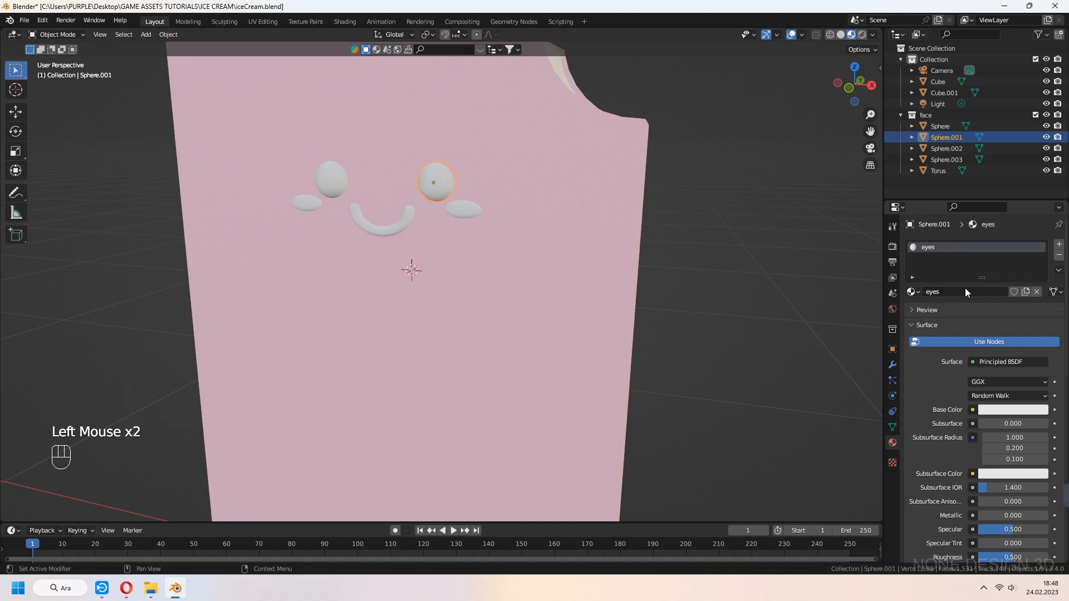
# Shrink a duplicated eye sphere into a tiny white highlight on the eye's surface
pyautogui.scroll(-3)
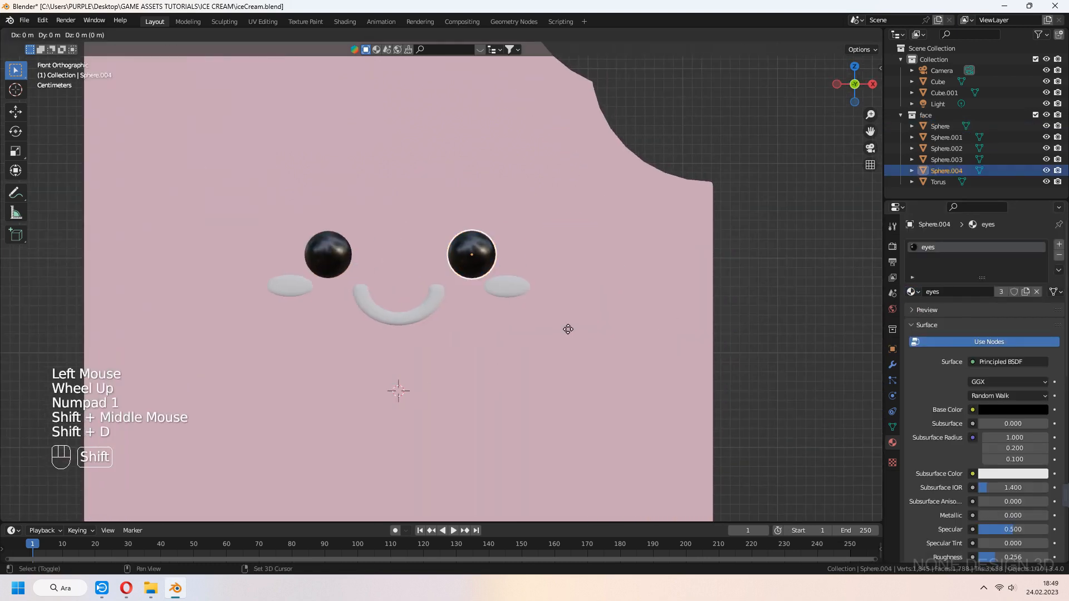
pyautogui.press('s')
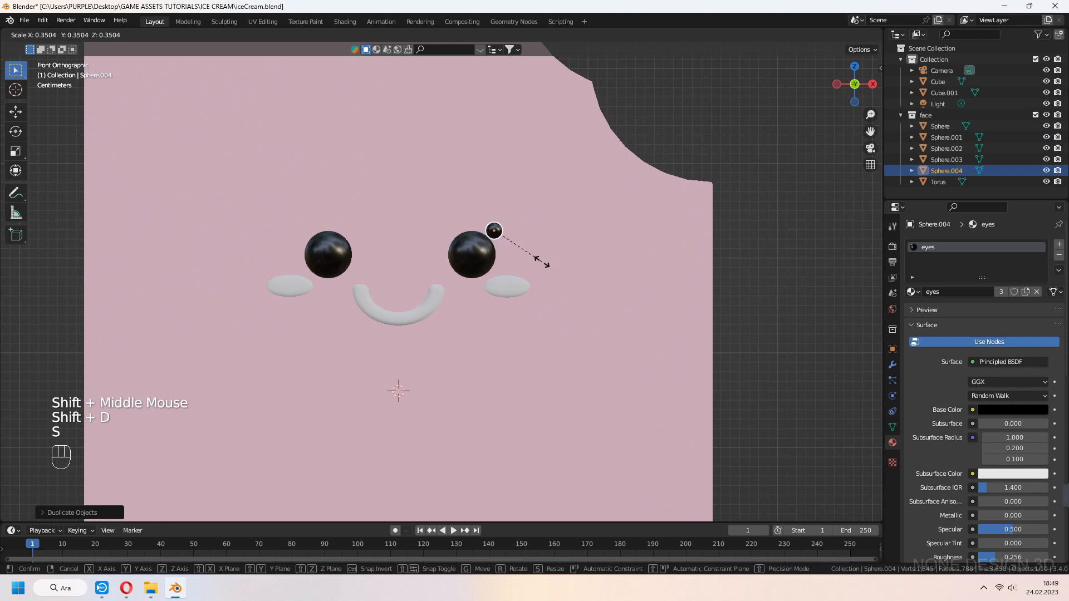
pyautogui.scroll(3)
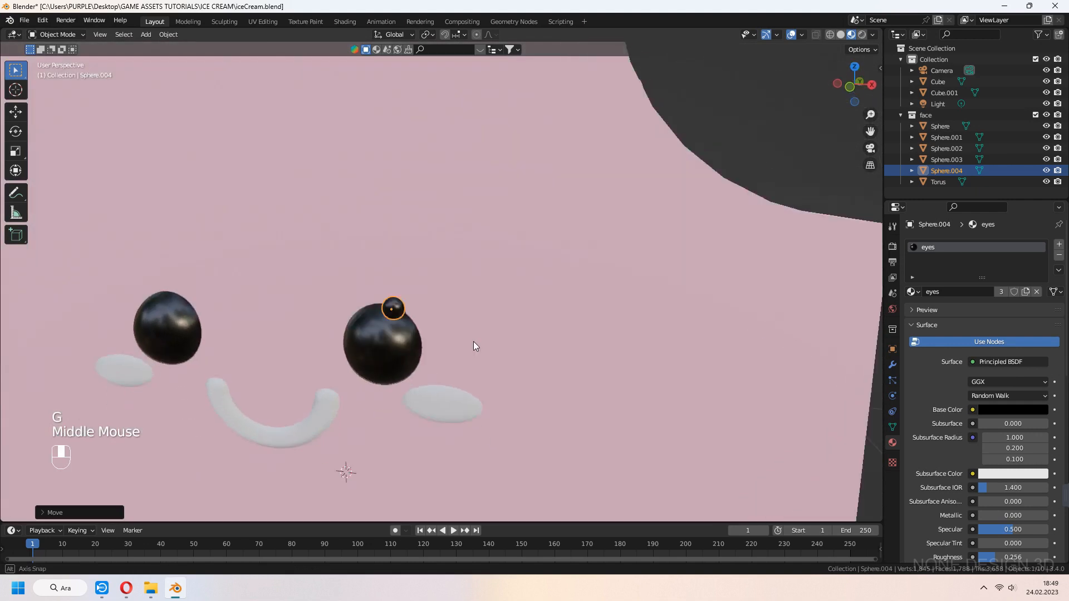
pyautogui.press('r')
pyautogui.write('whit')
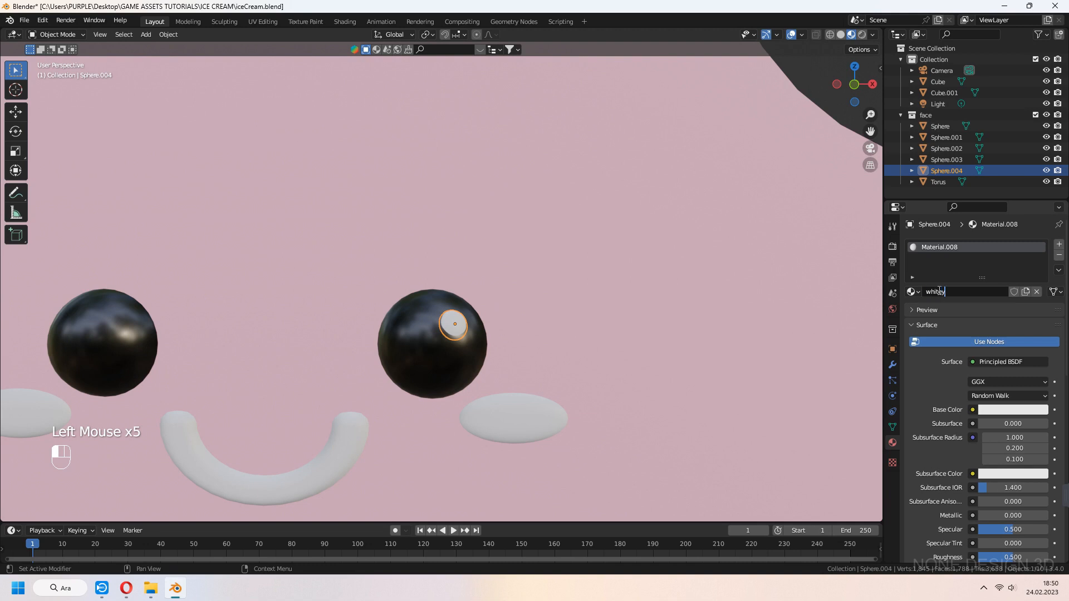
# Duplicate the highlight and place it on the other eye
pyautogui.scroll(-3)
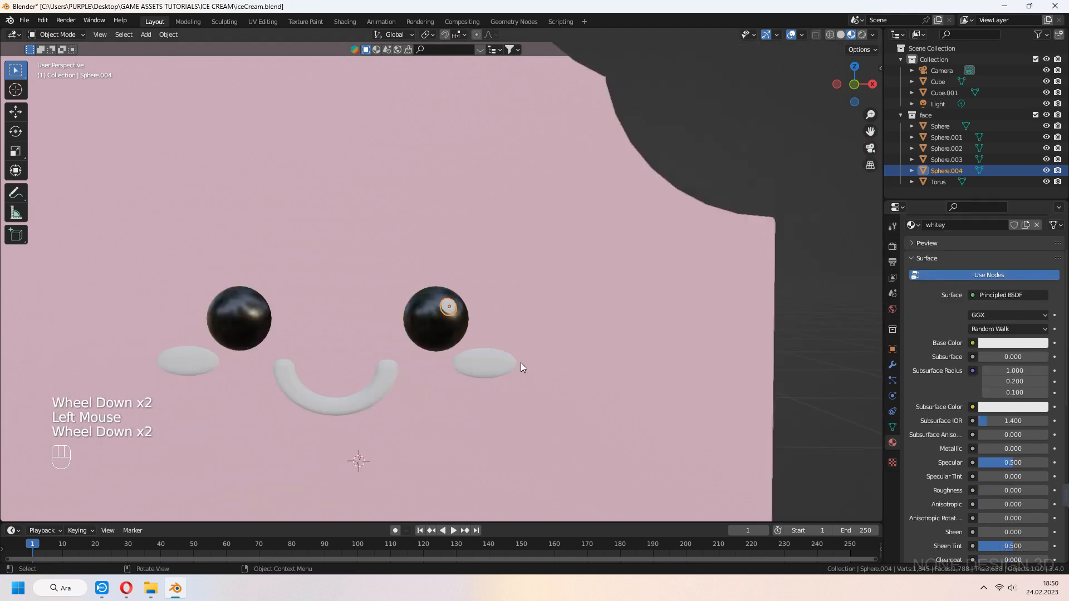
pyautogui.press('shift+d')
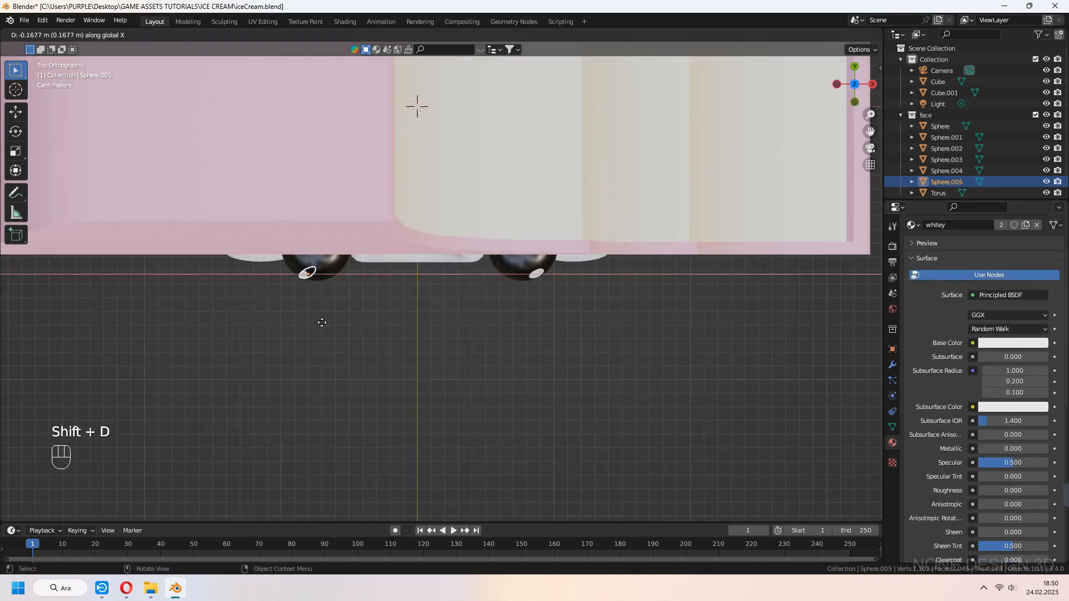
pyautogui.press('r')
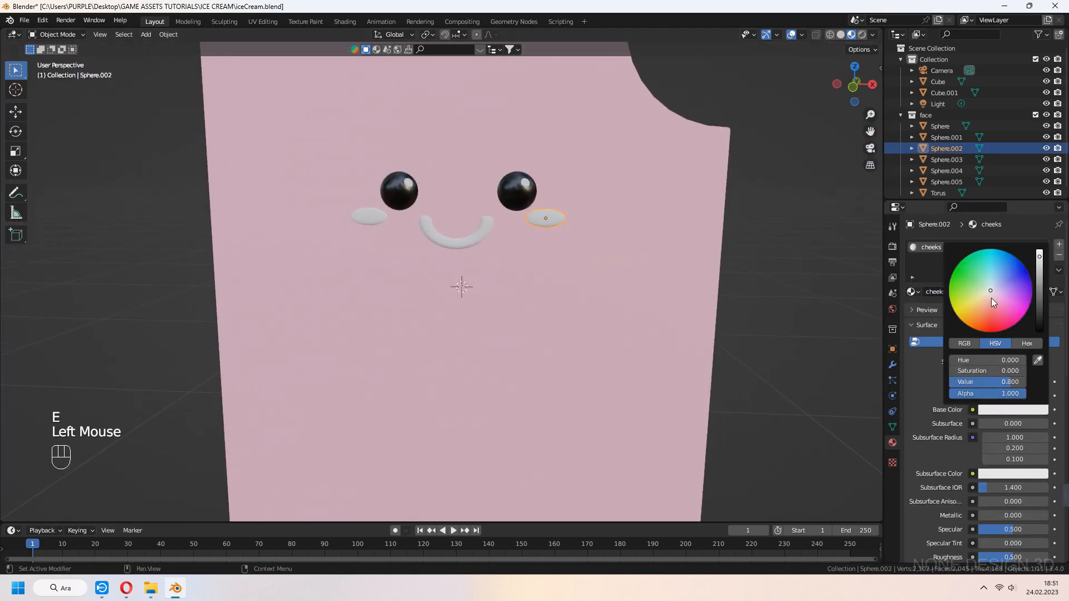
# Set the cheeks to pink and give the mouth its own reddish material
pyautogui.click(996, 297)
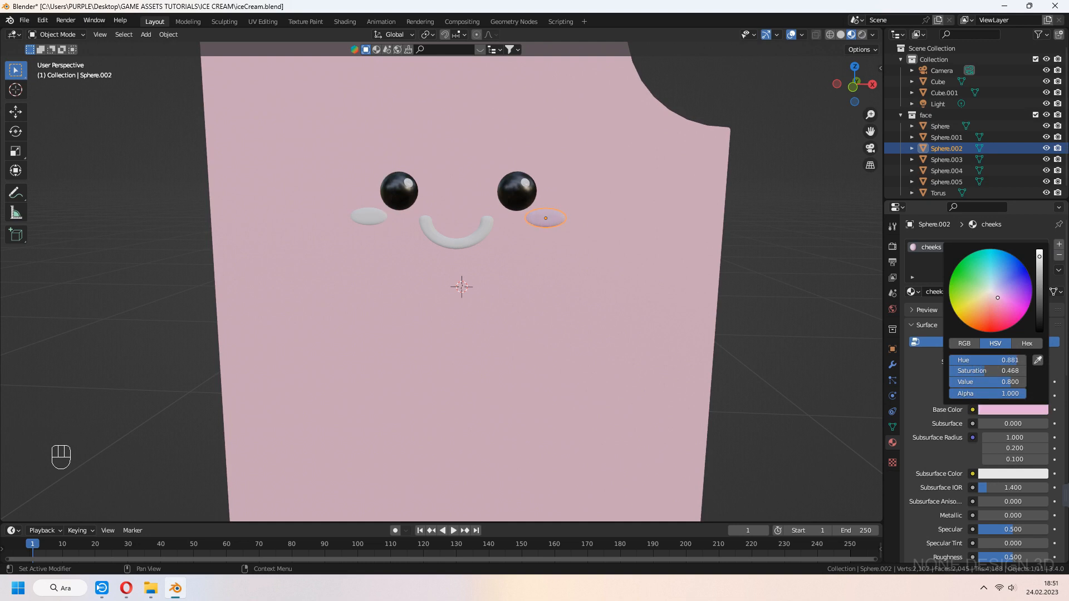
pyautogui.click(937, 82)
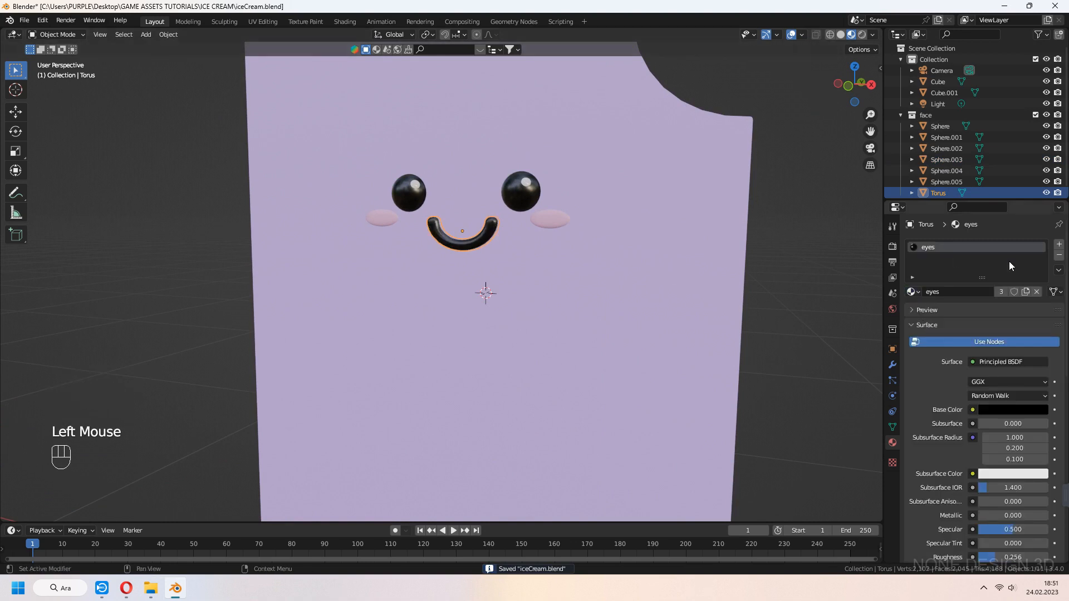
pyautogui.click(954, 247)
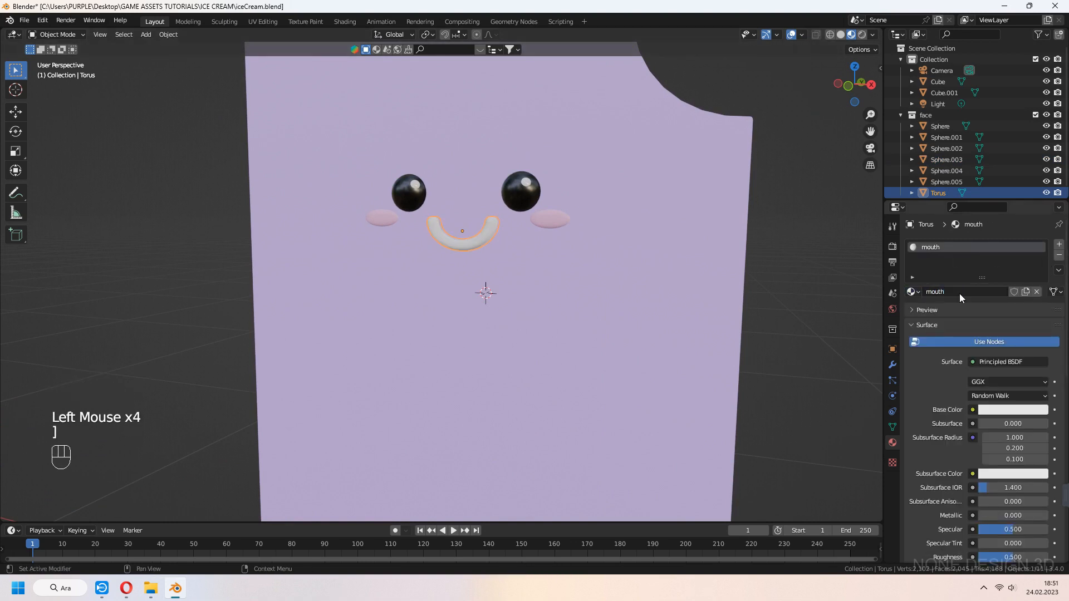
pyautogui.click(1012, 409)
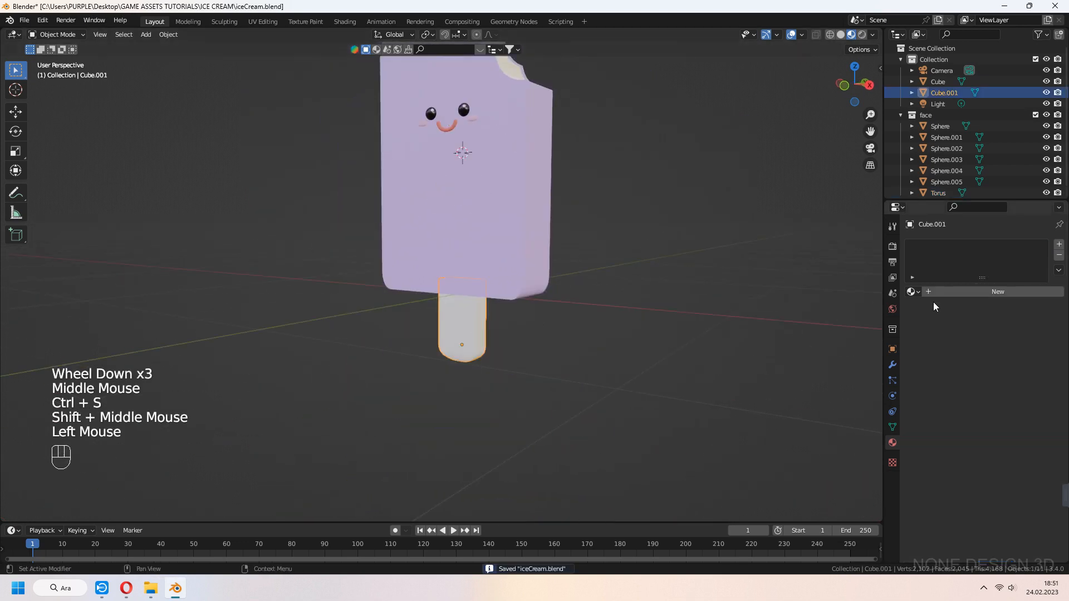
# Create a warm light-brown material for the stick
pyautogui.click(997, 290)
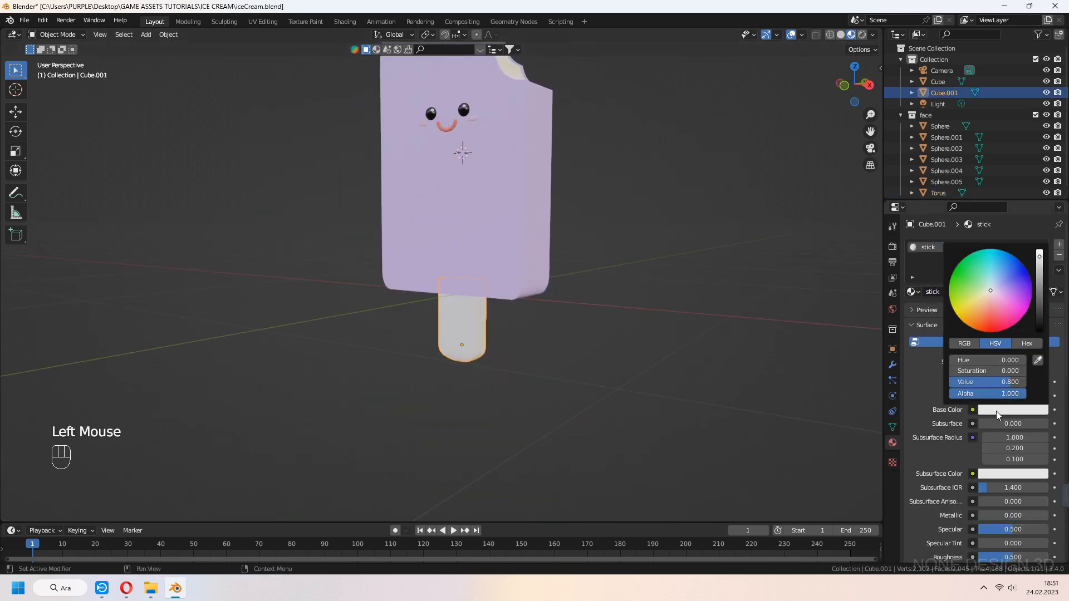
pyautogui.click(985, 301)
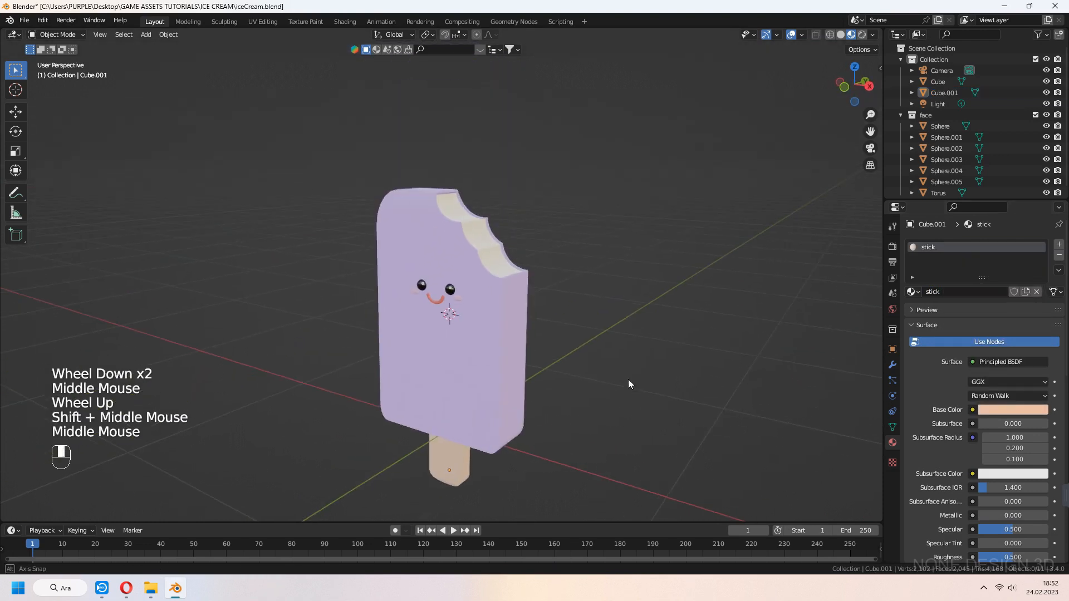
pyautogui.click(344, 21)
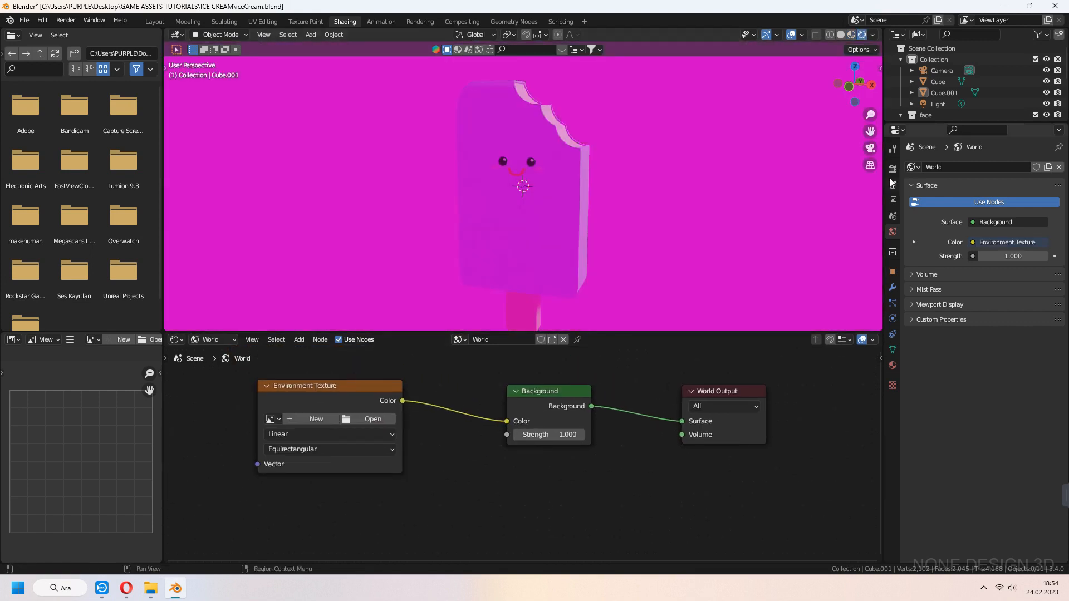
# Enable Screen Space Reflections with Refraction in Render Properties, then head to the browser for an HDRI
pyautogui.click(892, 184)
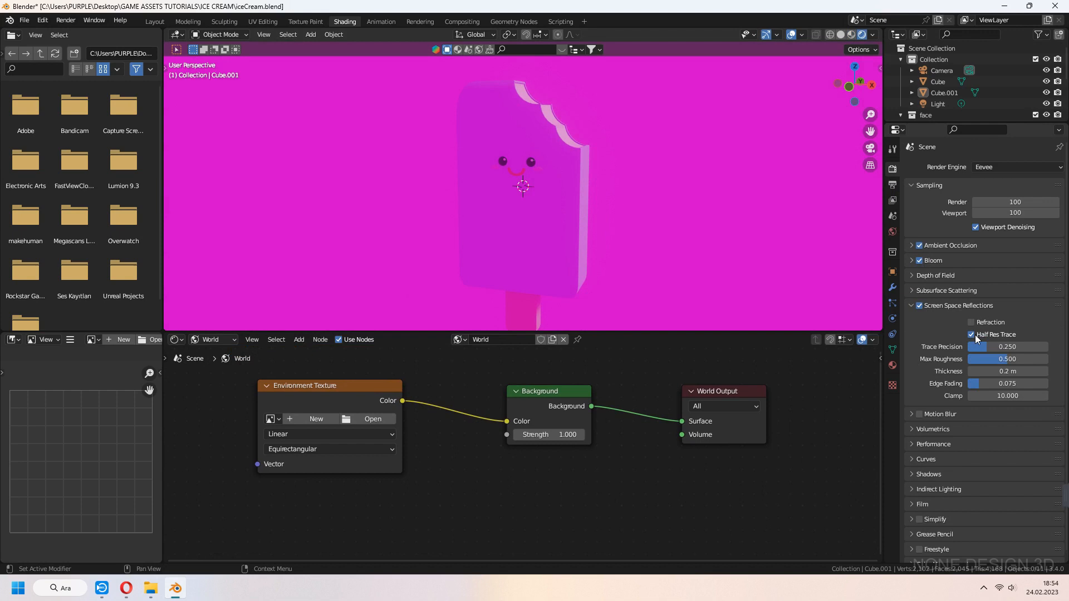
pyautogui.click(971, 321)
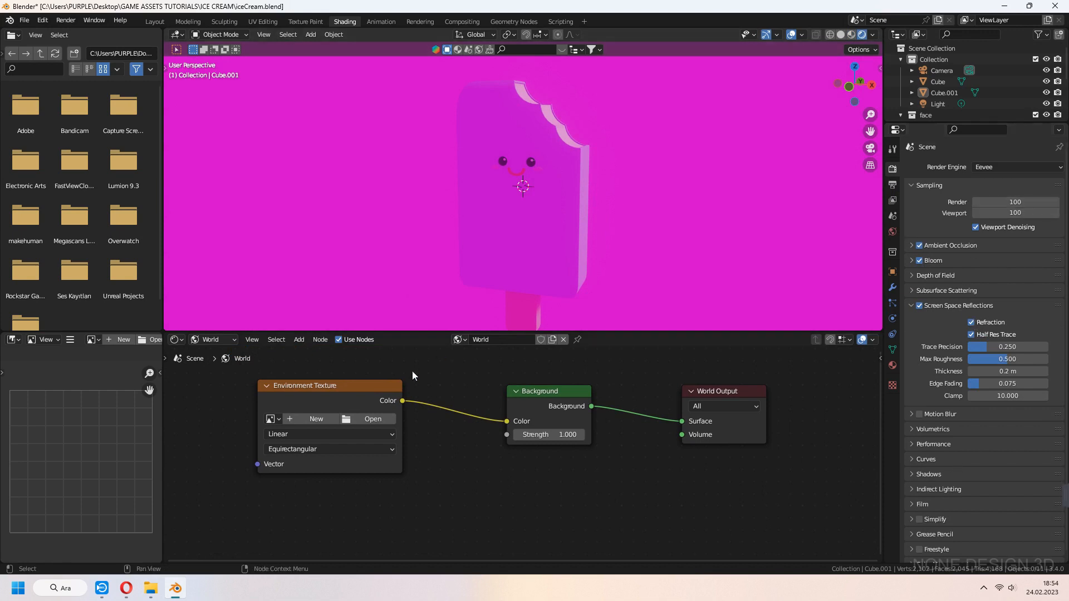
pyautogui.click(373, 419)
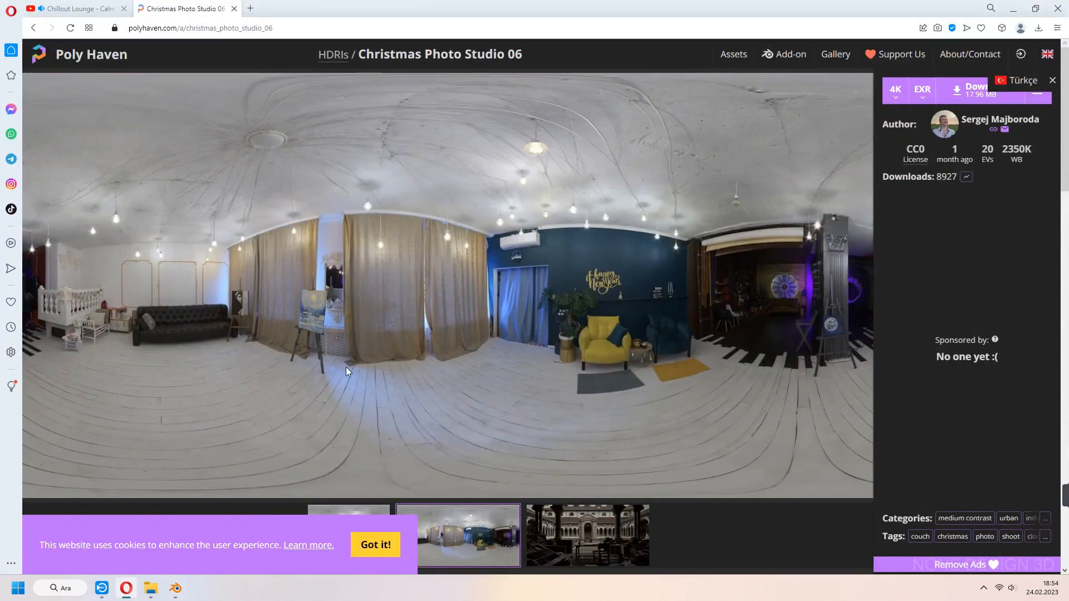
pyautogui.moveTo(278, 69)
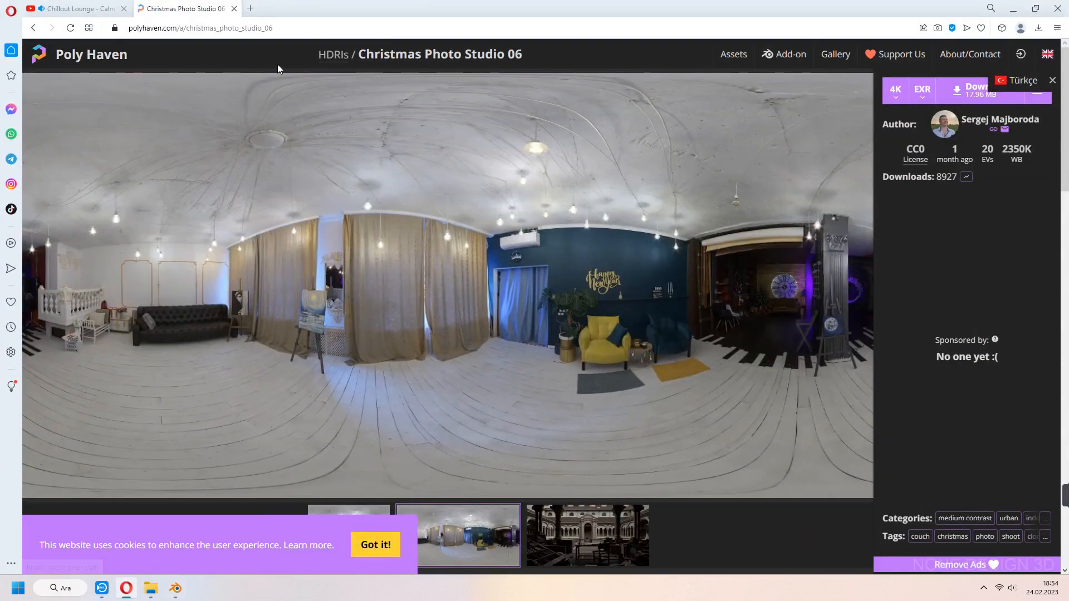
pyautogui.moveTo(583, 74)
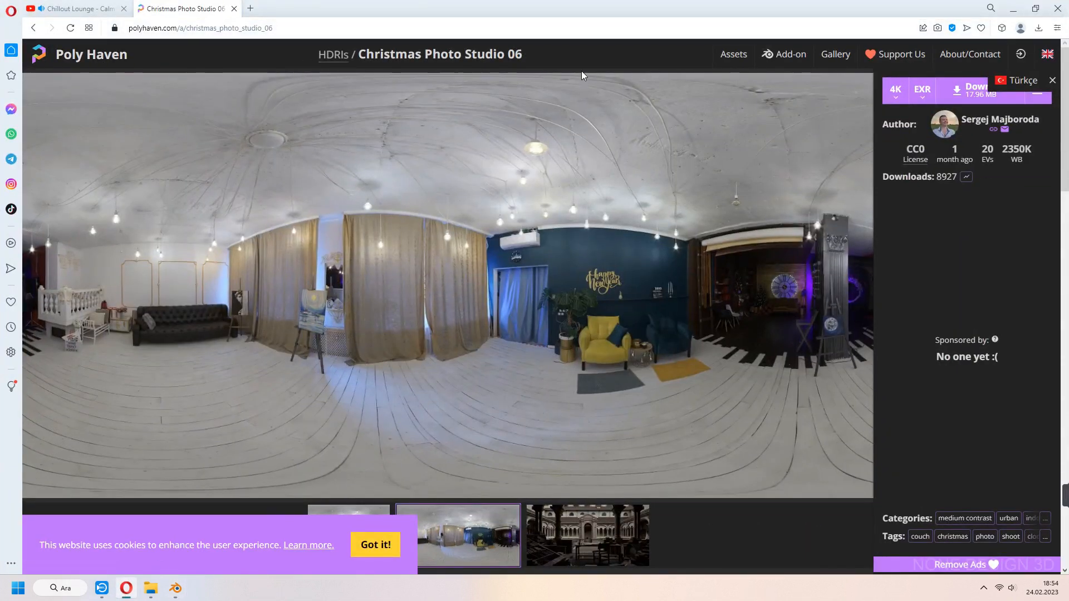
# Download the Christmas Photo Studio 06 HDRI from Poly Haven
pyautogui.click(174, 591)
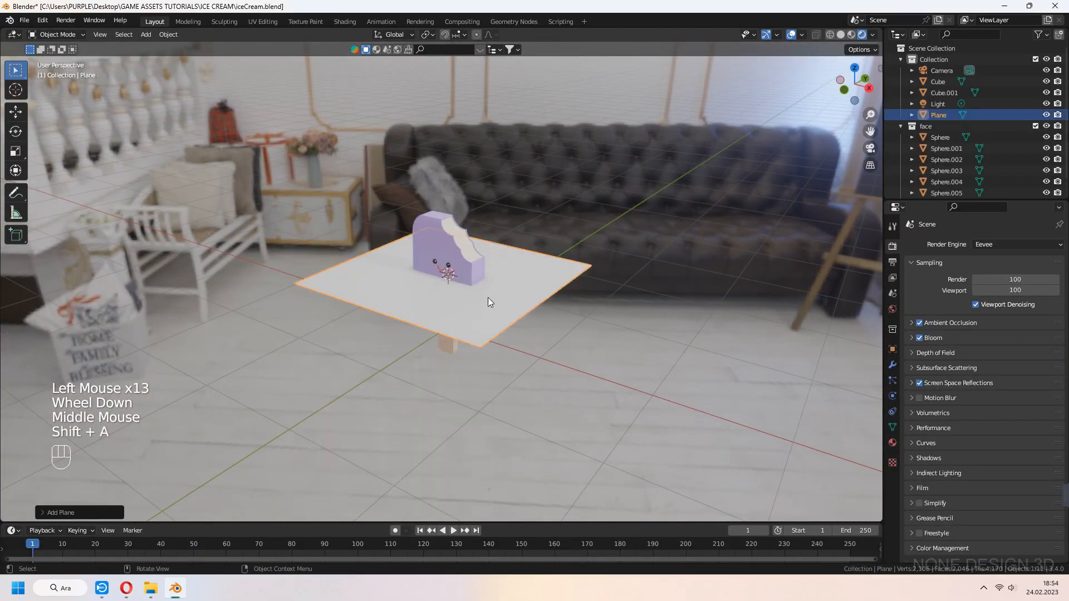
# Enlarge the plane, slide it under the popsicle and give it a white material
pyautogui.press('g')
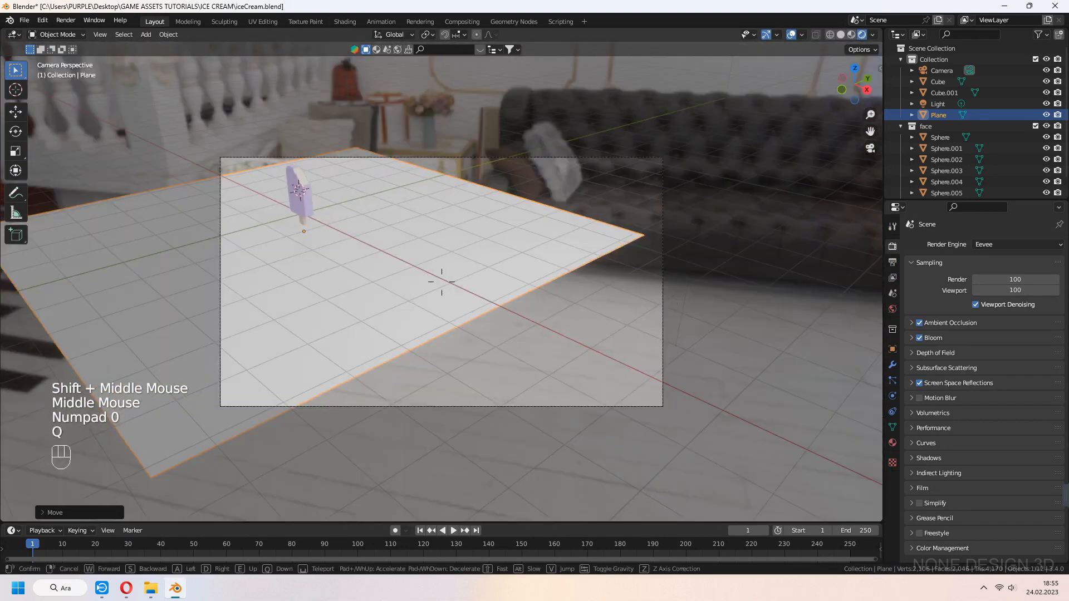
pyautogui.scroll(3)
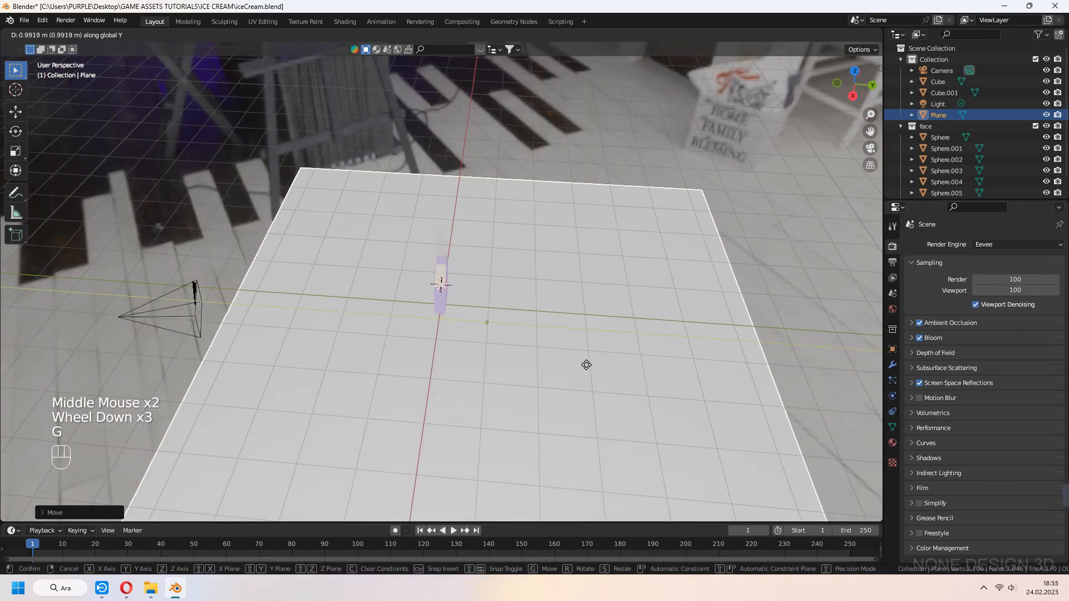
pyautogui.press('Tab')
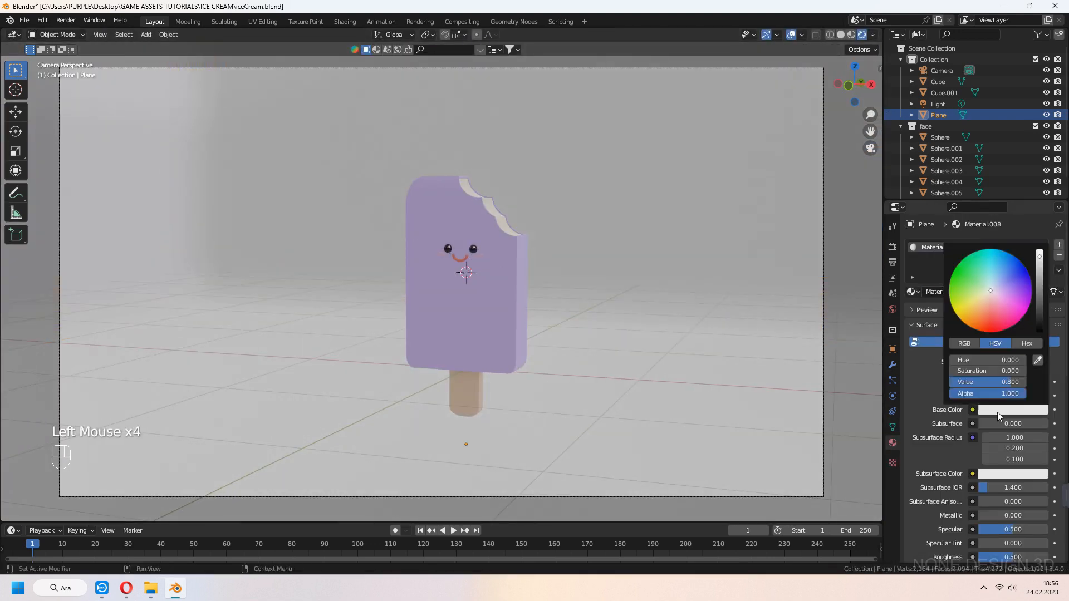
pyautogui.click(992, 272)
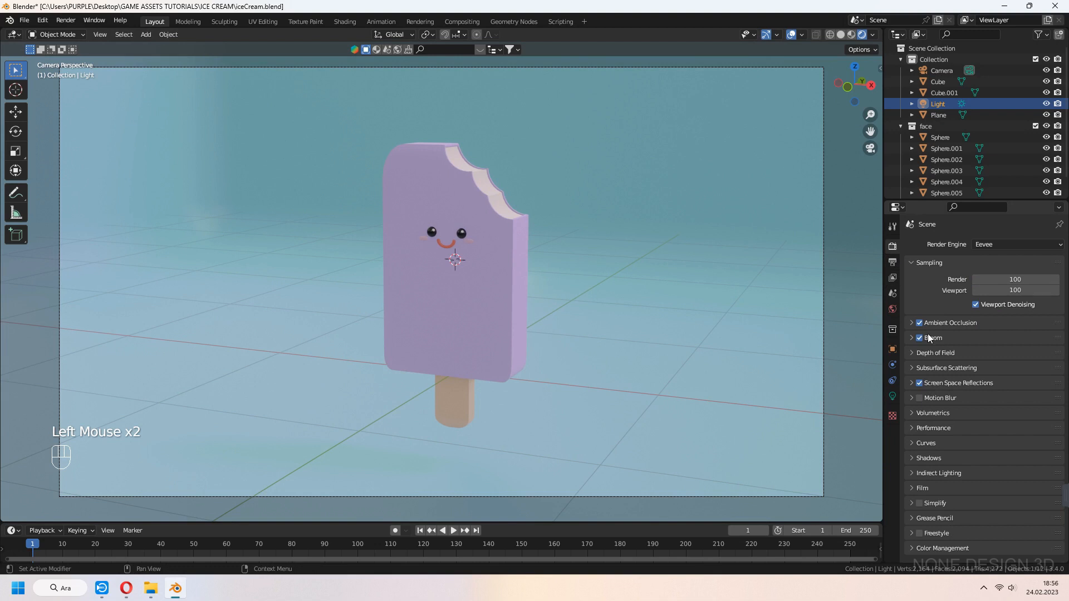
# Set the shadow Cascade Size to 2048 px and save the scene as iceCream.blend
pyautogui.scroll(-3)
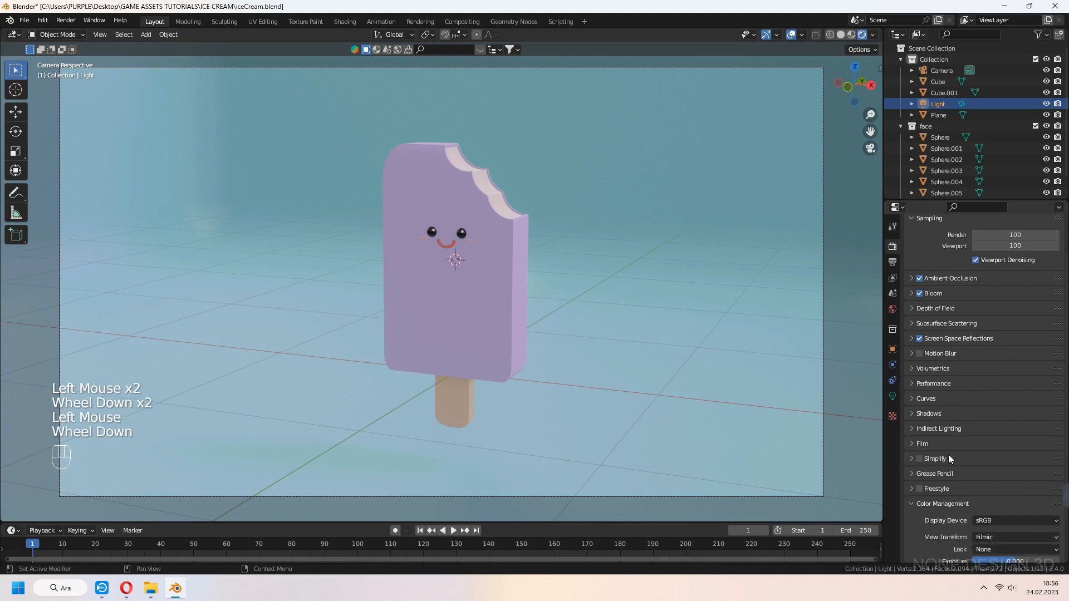
pyautogui.click(1014, 496)
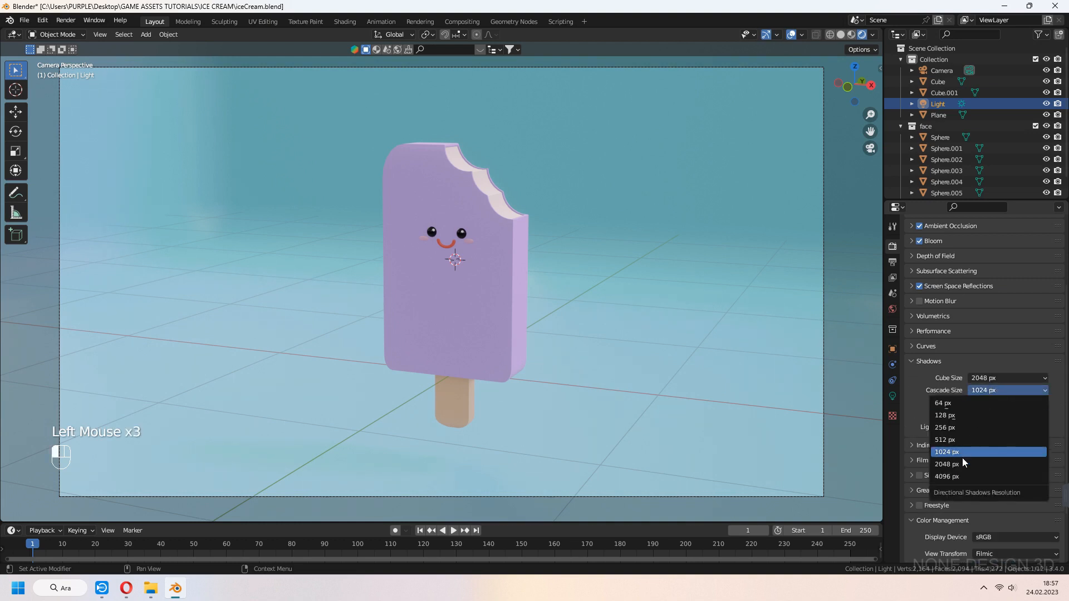
pyautogui.click(946, 463)
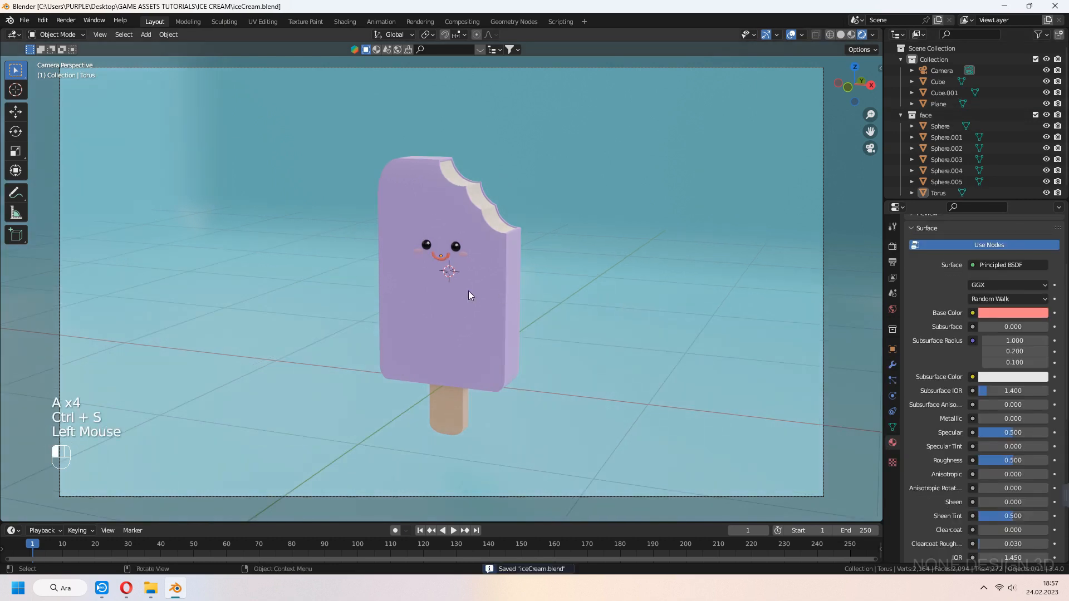
pyautogui.press('shift+a')
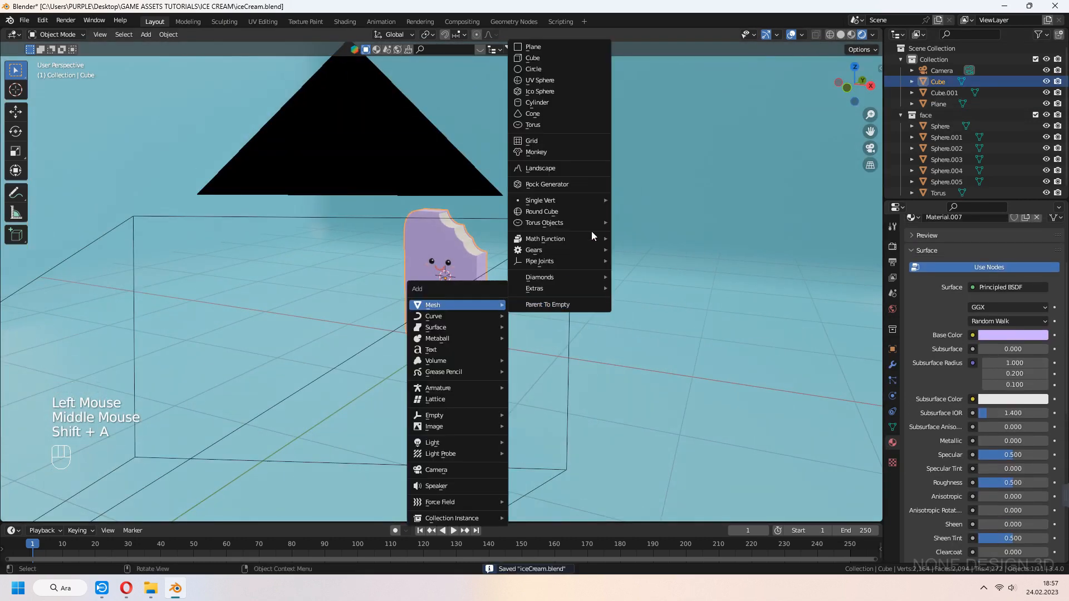
pyautogui.moveTo(574, 80)
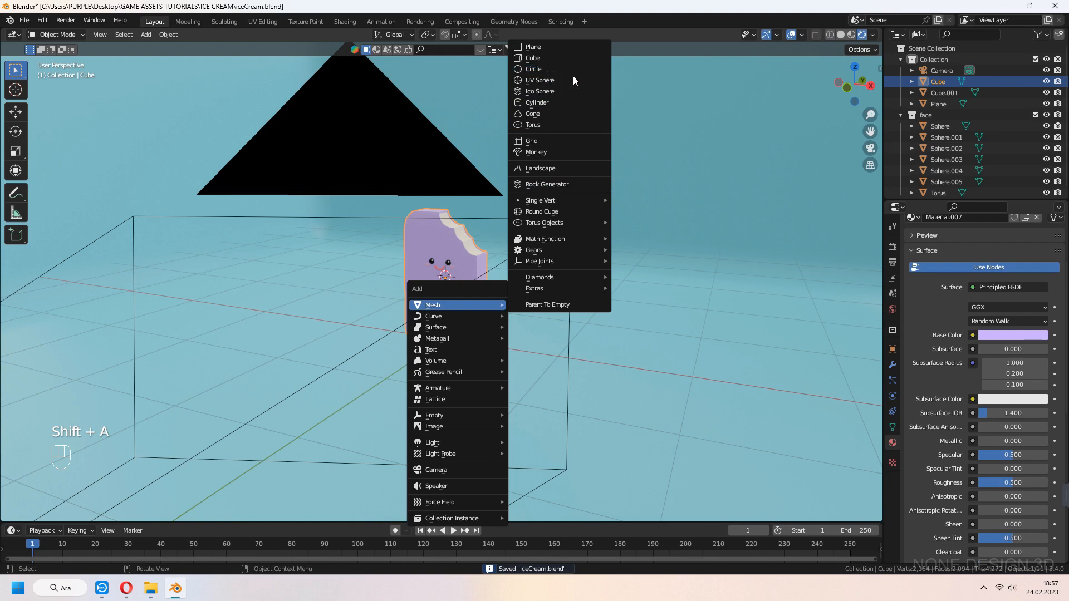
# Add a UV sphere, shrink it to a small ball and assign a second material to one ball
pyautogui.click(539, 81)
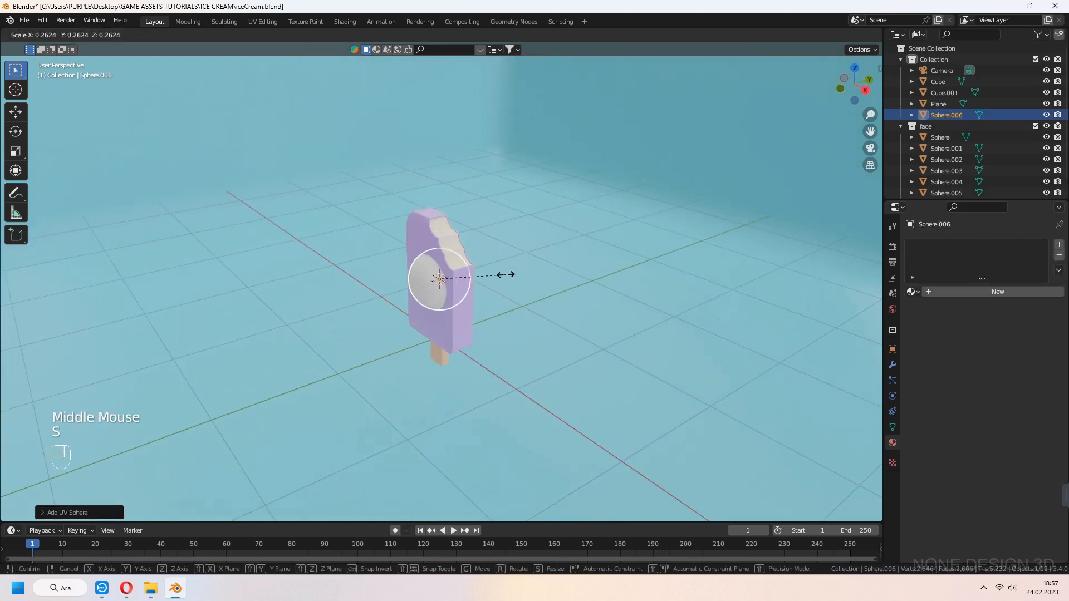
pyautogui.press('g')
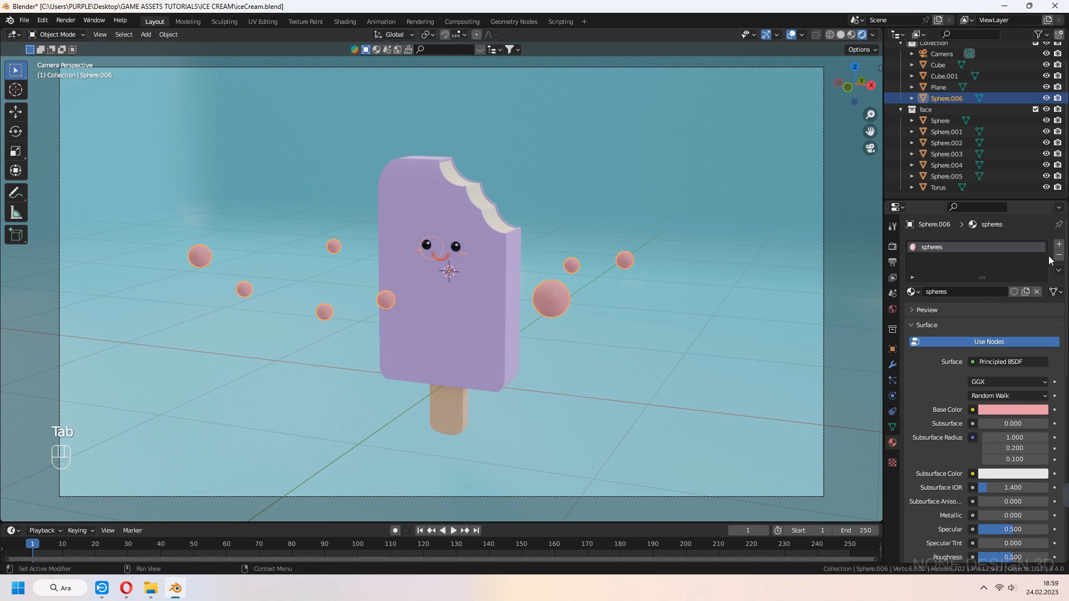
pyautogui.click(1058, 243)
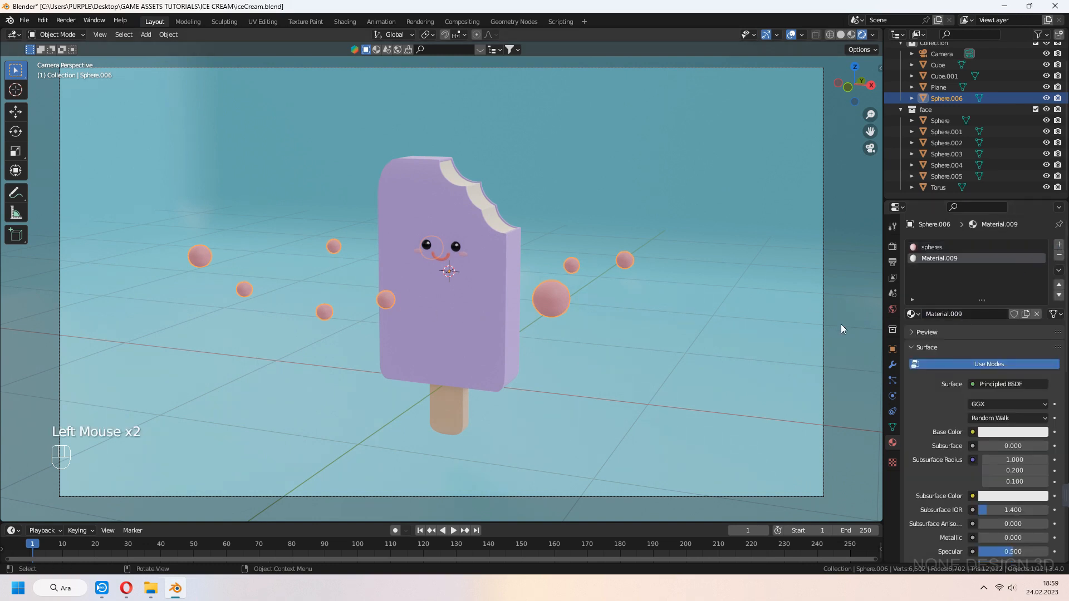
pyautogui.press('Tab')
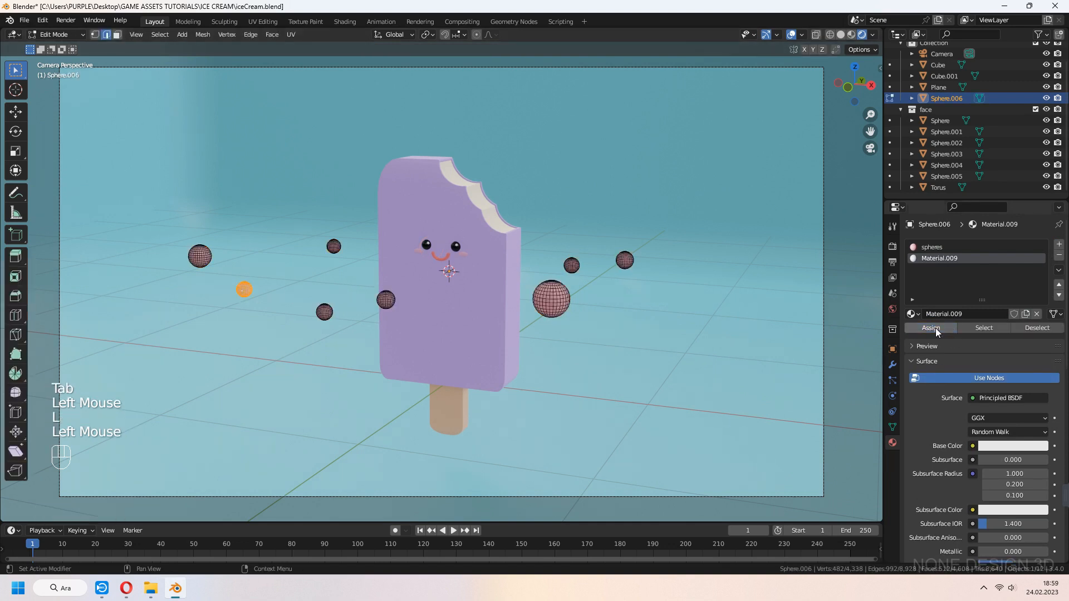
pyautogui.click(1012, 432)
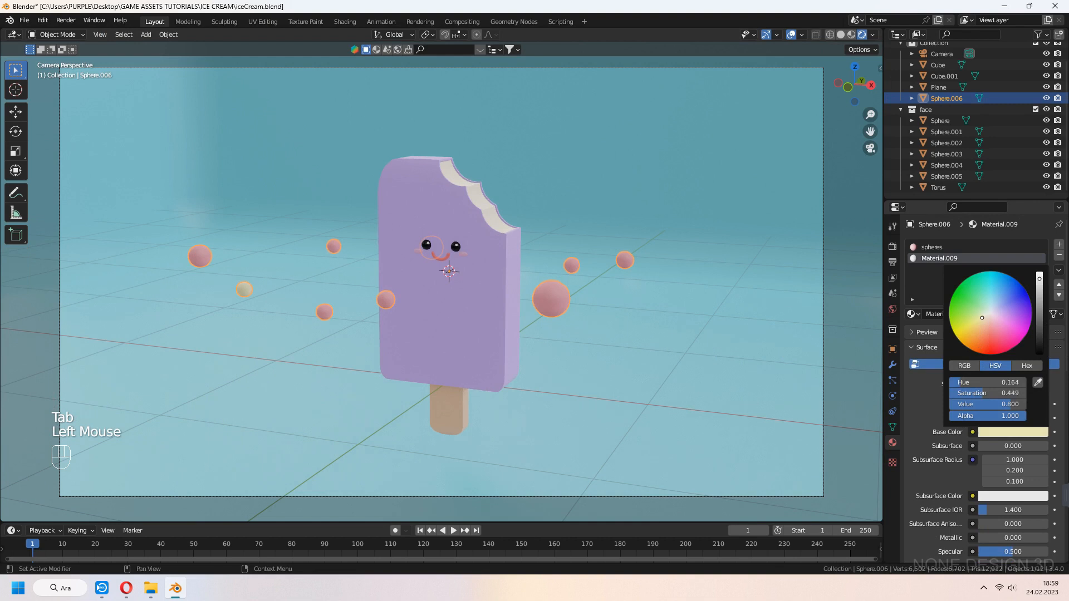
# Make the extra materials pale yellow, green and blue and assign each to a chosen ball
pyautogui.click(1055, 244)
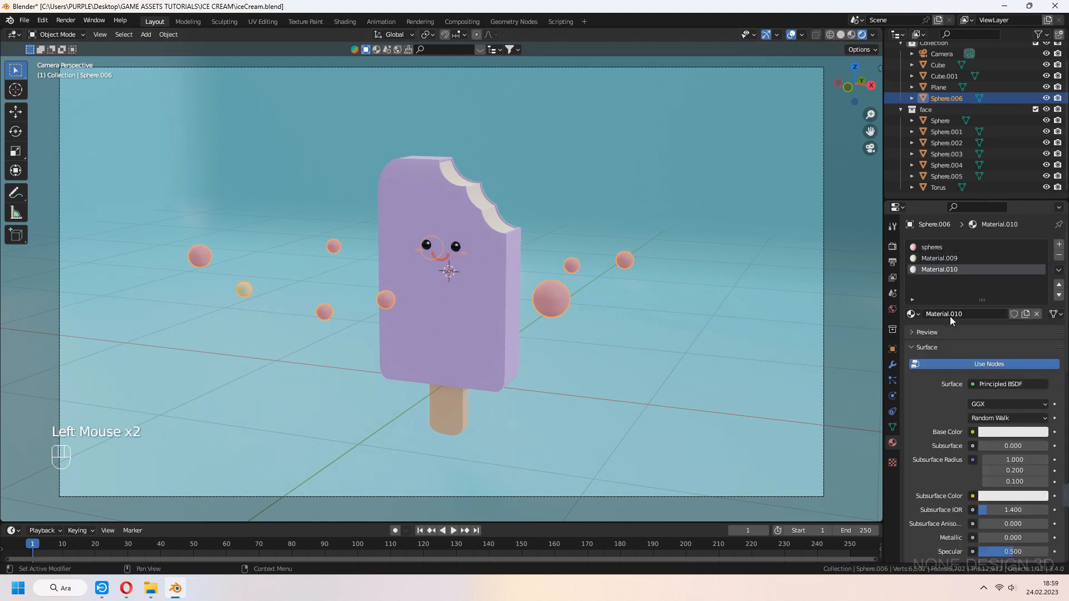
pyautogui.press('Tab')
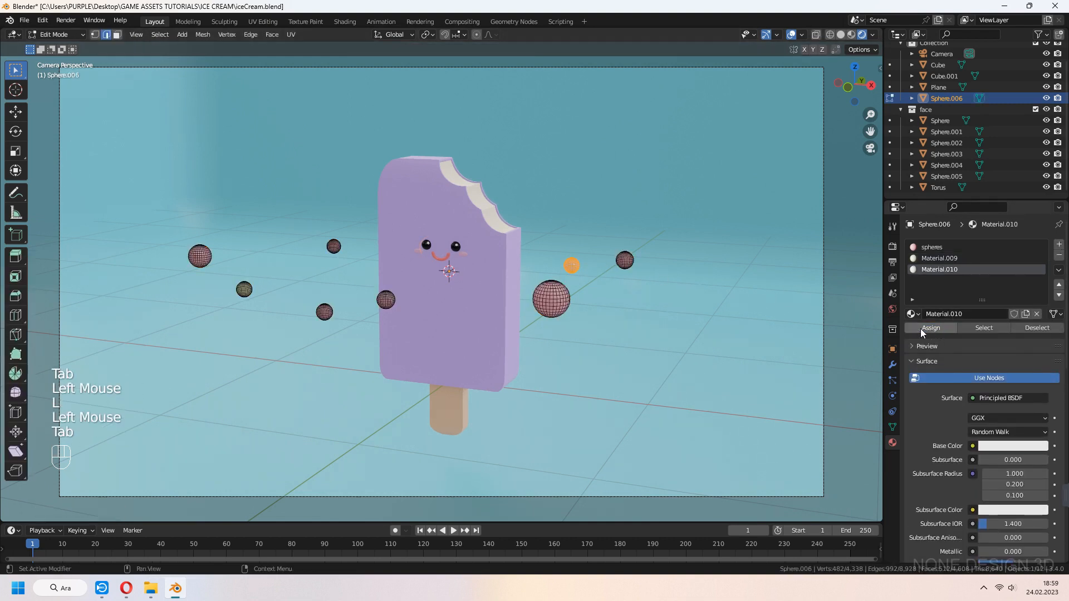
pyautogui.click(1011, 432)
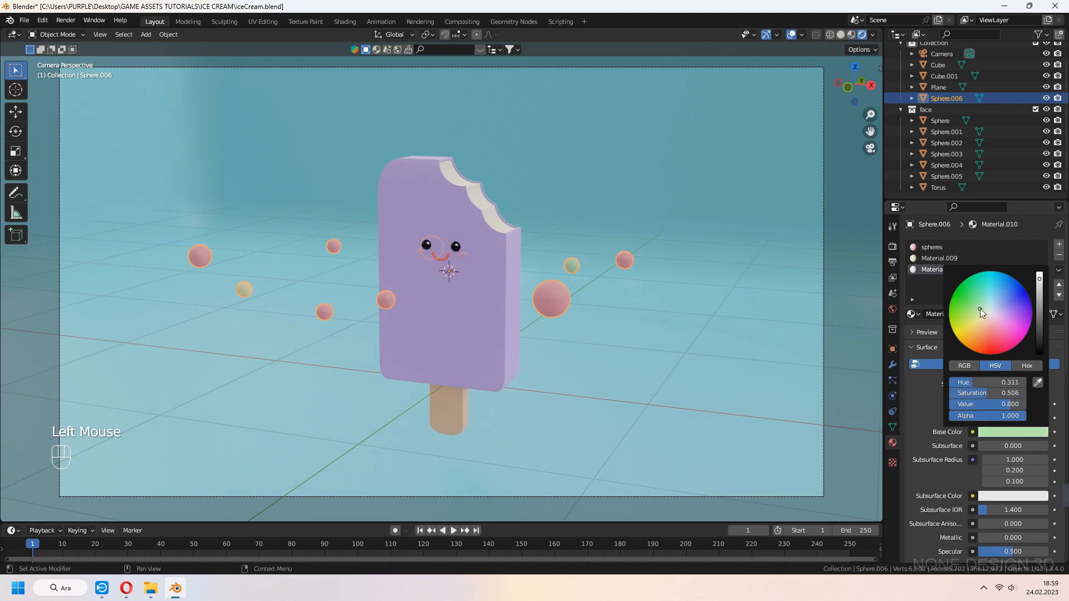
pyautogui.press('Tab')
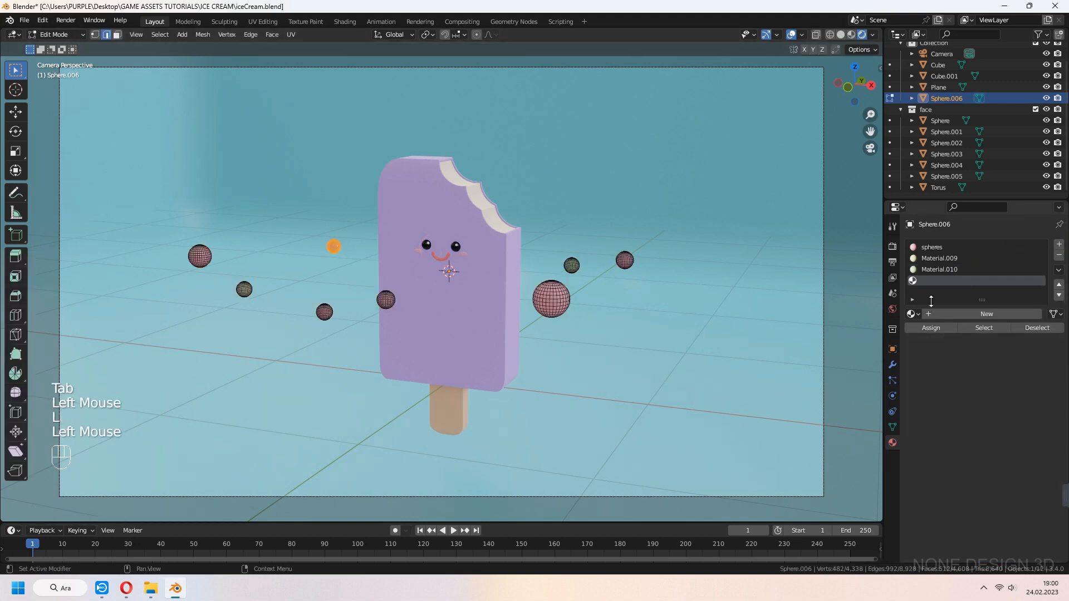
pyautogui.press('Tab')
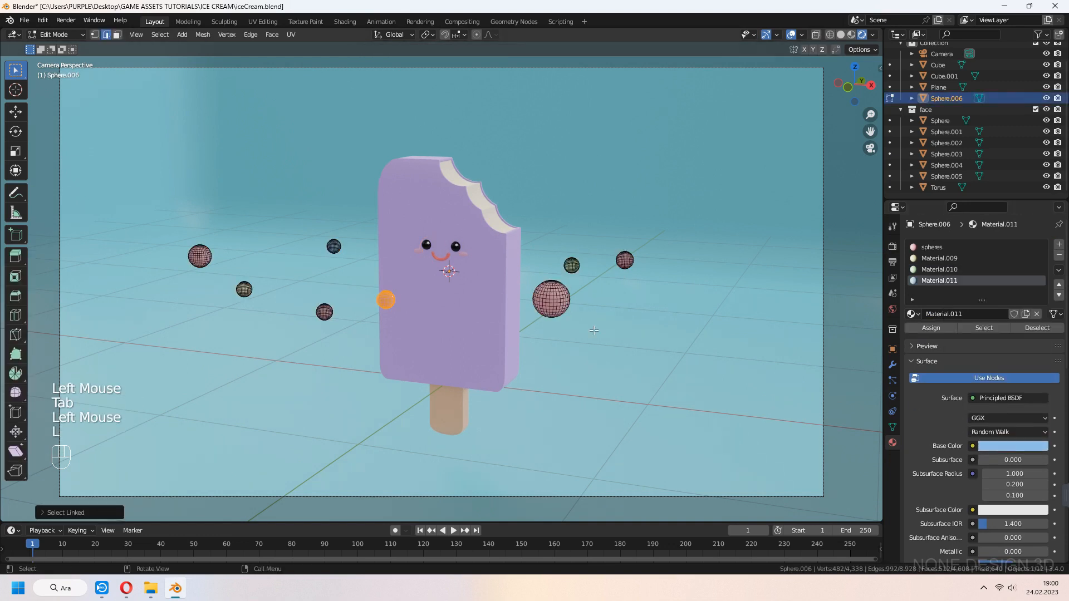
pyautogui.click(1012, 432)
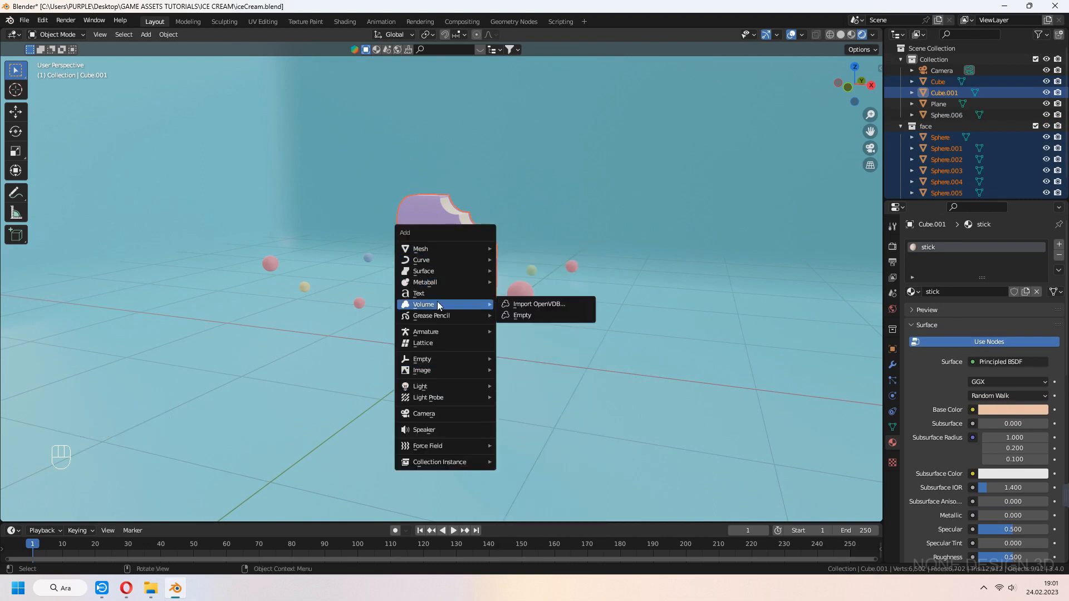
pyautogui.moveTo(420, 359)
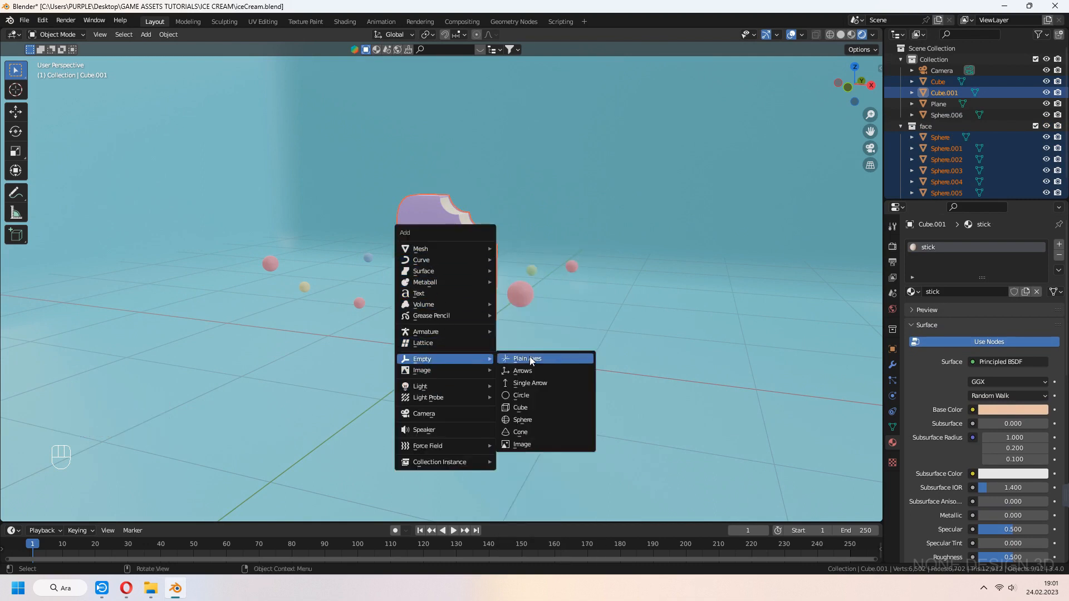
# Add an empty above the popsicle and parent the popsicle and face parts to it
pyautogui.click(526, 358)
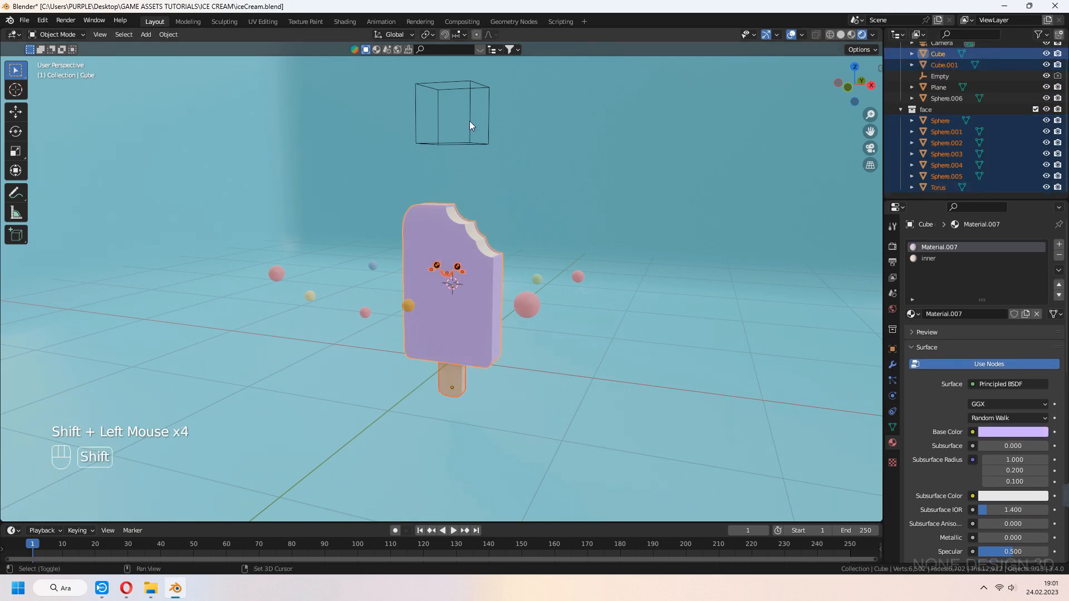
pyautogui.press('ctrl+p')
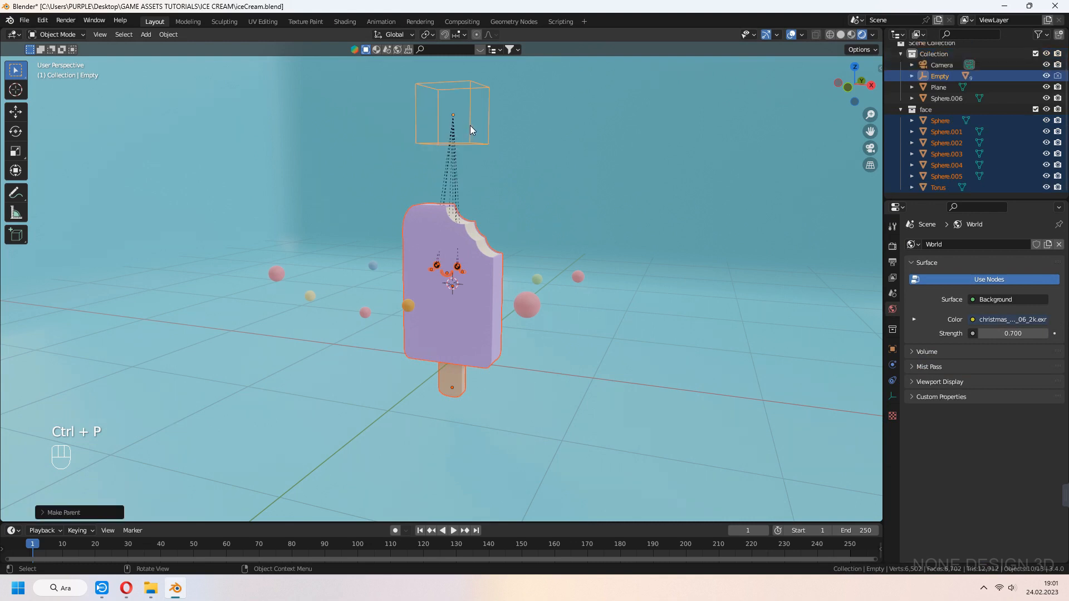
pyautogui.press('r')
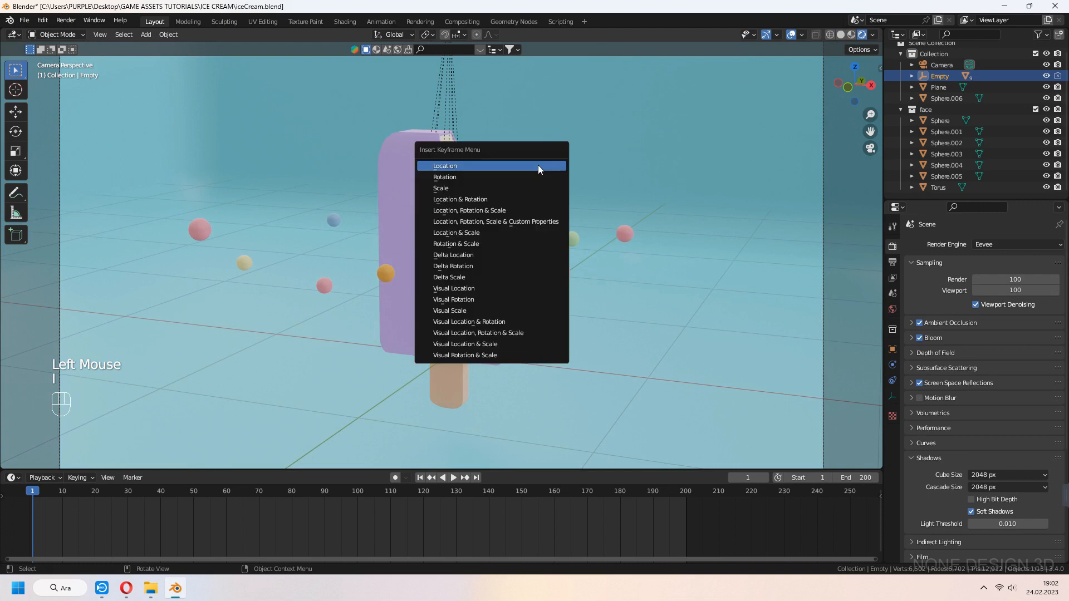
# Keyframe the empty's starting pose, repose it and keyframe again, then jump to frame 40
pyautogui.click(444, 166)
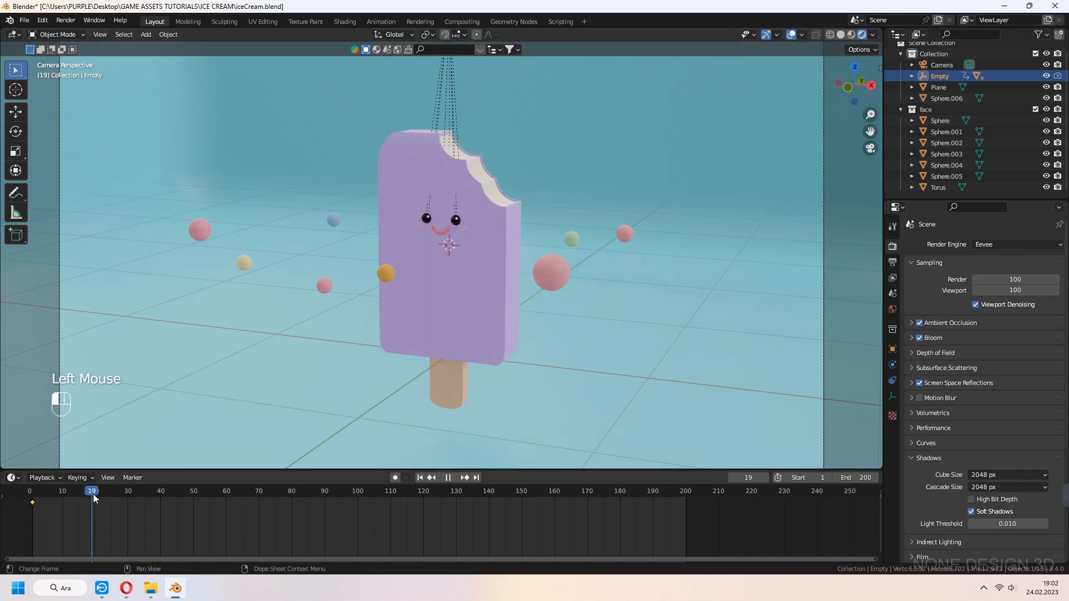
pyautogui.press('g')
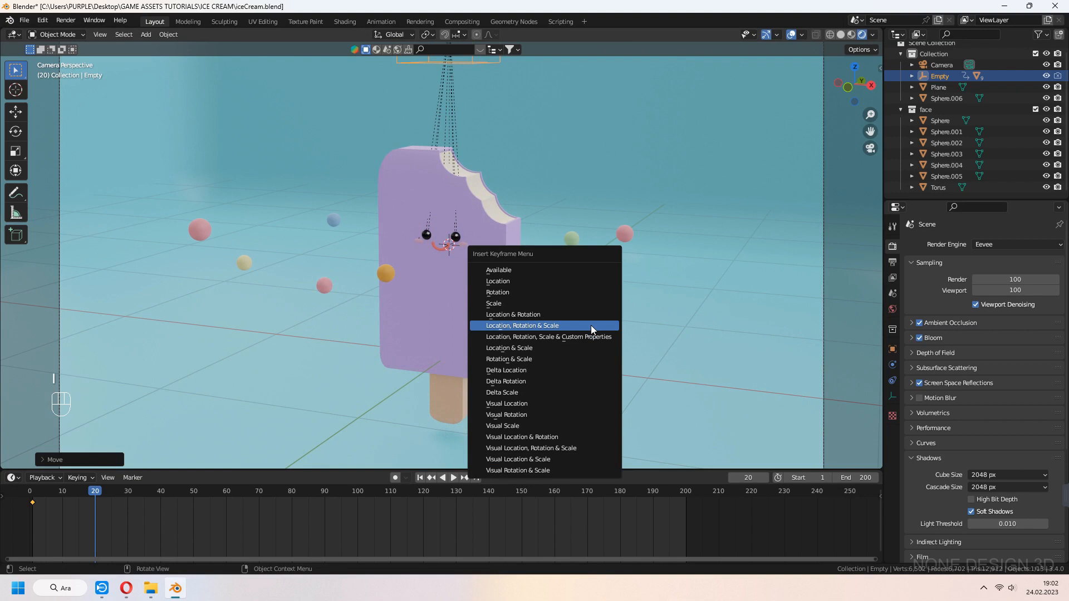
pyautogui.click(521, 325)
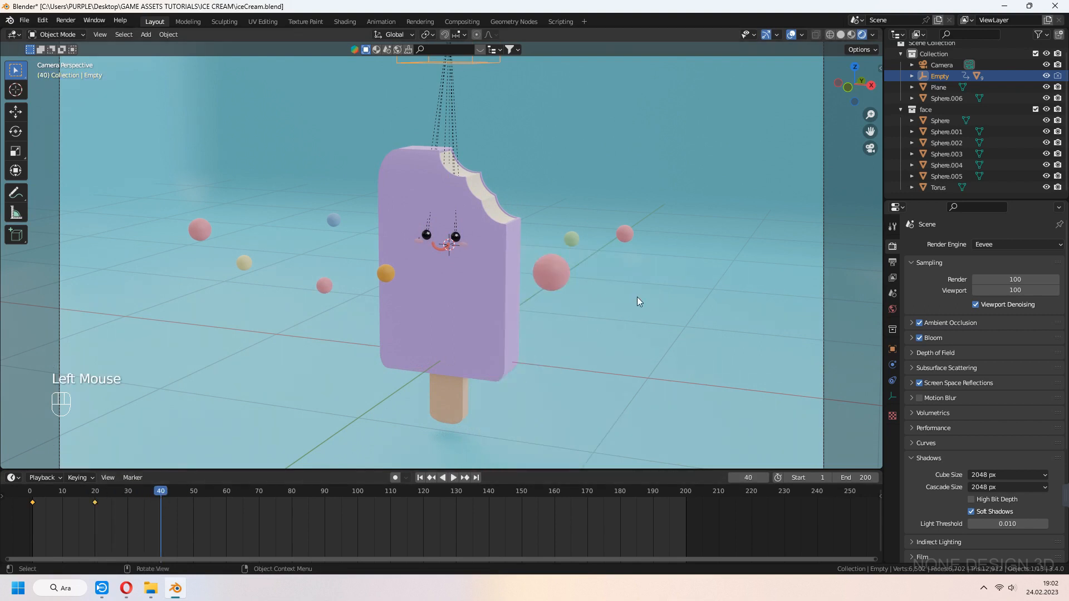
pyautogui.press('g')
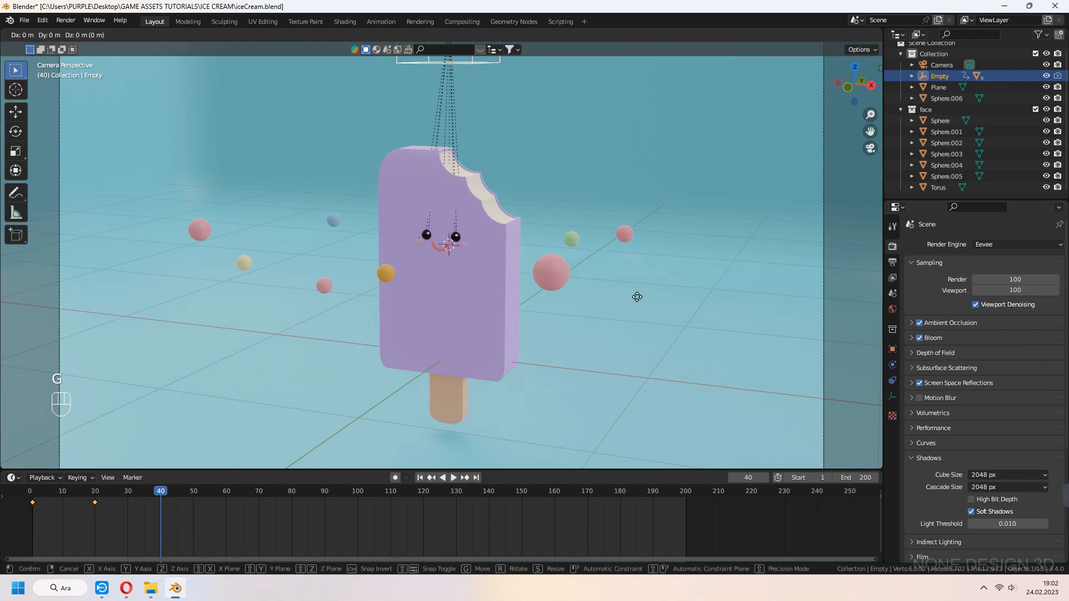
pyautogui.press('space')
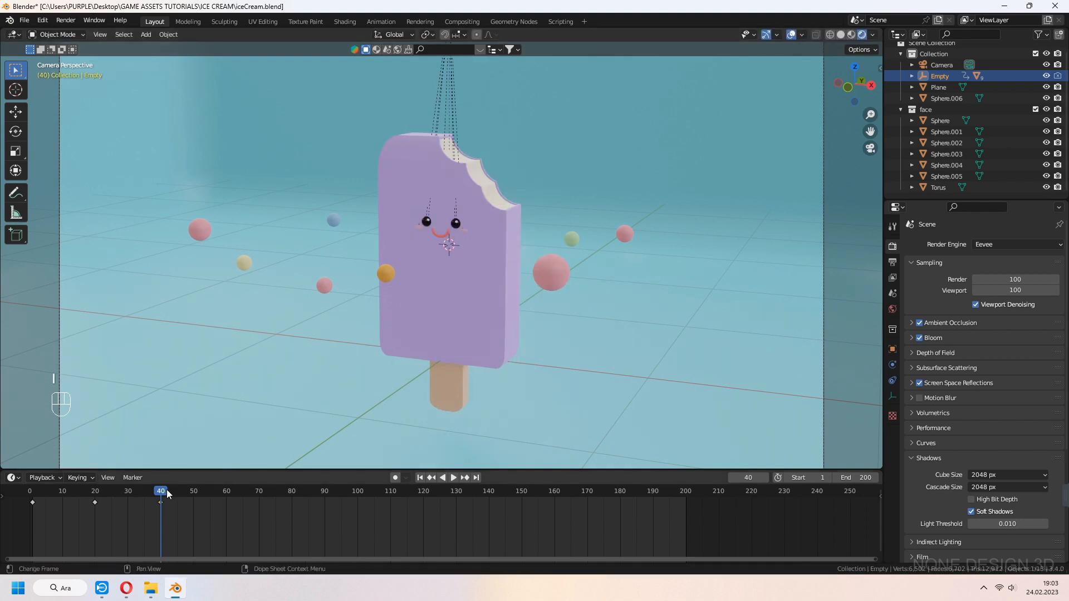
pyautogui.click(226, 489)
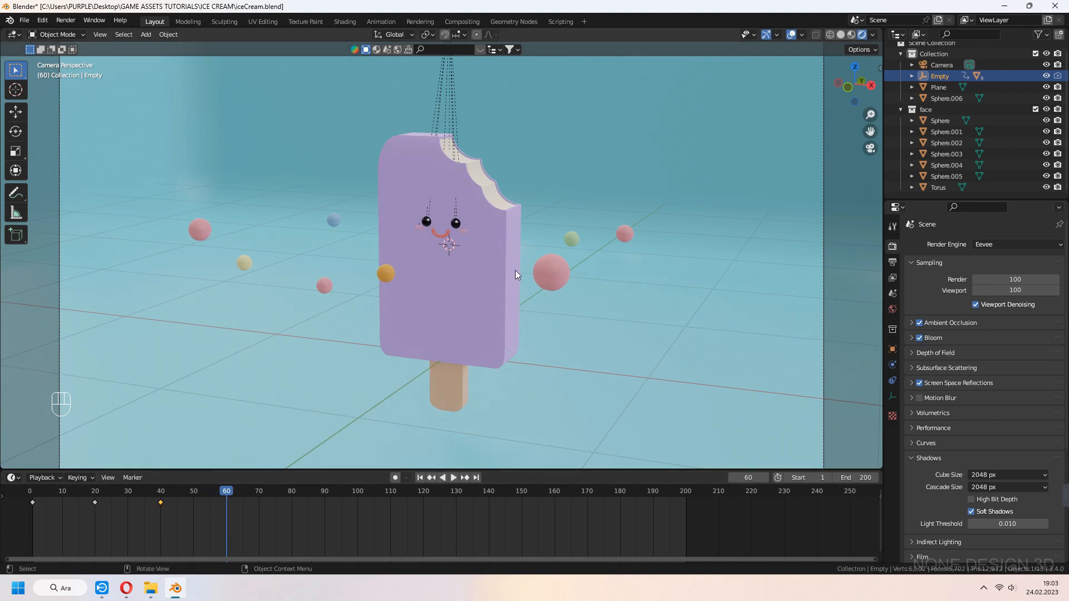
# Keyframe further swinging poses every 20 frames up to frame 100 and preview the playback
pyautogui.press('g')
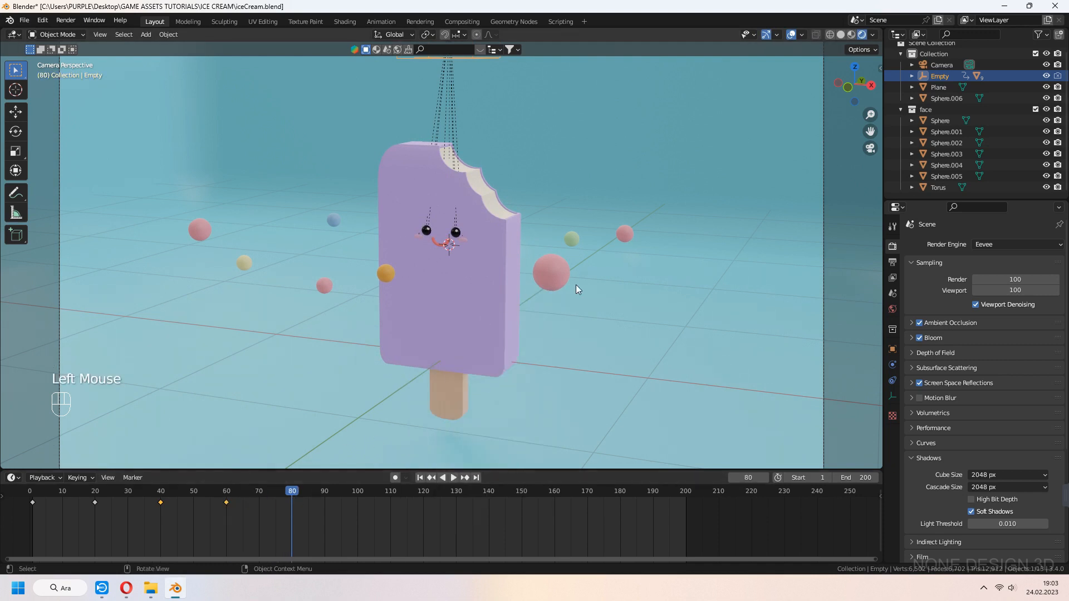
pyautogui.press('g')
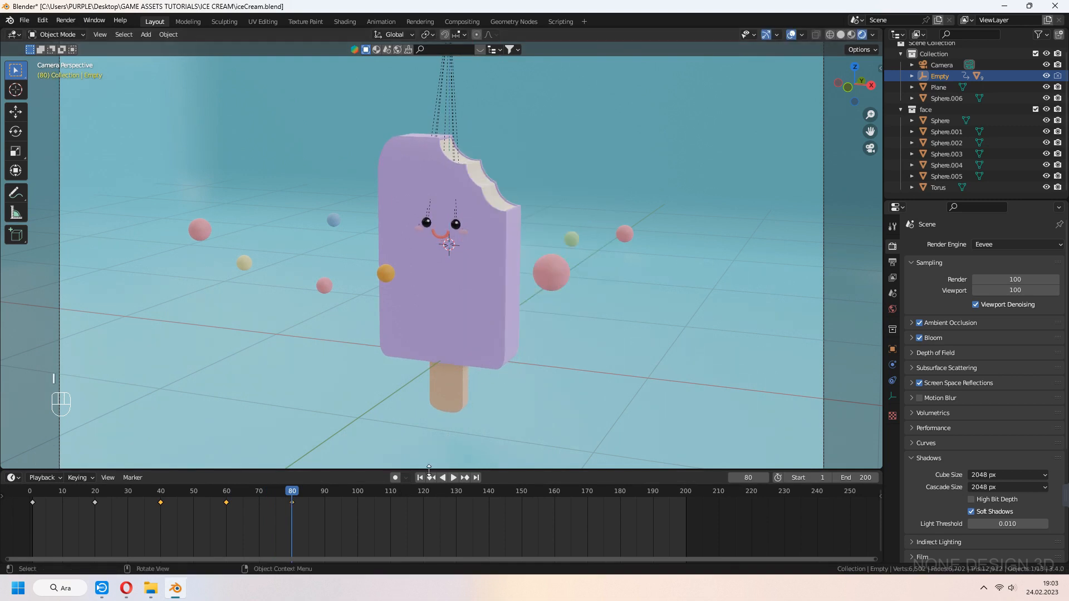
pyautogui.press('space')
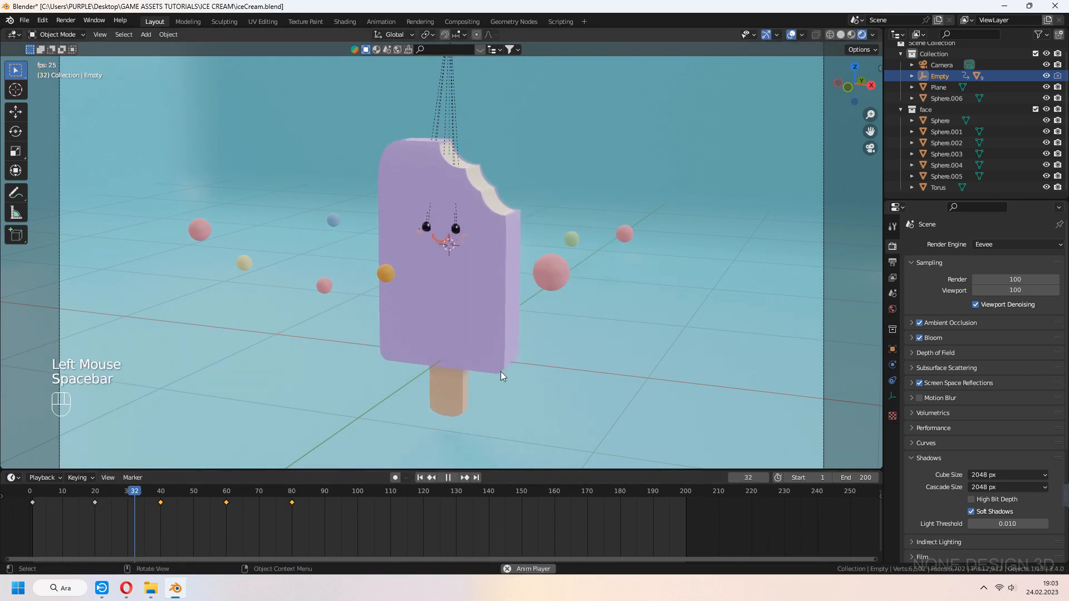
pyautogui.press('space')
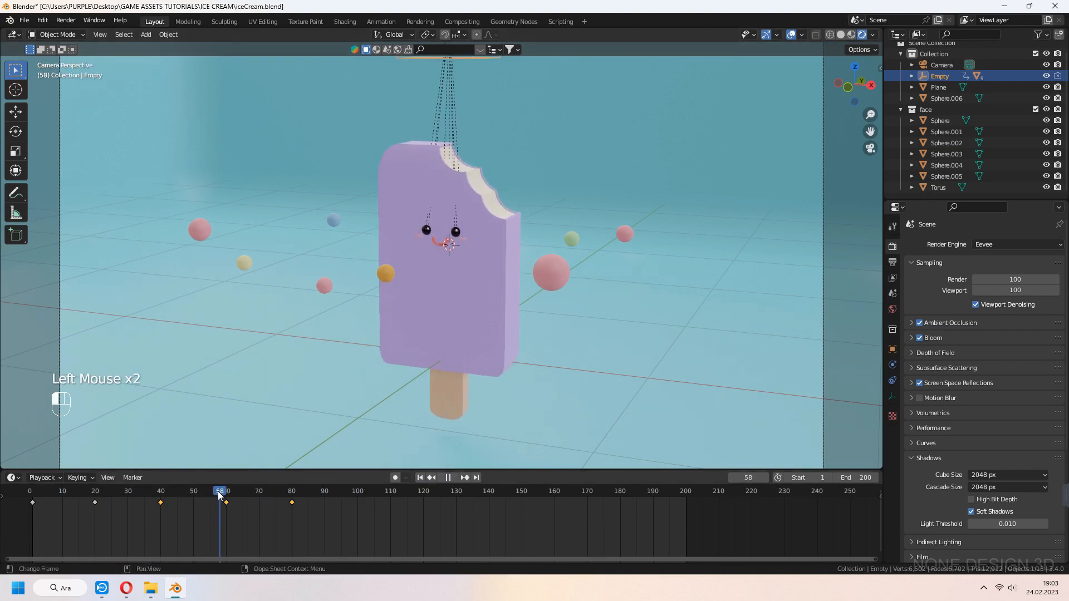
pyautogui.press('g')
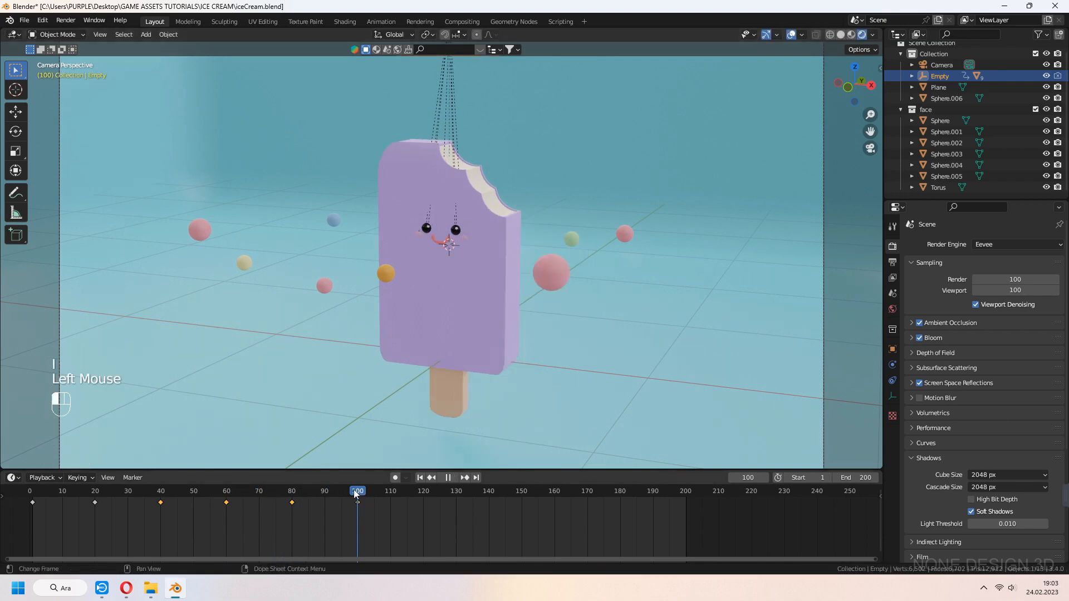
pyautogui.press('space')
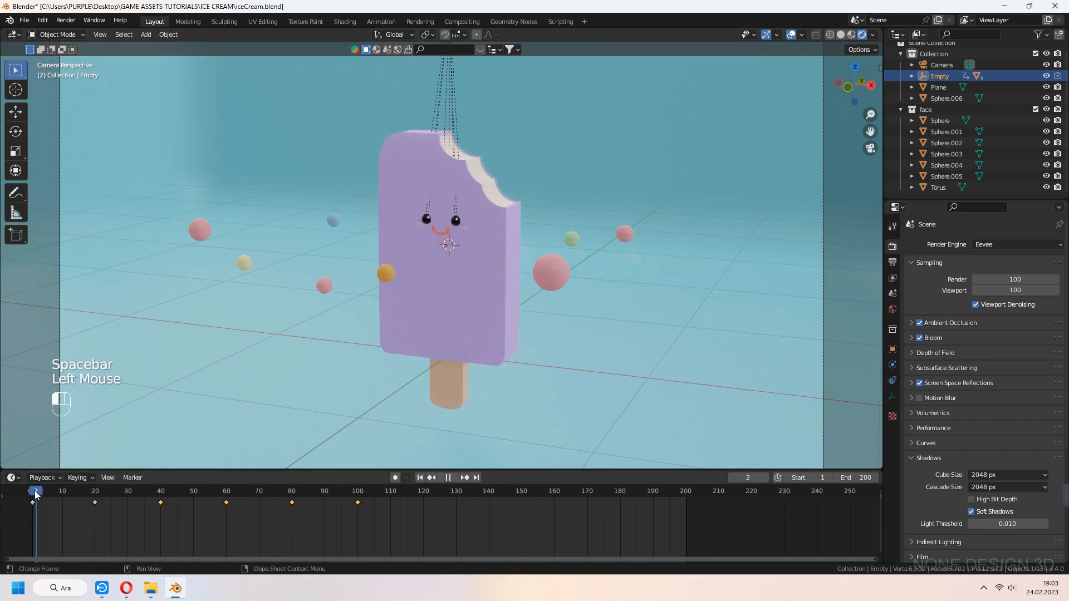
# Scale all the Empty's keyframes out to frame 200 and play back the slower swing
pyautogui.press('s')
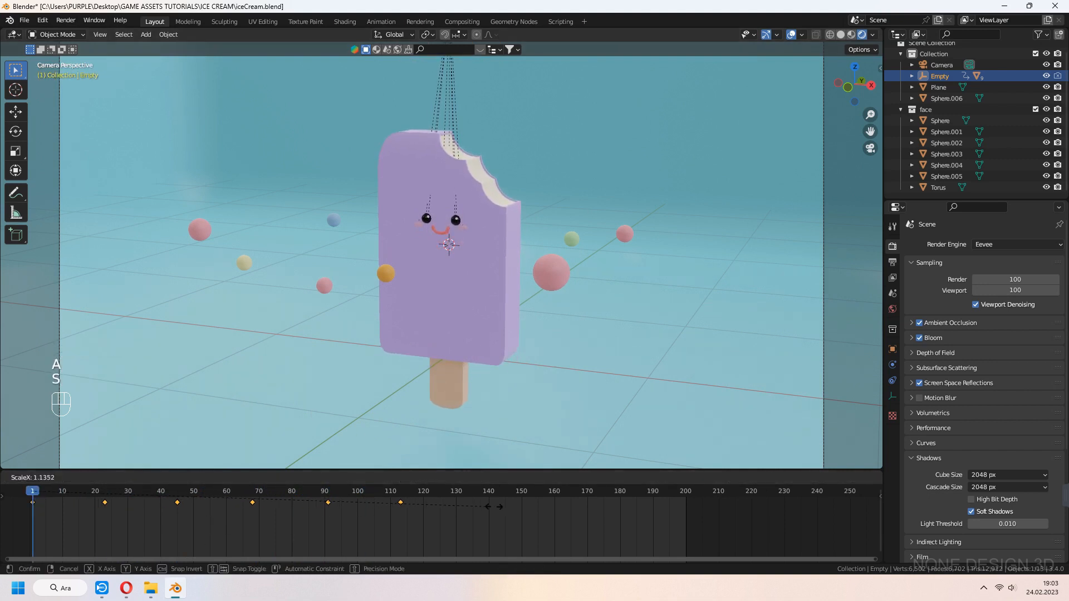
pyautogui.click(600, 359)
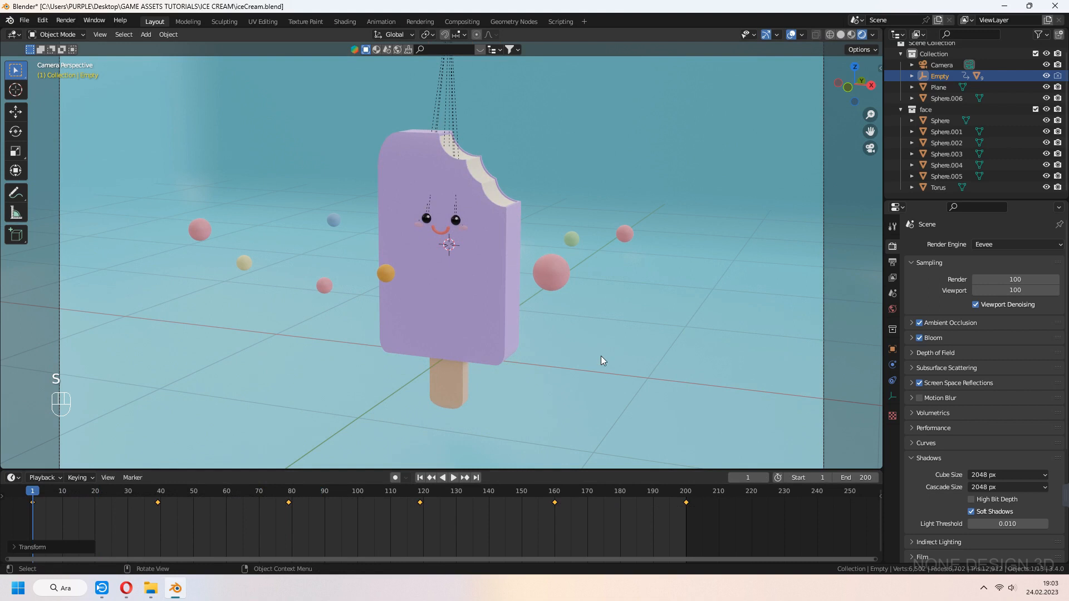
pyautogui.press('space')
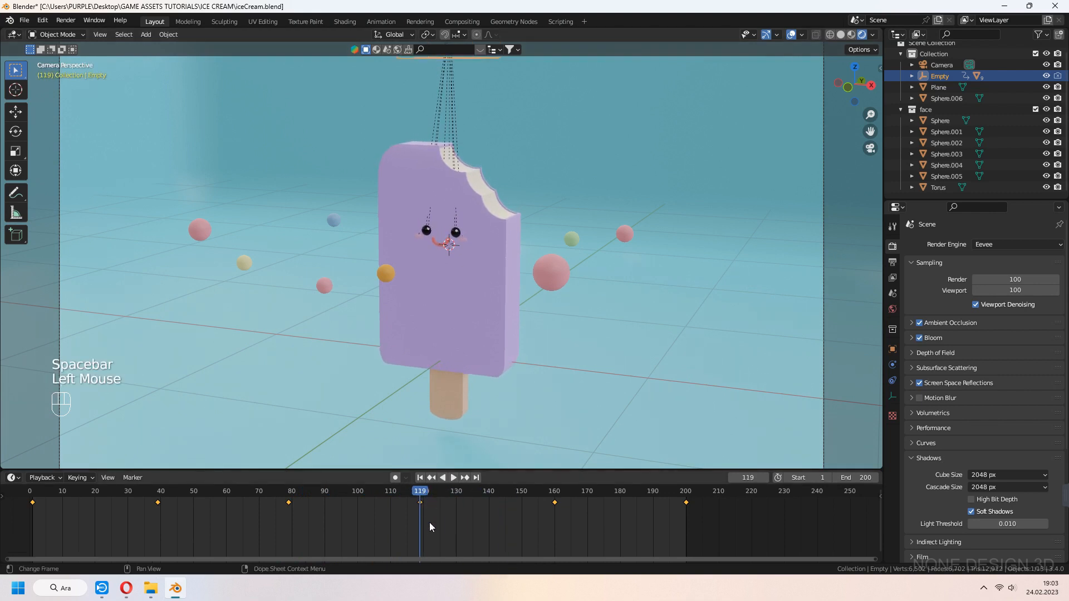
pyautogui.press('space')
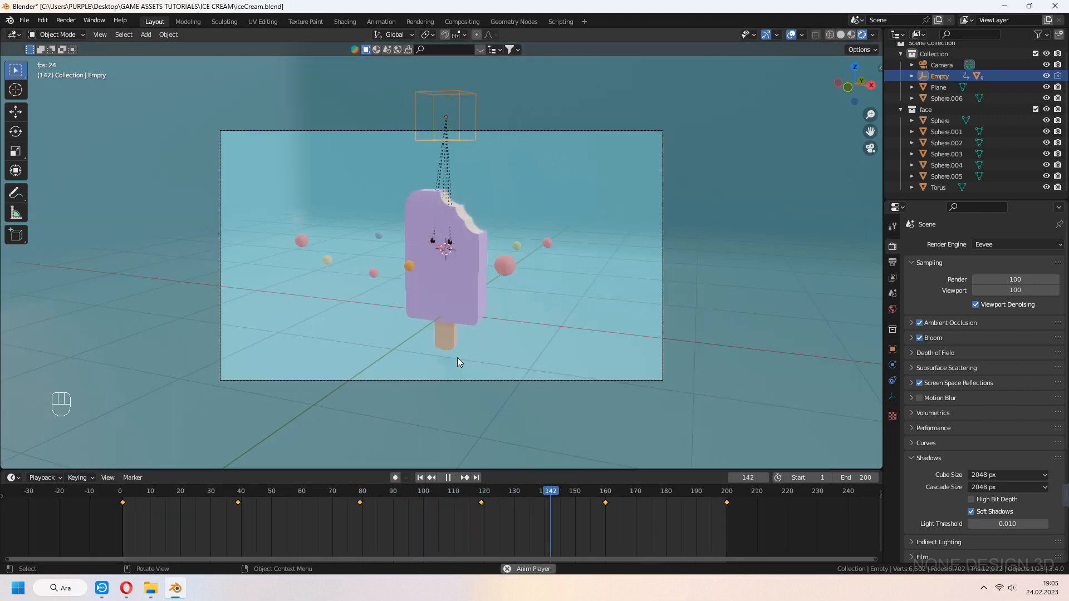
# Keyframe Sphere.006 at frame 1, rotate the ball ring 180° about Z and keyframe it at frame 200
pyautogui.scroll(3)
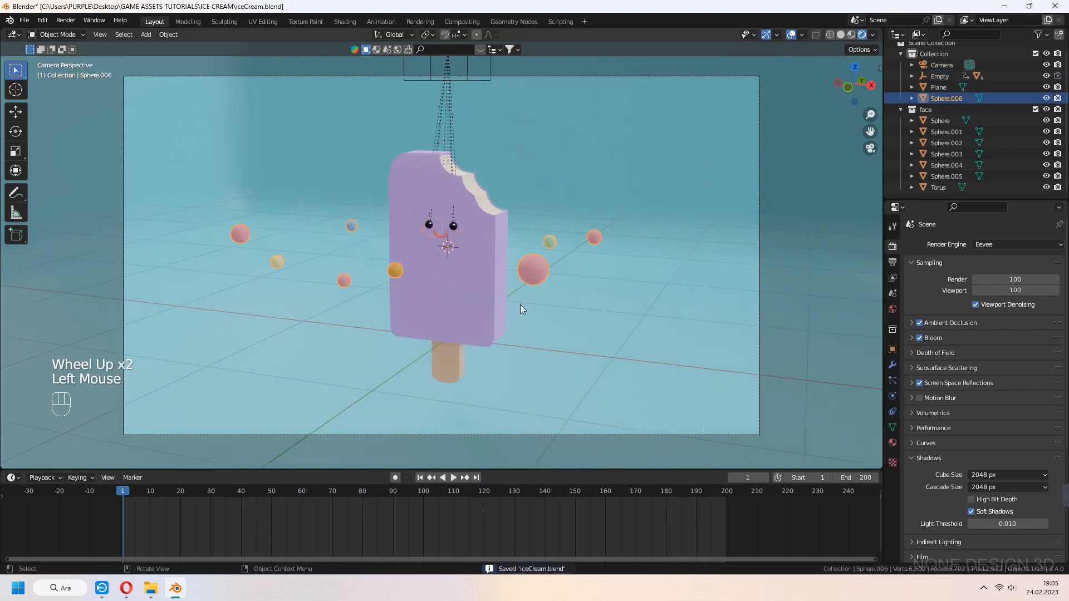
pyautogui.press('i')
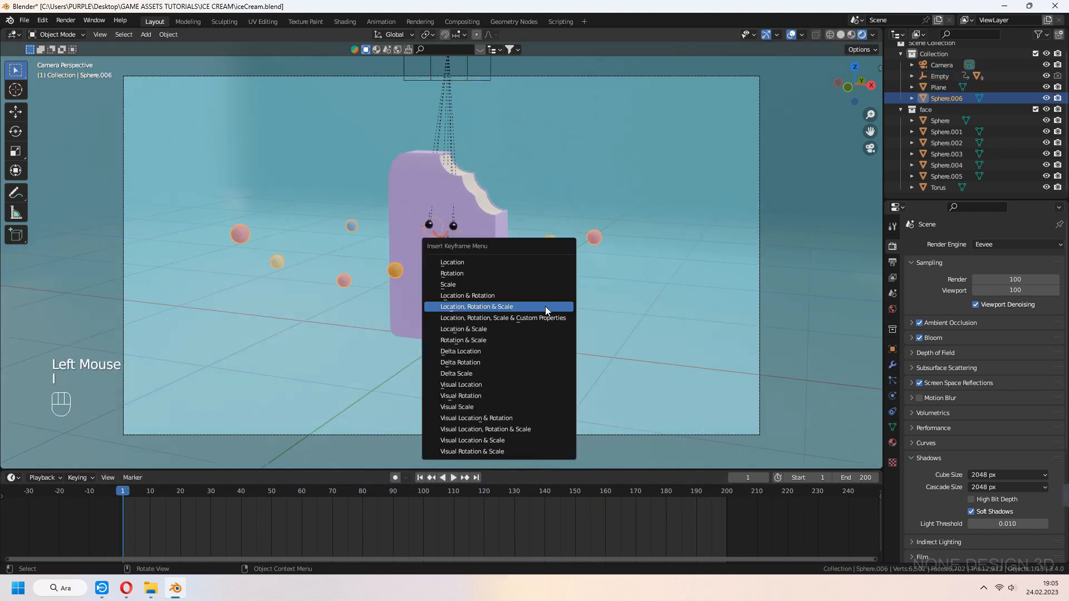
pyautogui.click(475, 306)
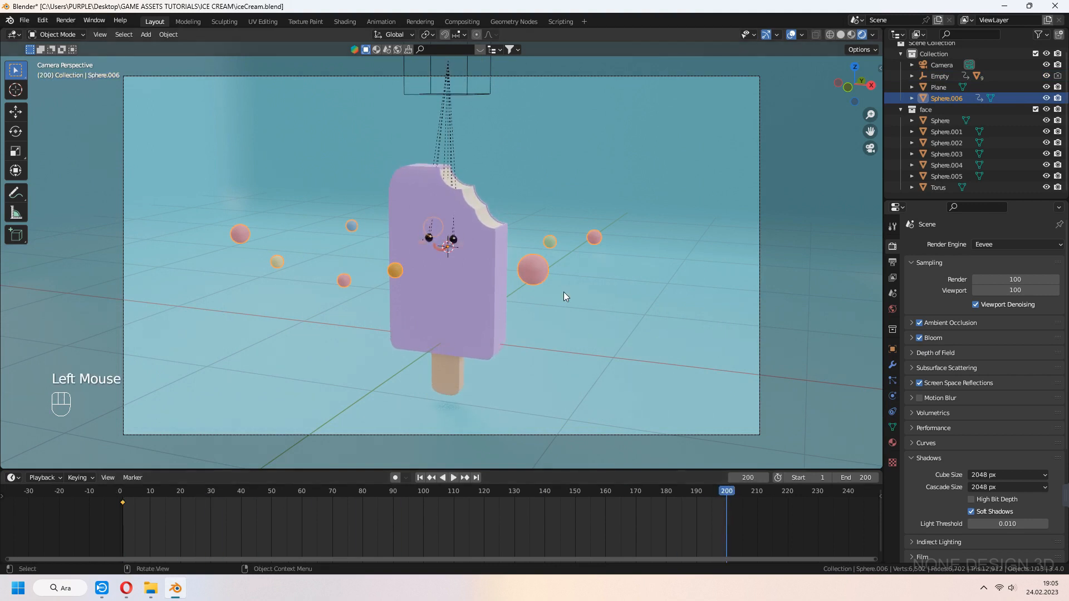
pyautogui.press('r')
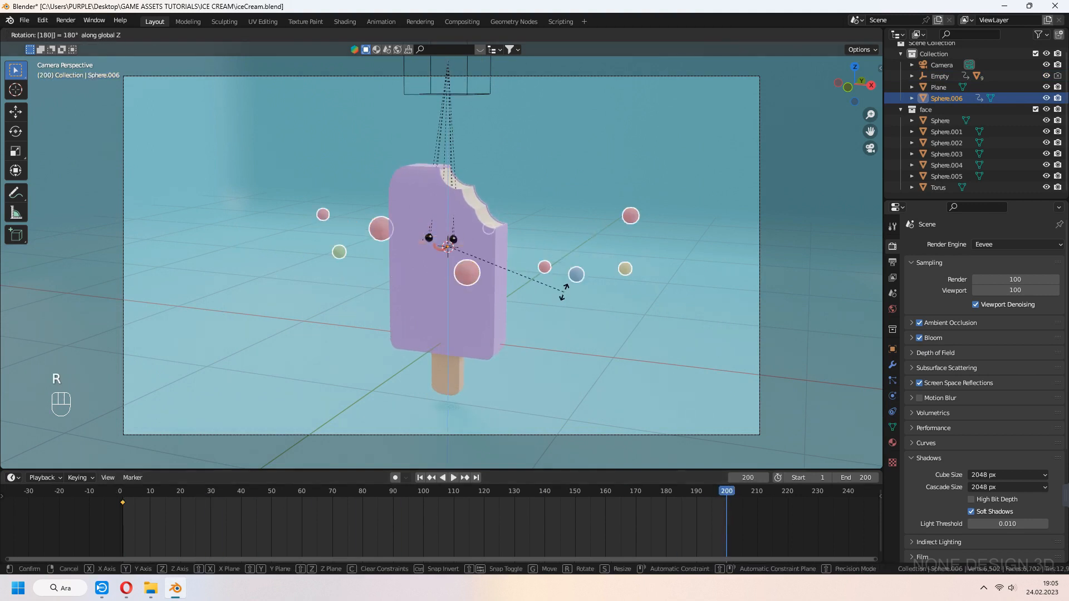
pyautogui.press('i')
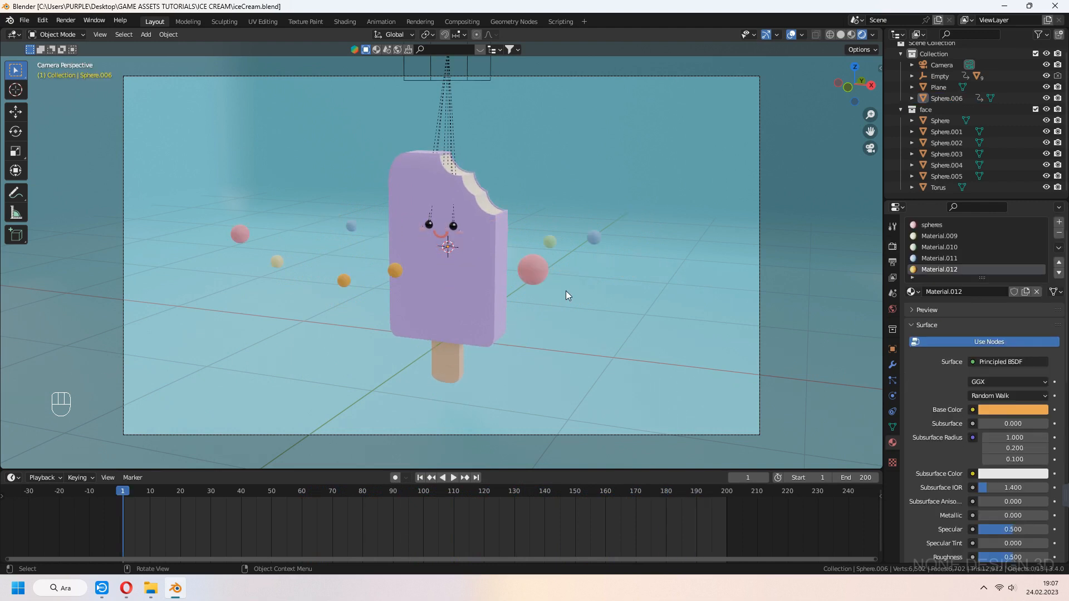
pyautogui.click(942, 65)
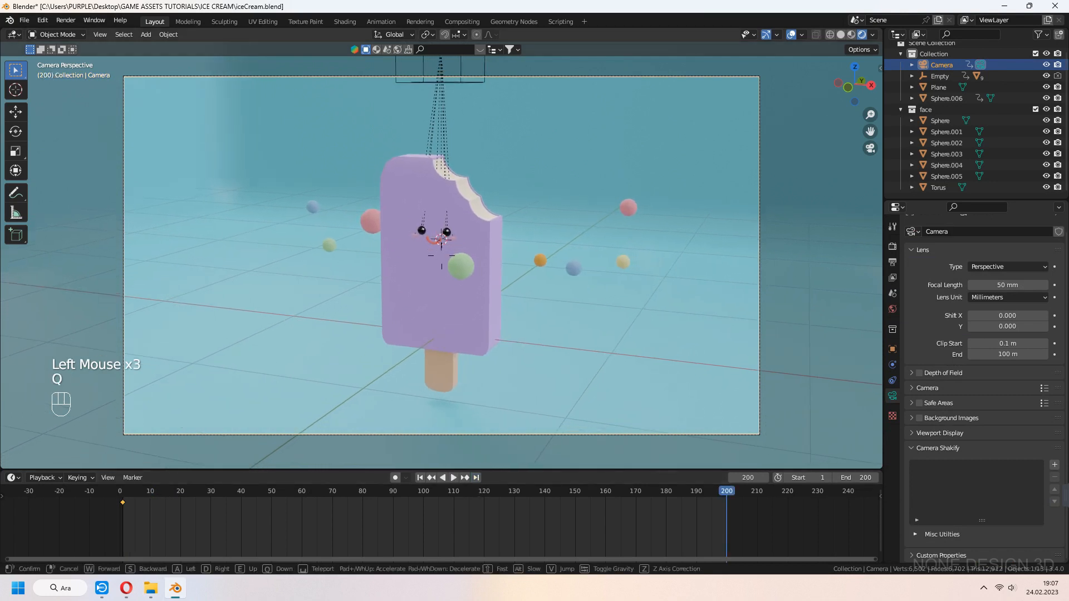
# Walk-navigate the camera to a new viewpoint at frame 200 and keyframe its position
pyautogui.press('Q')
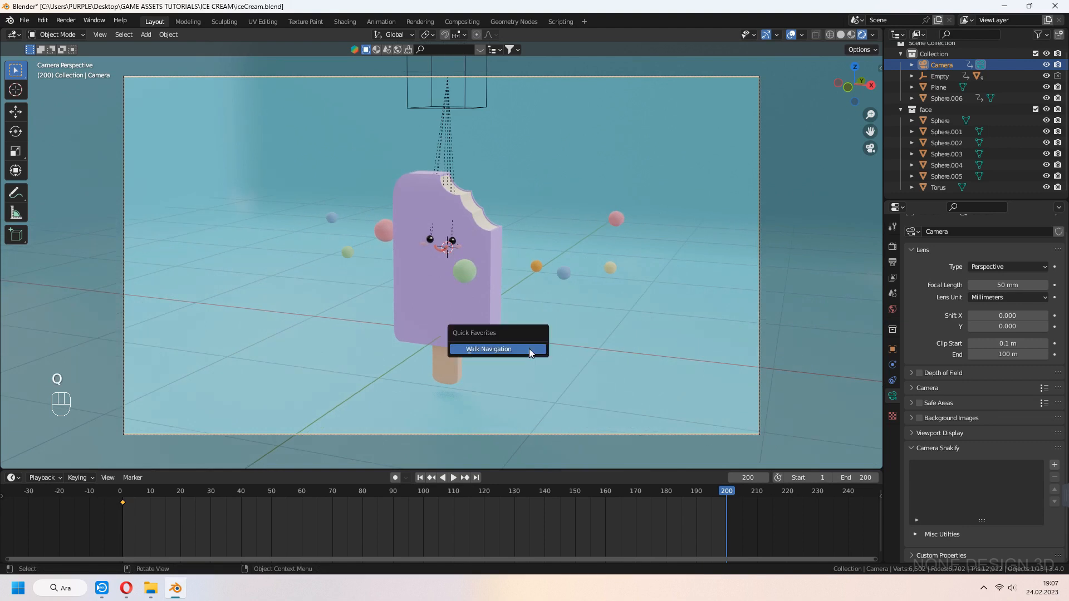
pyautogui.click(488, 349)
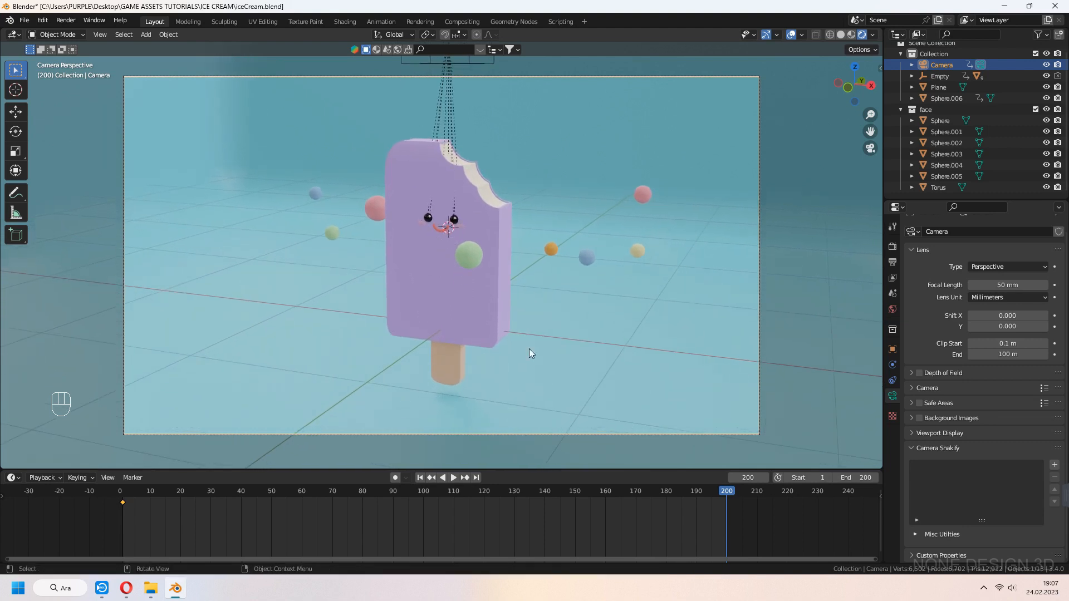
pyautogui.press('space')
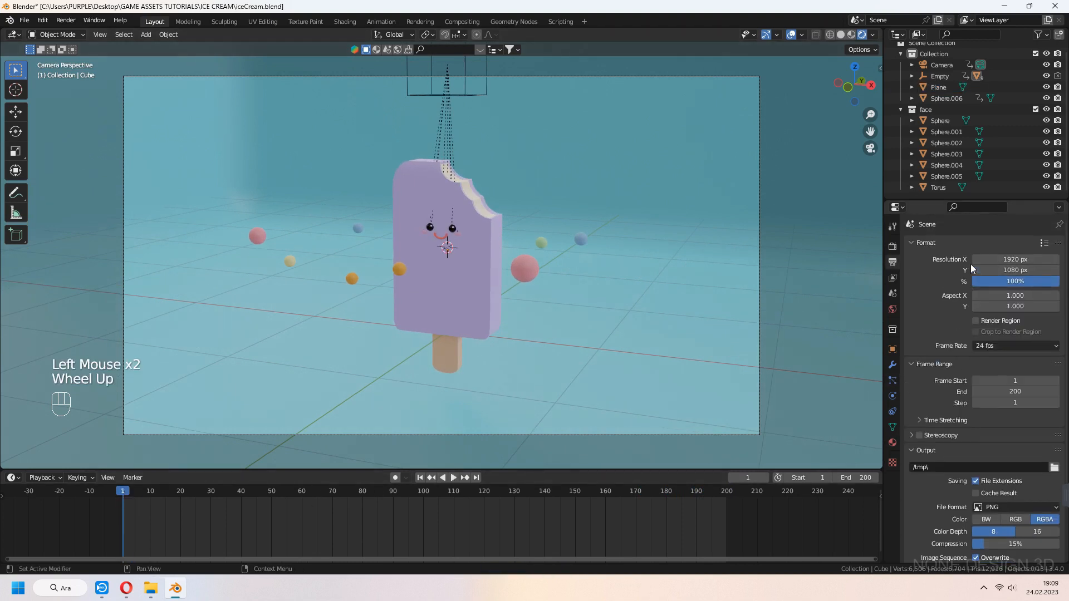
# Set the frame rate to 30 fps and the output folder to ICE CREAM Renders
pyautogui.click(1015, 345)
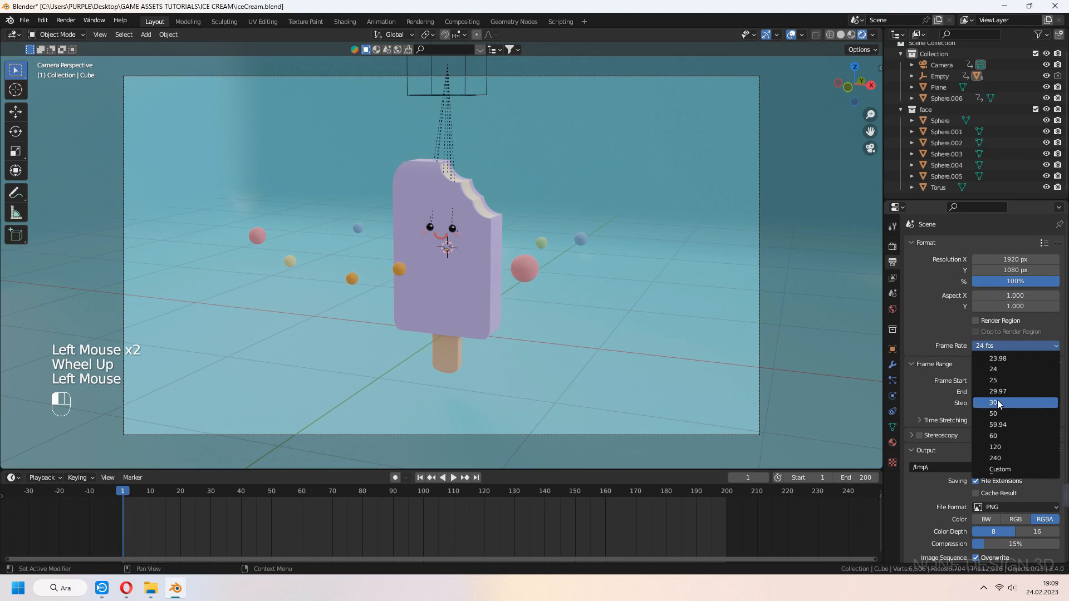
pyautogui.click(997, 403)
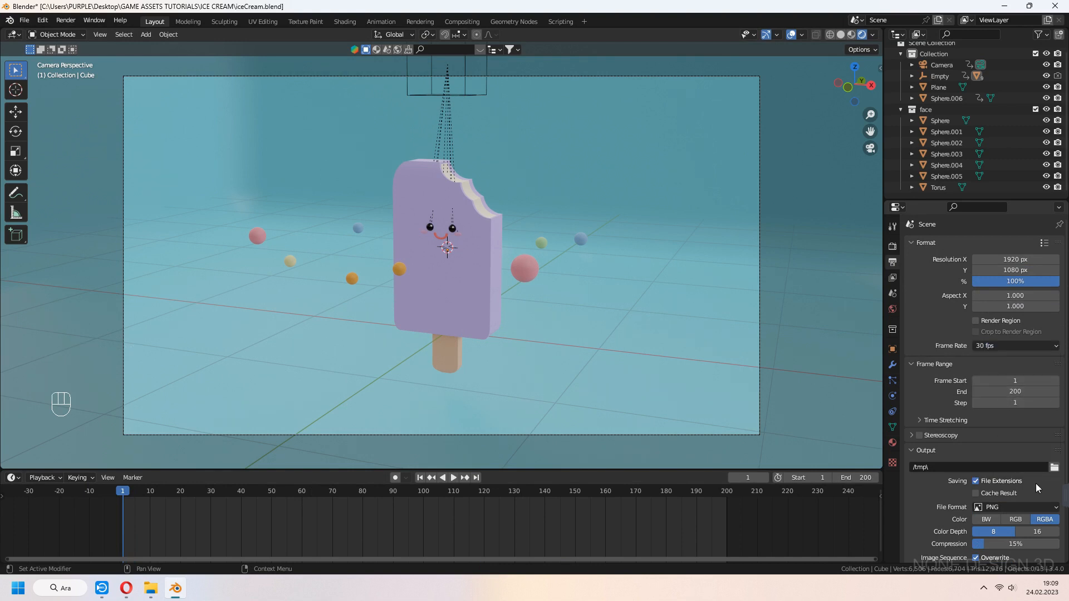
pyautogui.click(1055, 423)
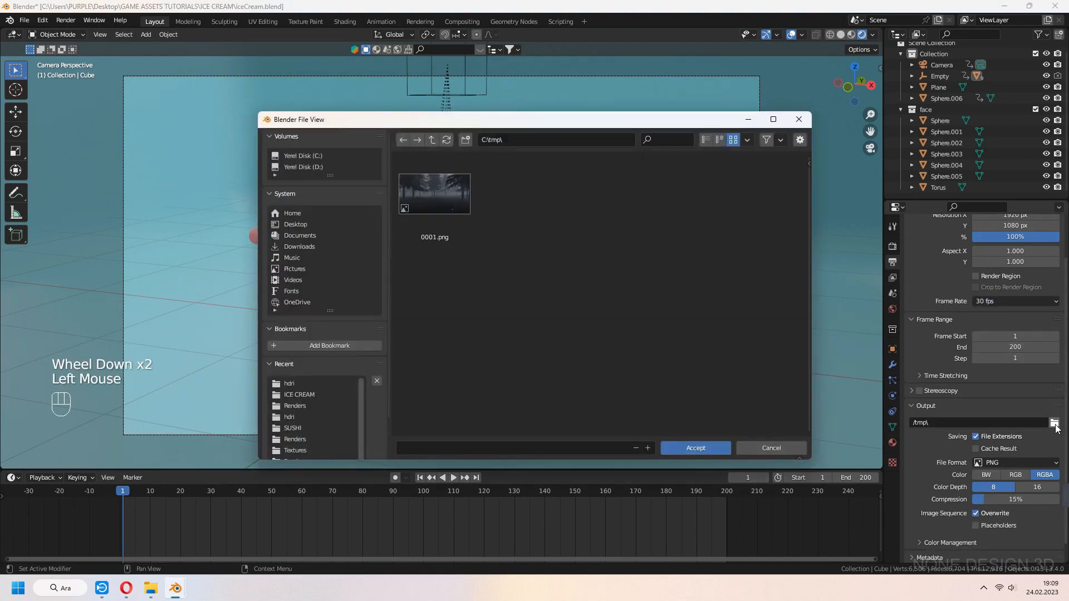
pyautogui.click(1015, 462)
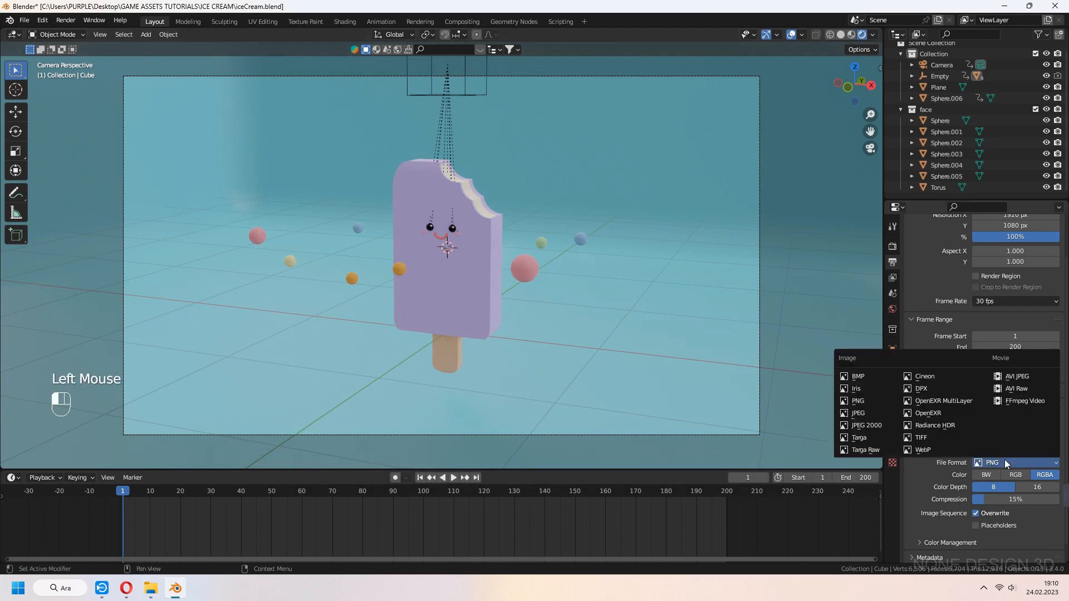
# Set the FFmpeg video container to MPEG-4
pyautogui.scroll(-3)
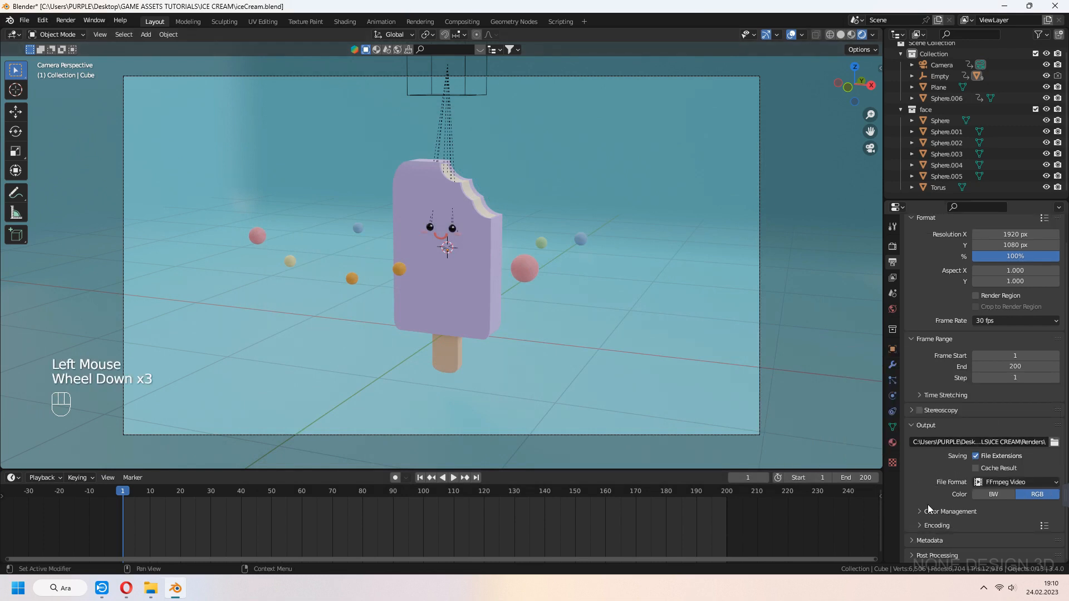
pyautogui.click(1014, 453)
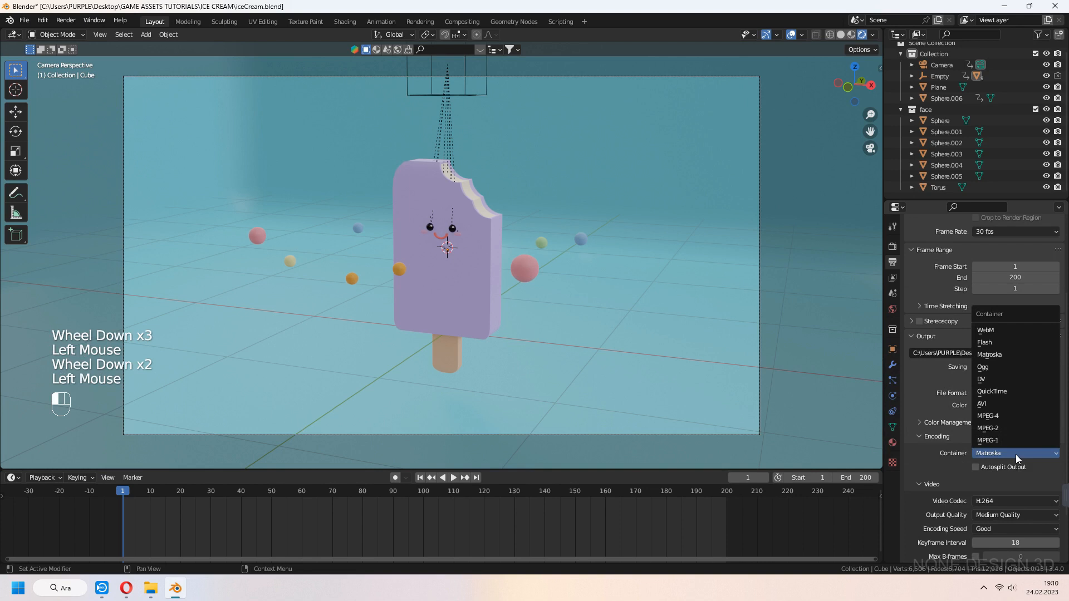
pyautogui.click(987, 415)
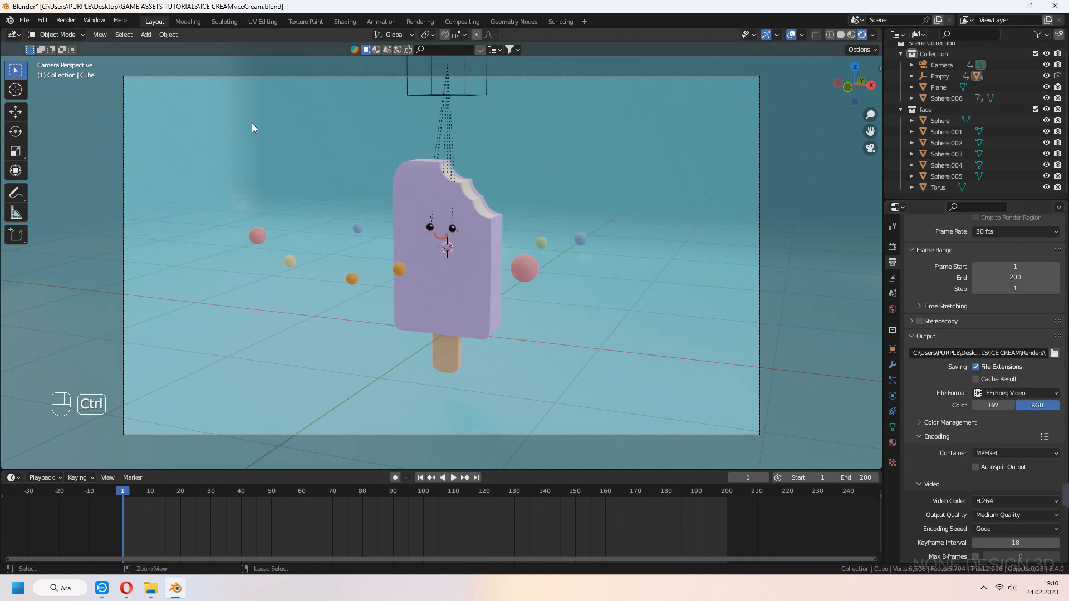
# Save iceCream.blend and start Render Animation for the full sequence
pyautogui.press('ctrl+s')
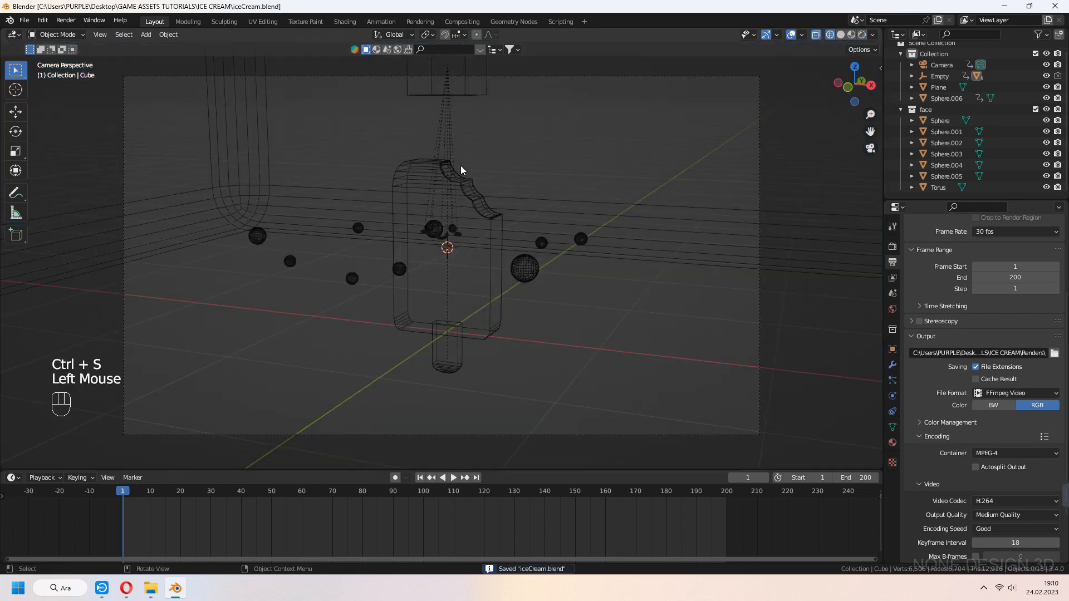
pyautogui.click(66, 20)
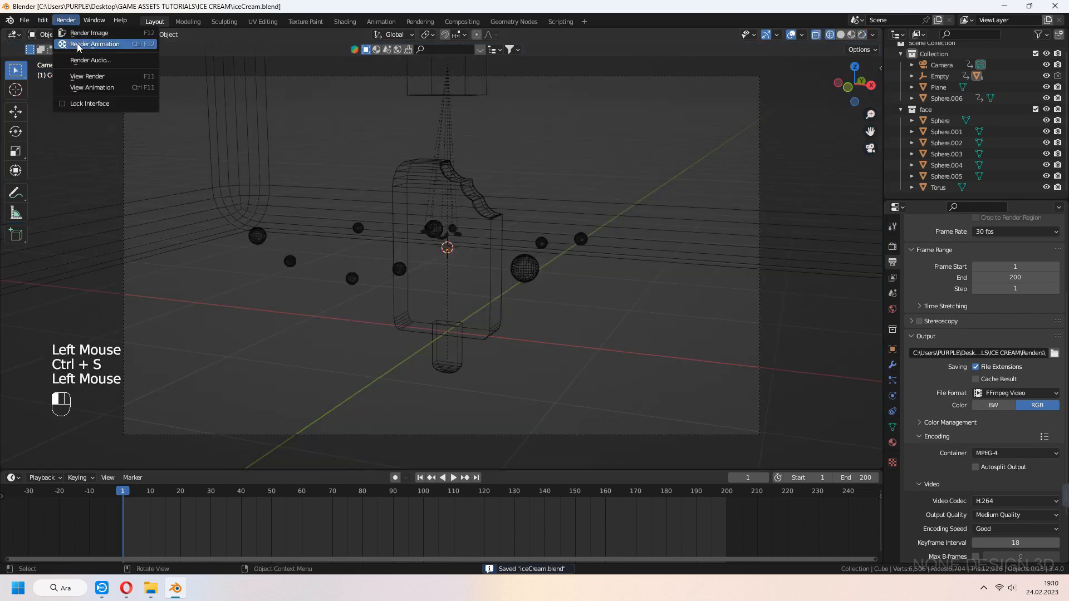
pyautogui.click(94, 44)
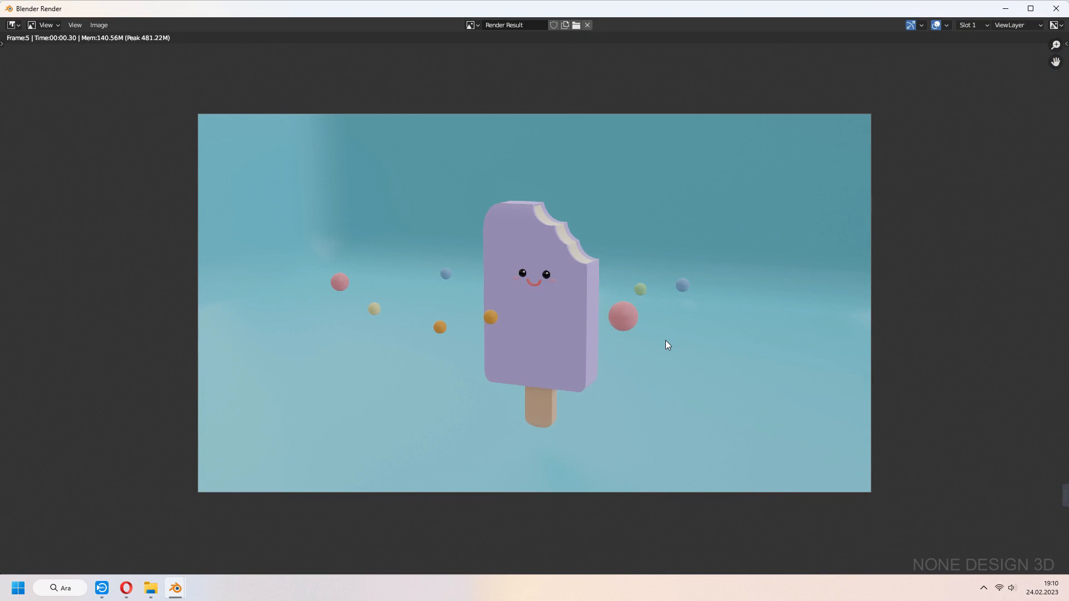